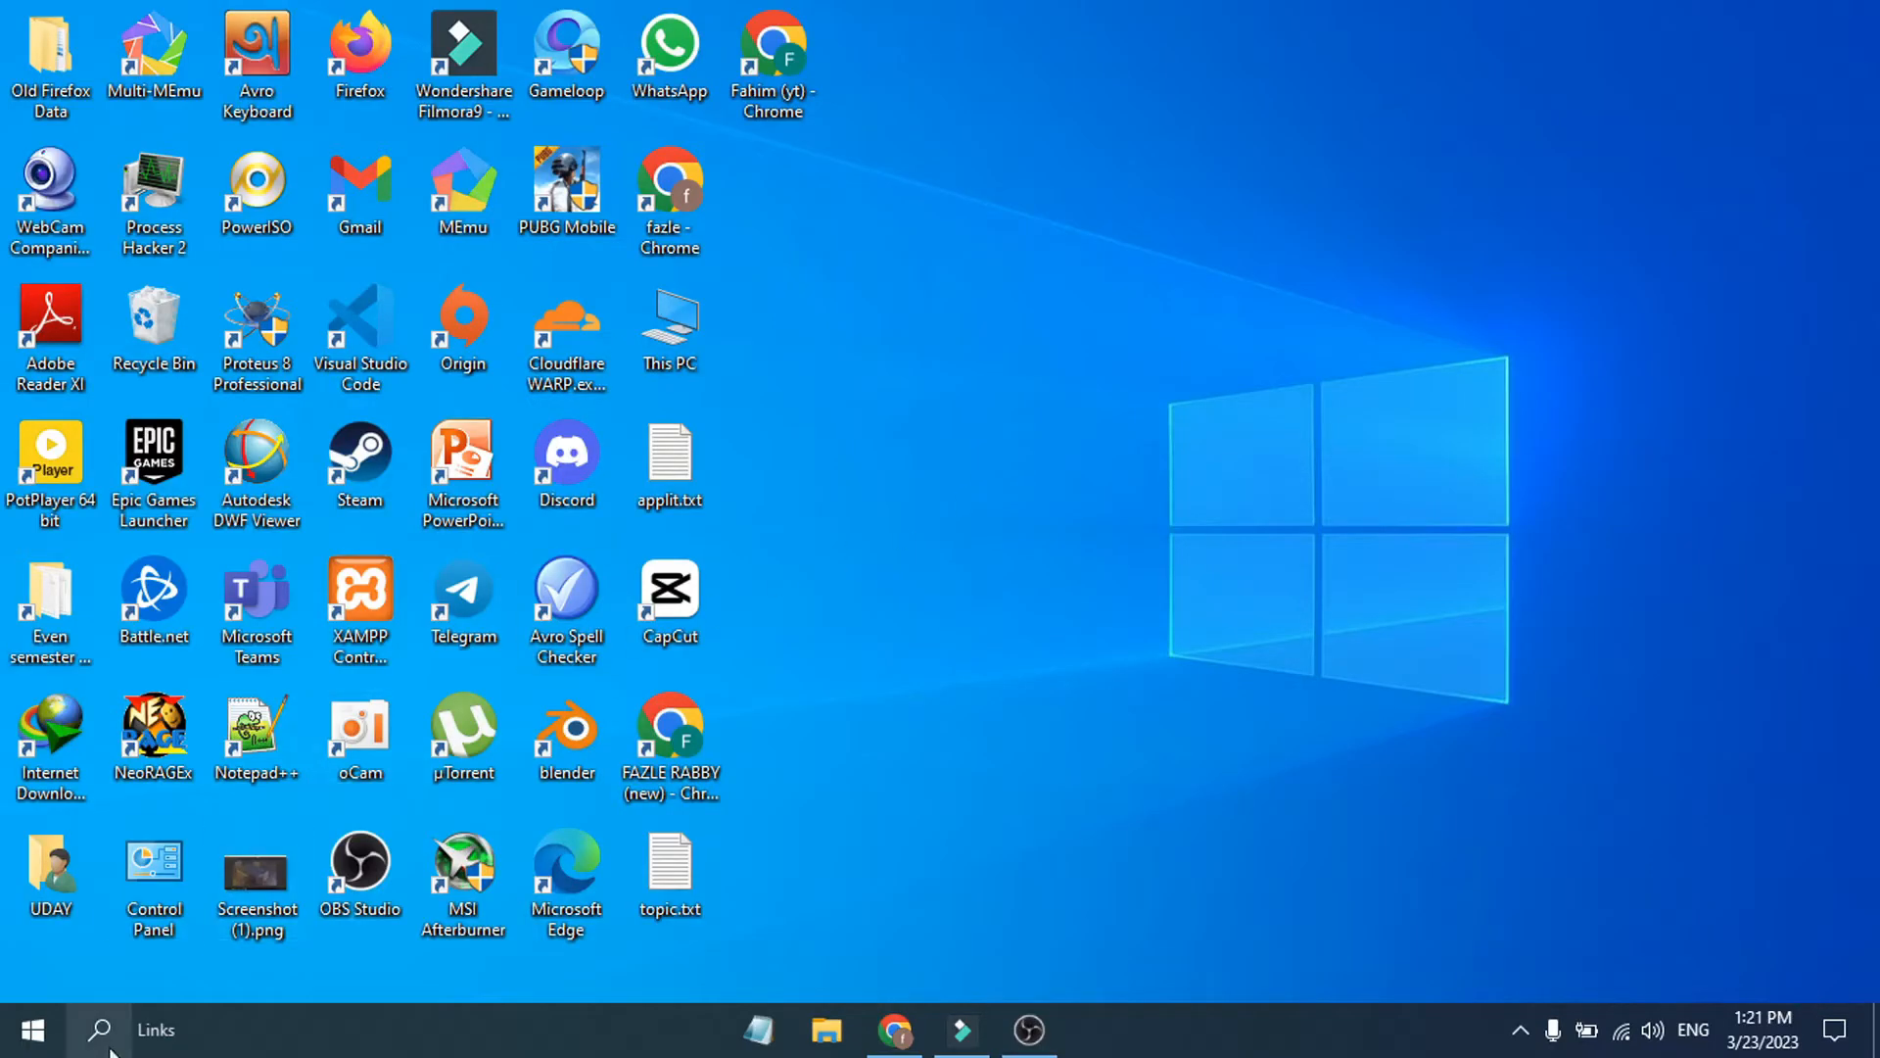
Step: Search Windows for 'xam' so XAMPP Control Panel appears as the best match
click(98, 1029)
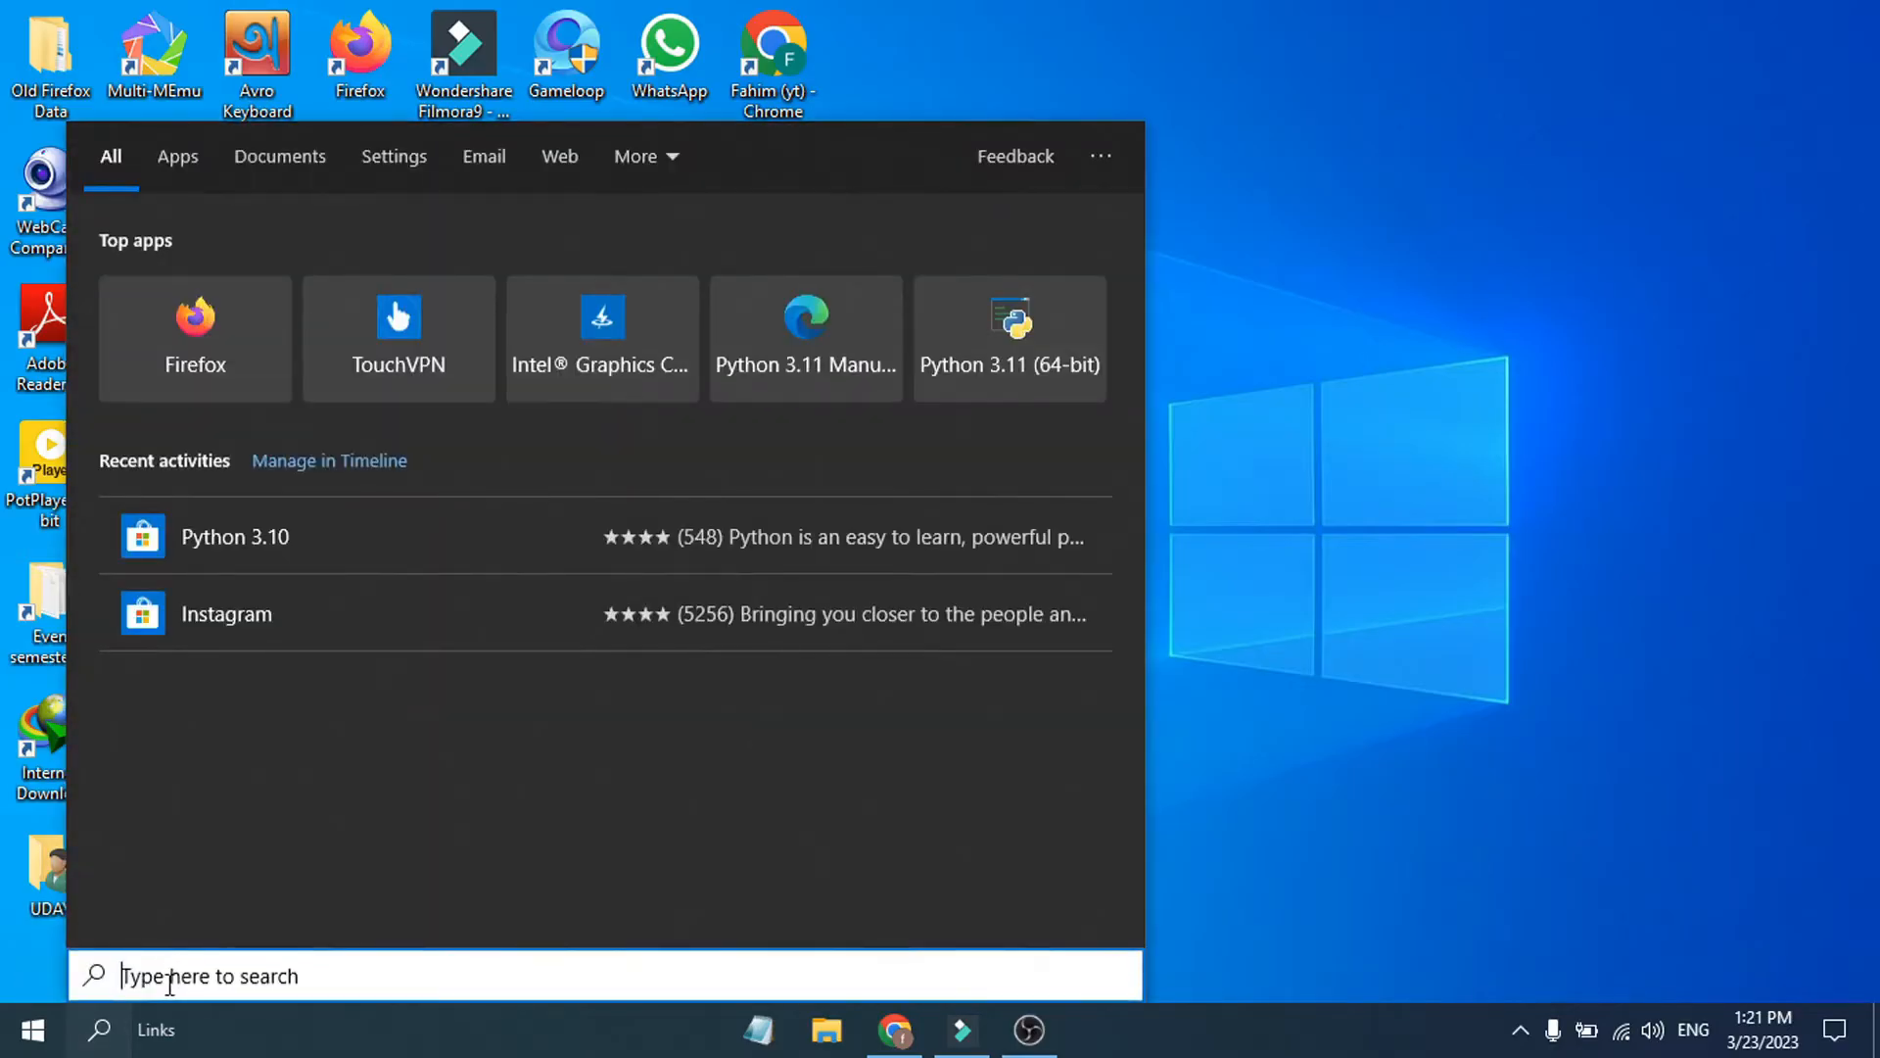
text(xa)
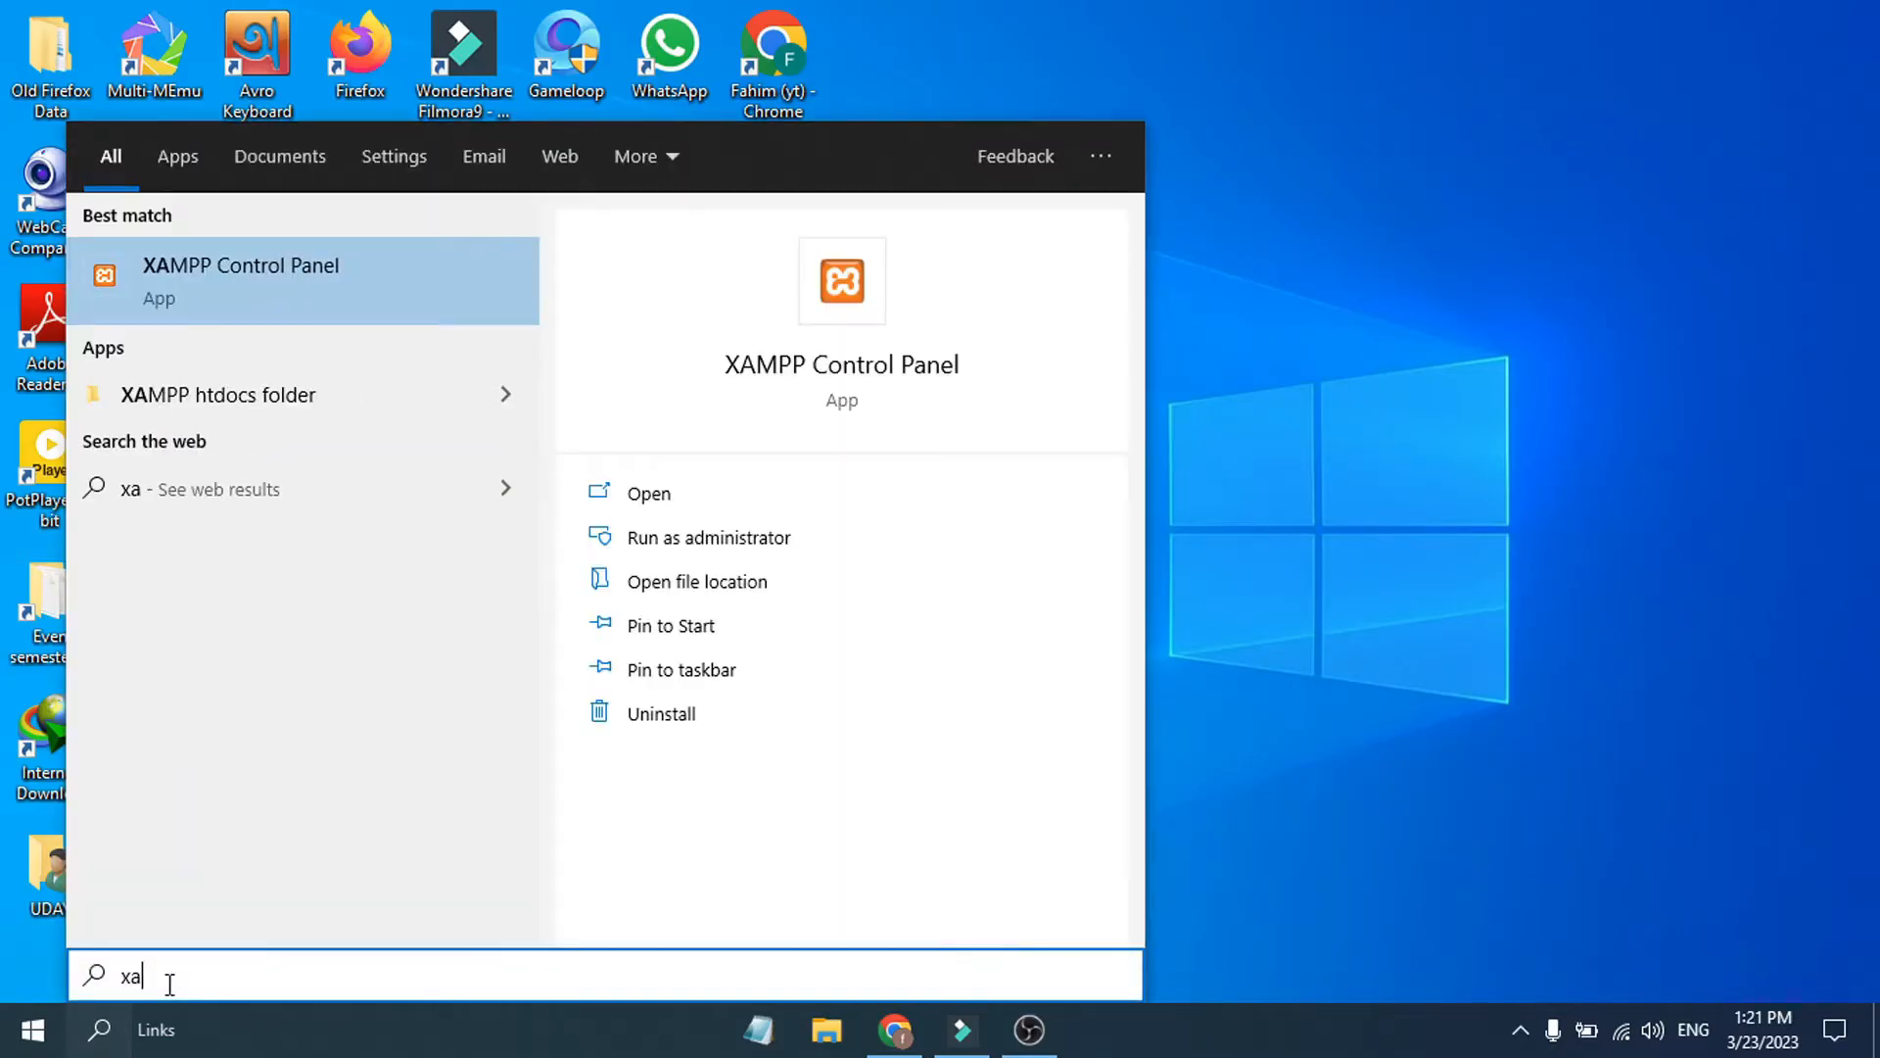
text(m)
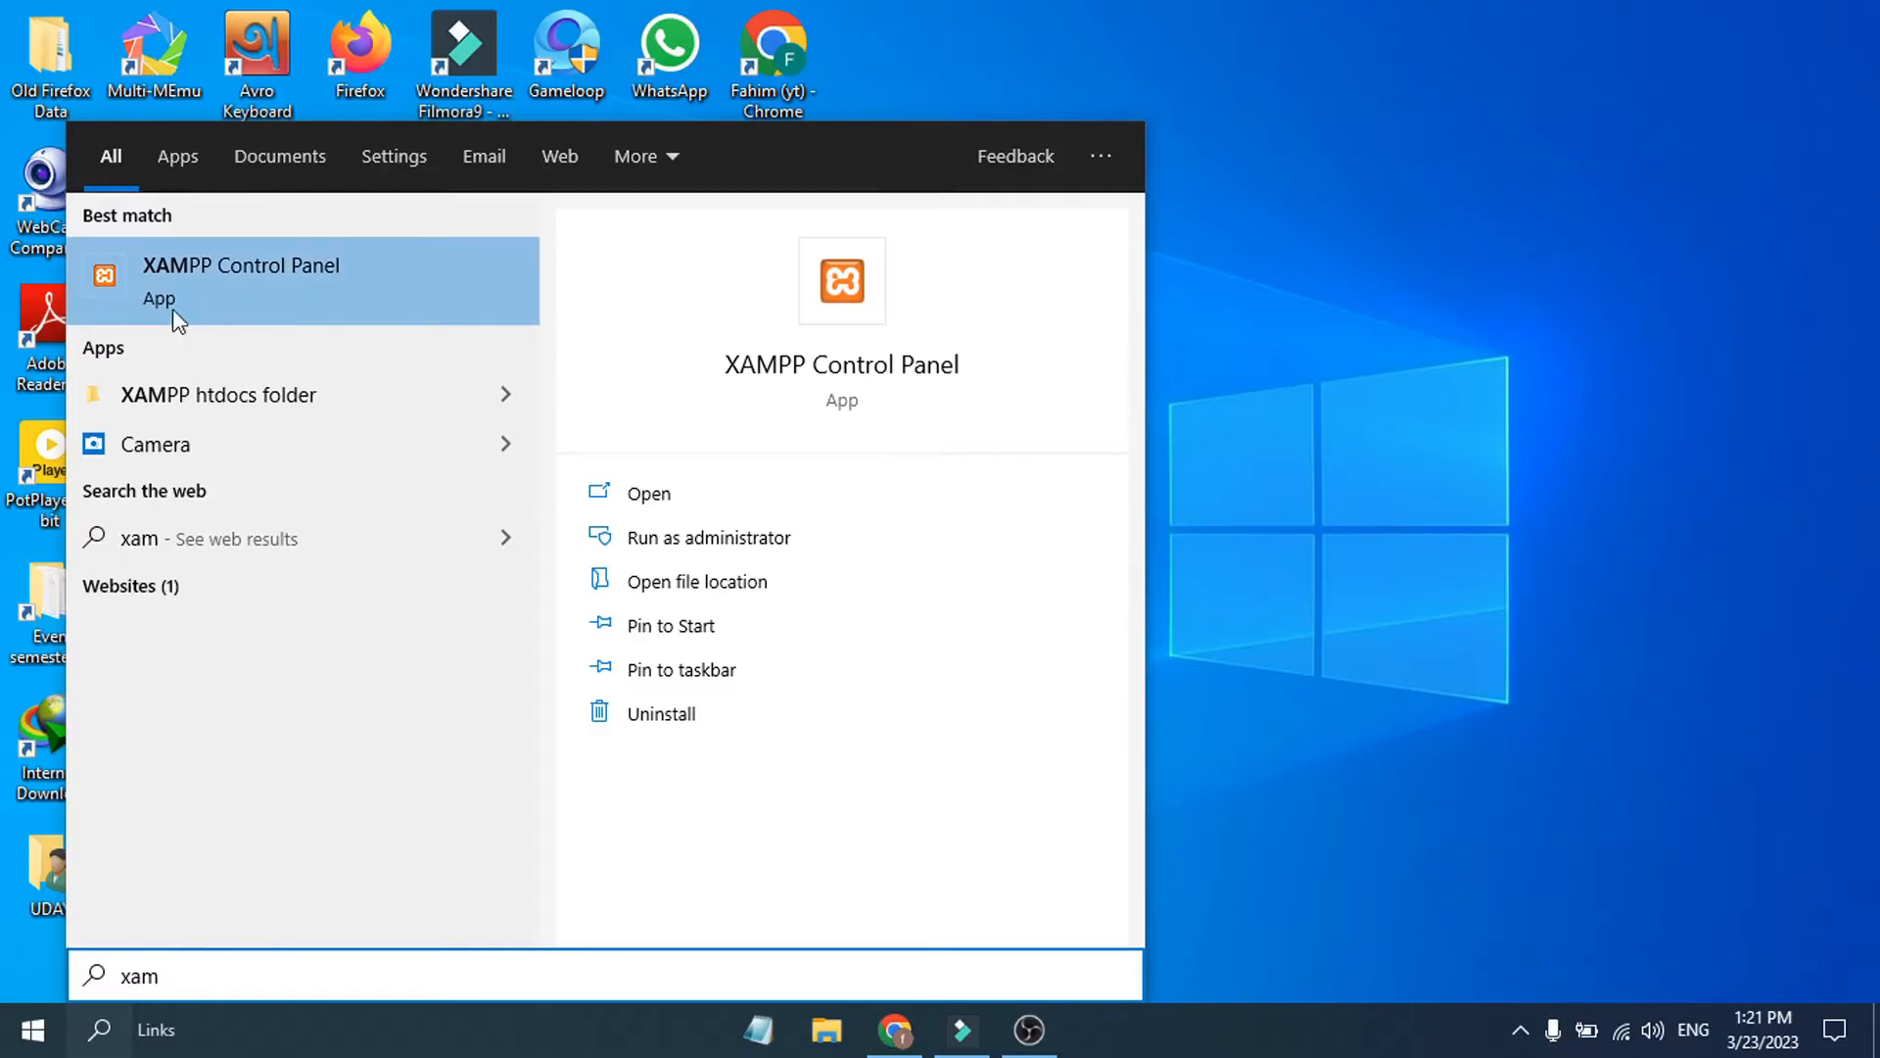
mouse_move(365, 325)
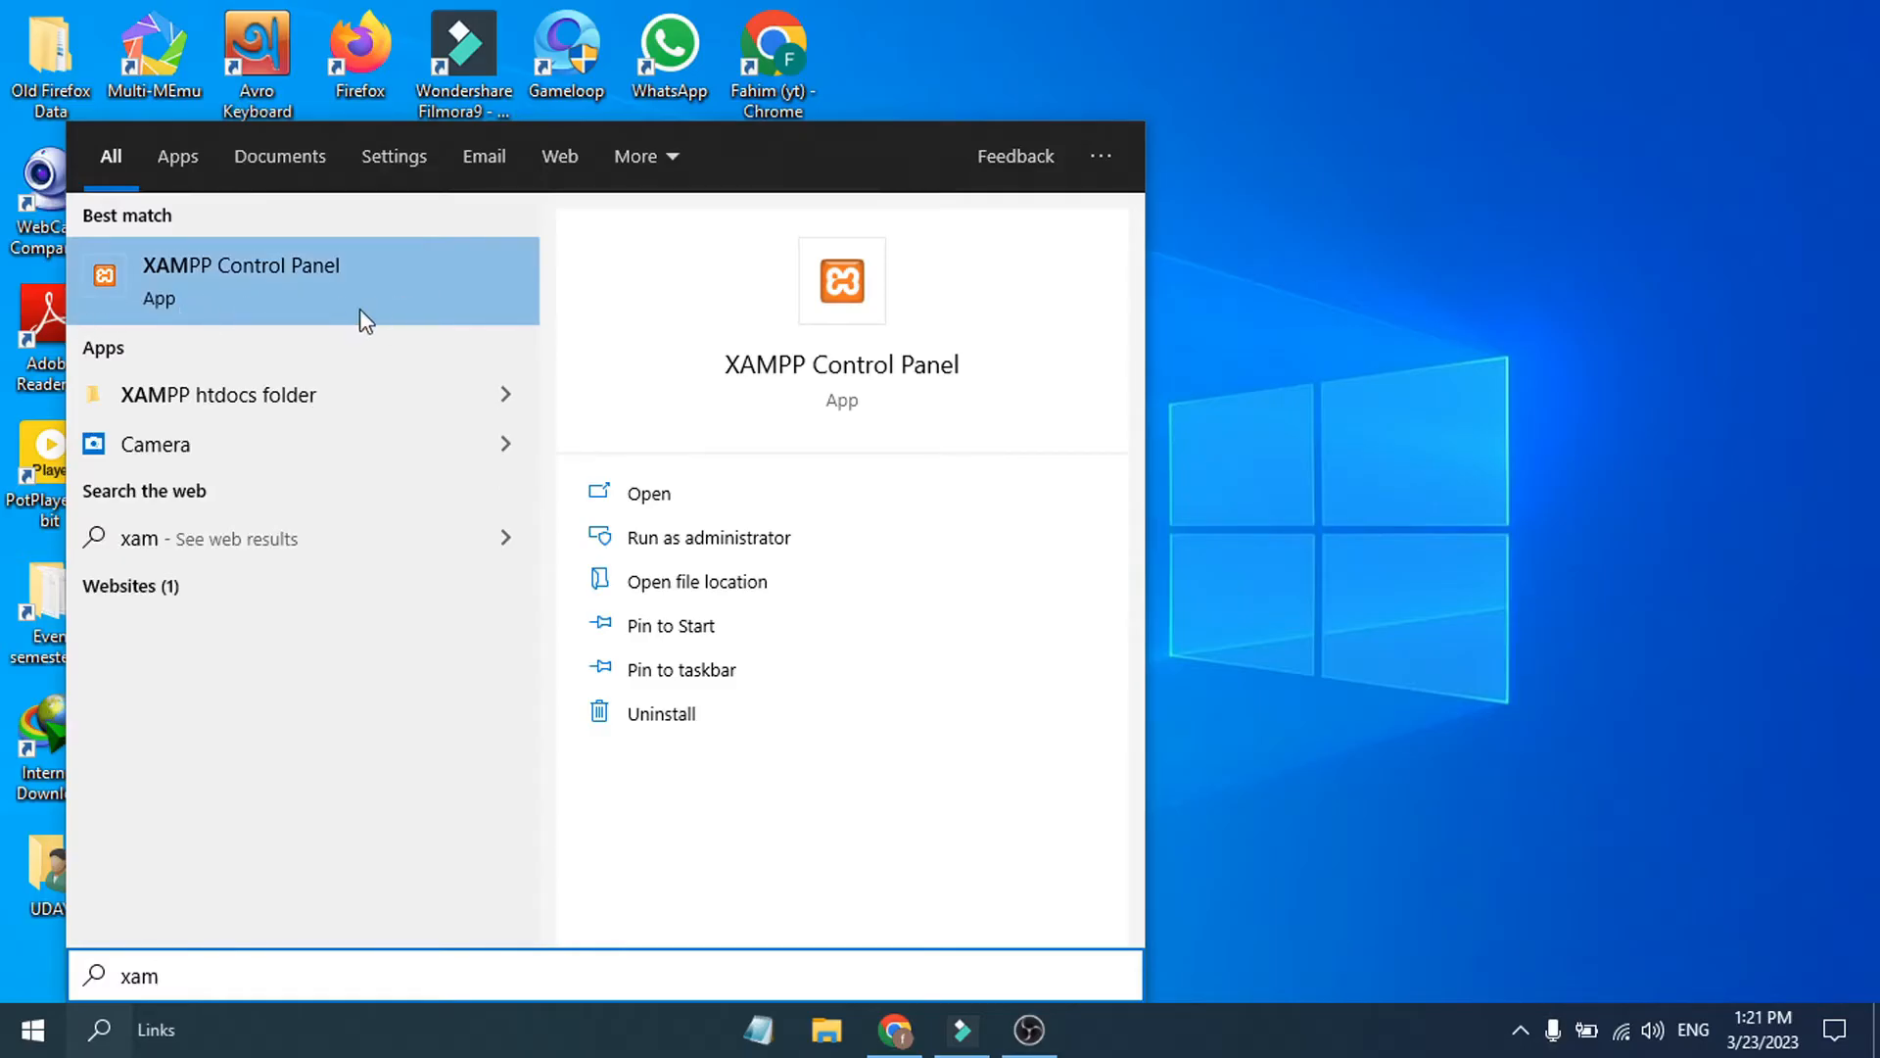
mouse_move(744, 581)
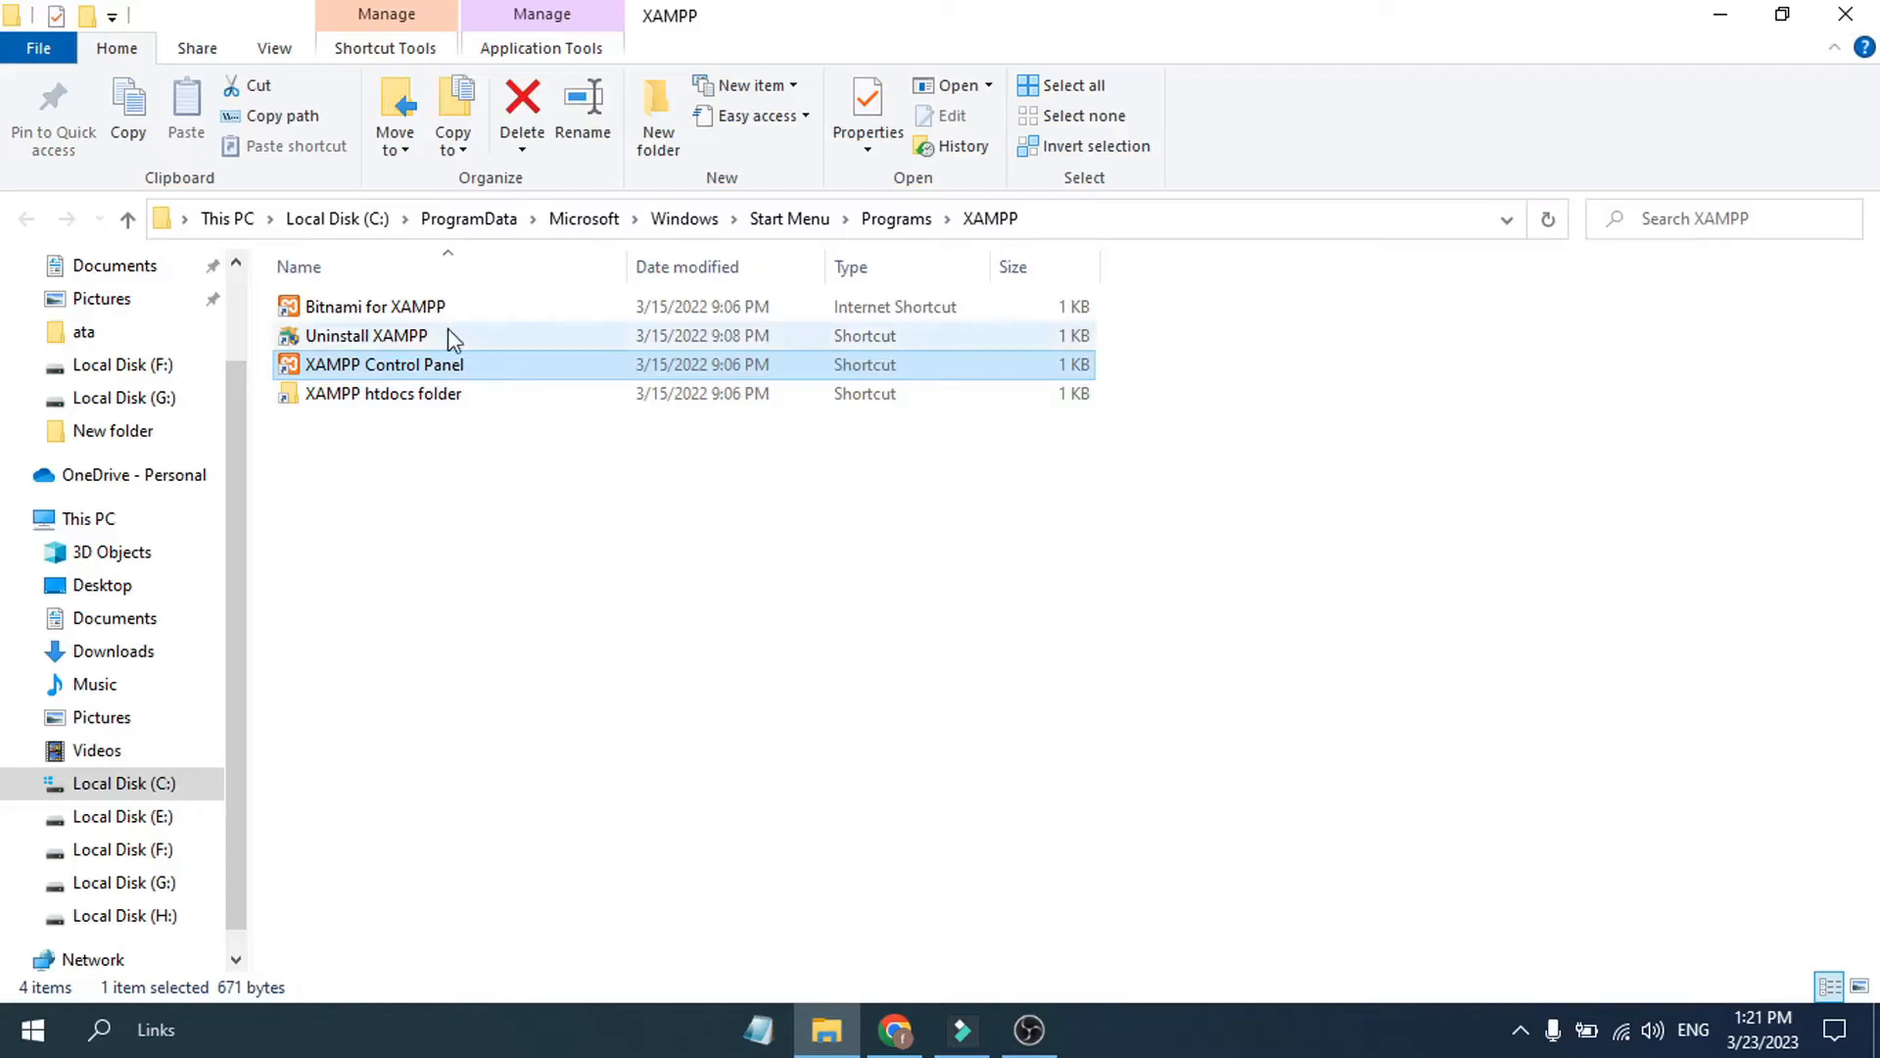
mouse_move(375, 234)
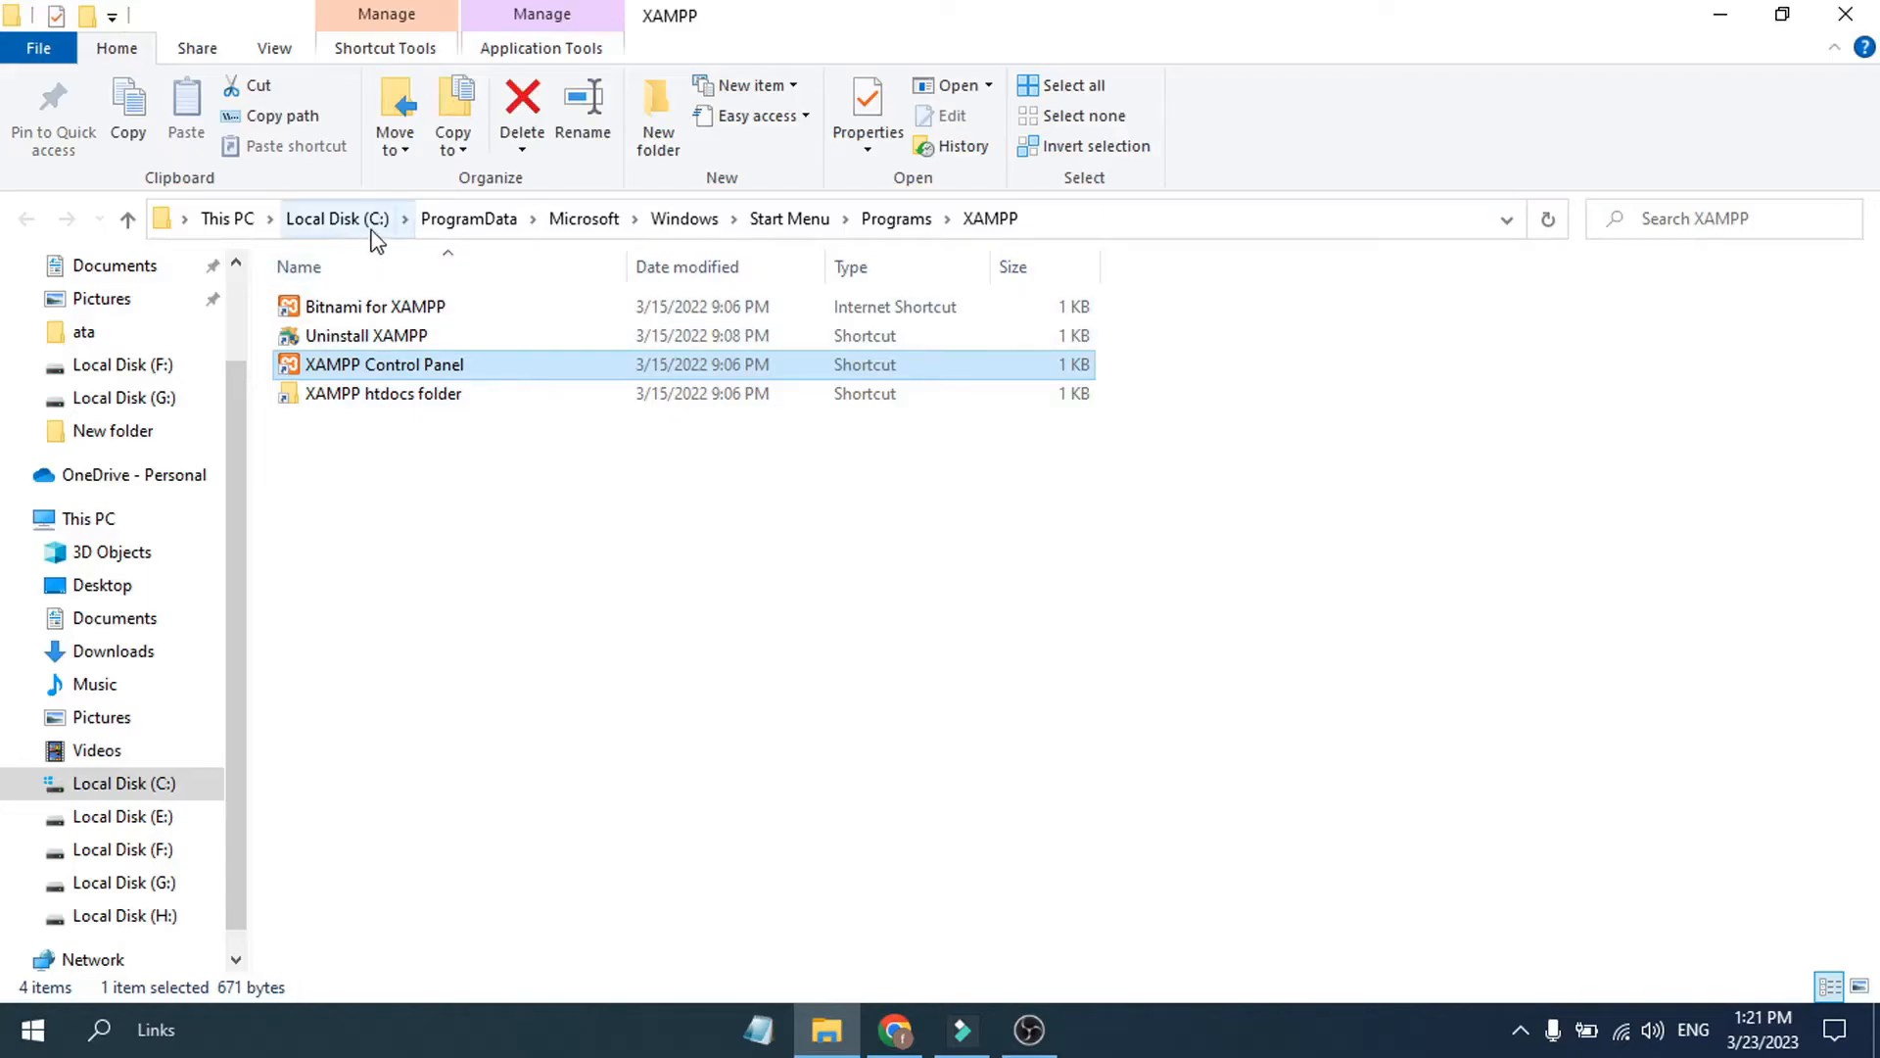
mouse_move(896, 218)
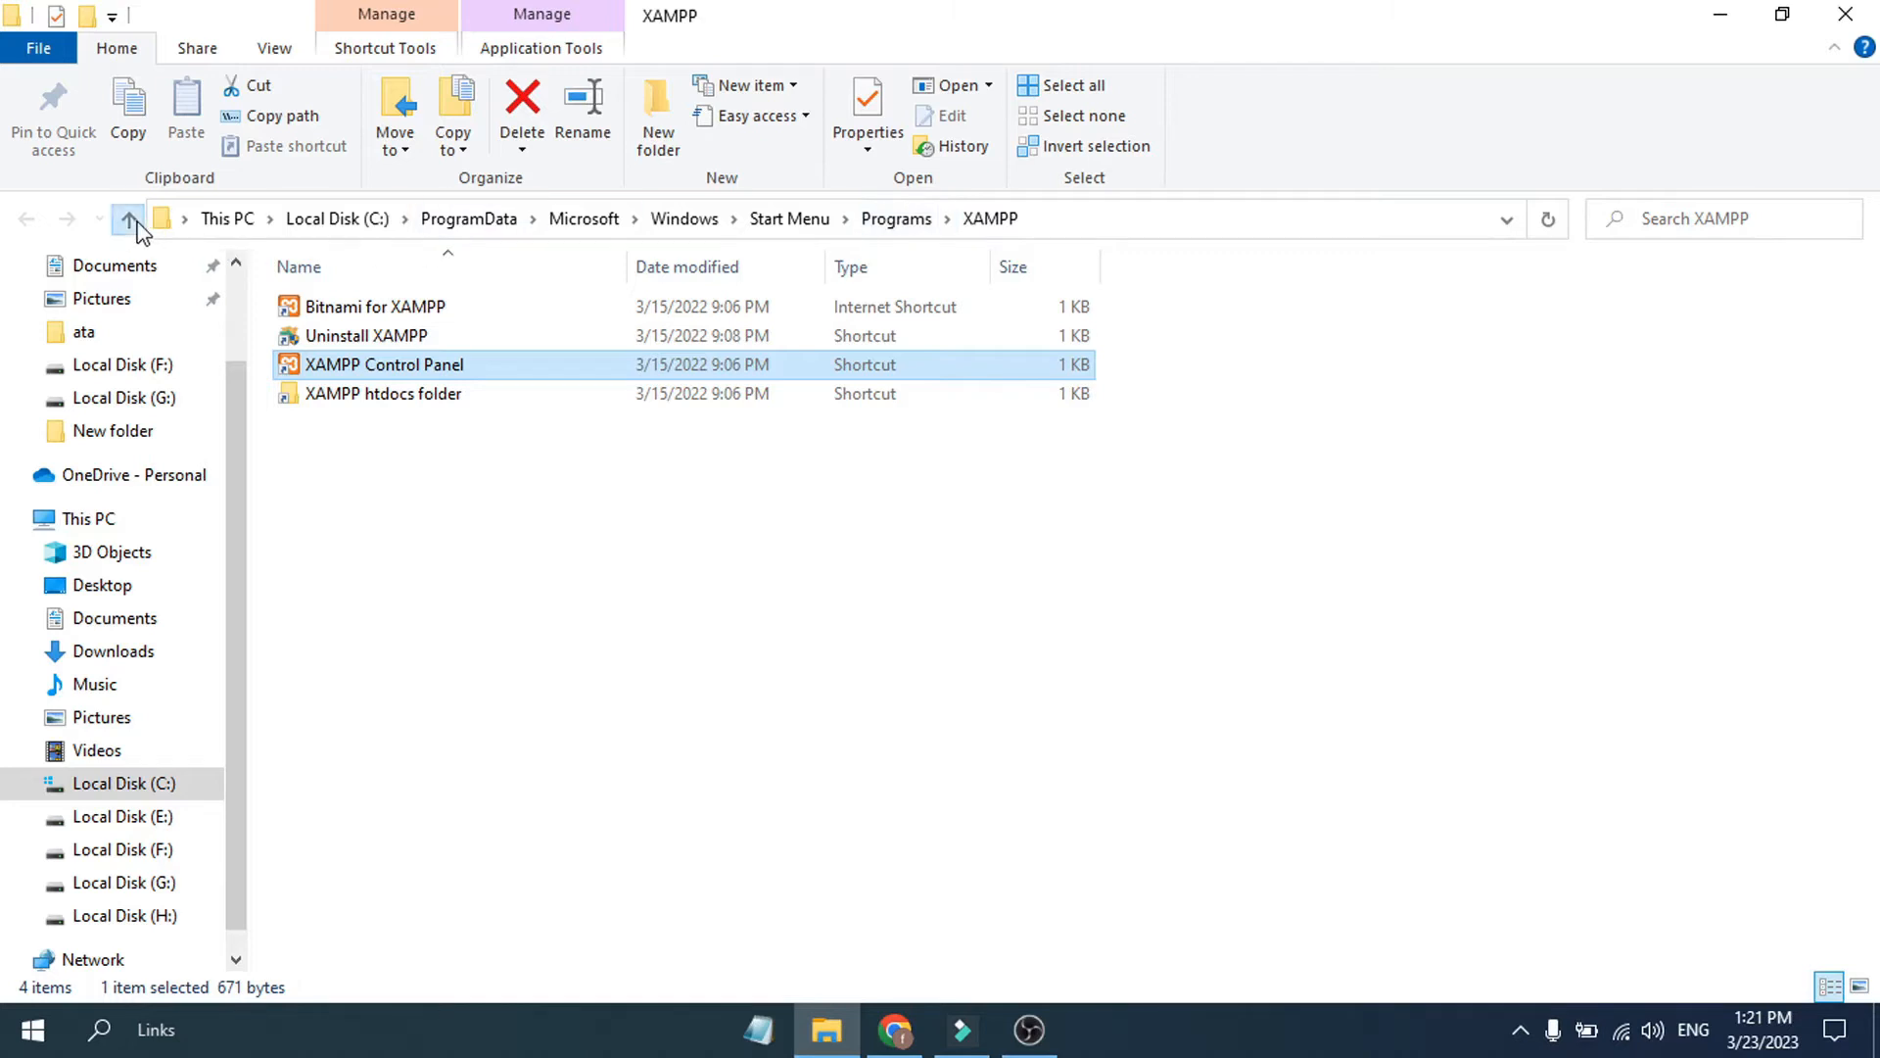
Step: Open the XAMPP Control Panel's file location, the Start Menu\Programs\XAMPP folder
click(129, 218)
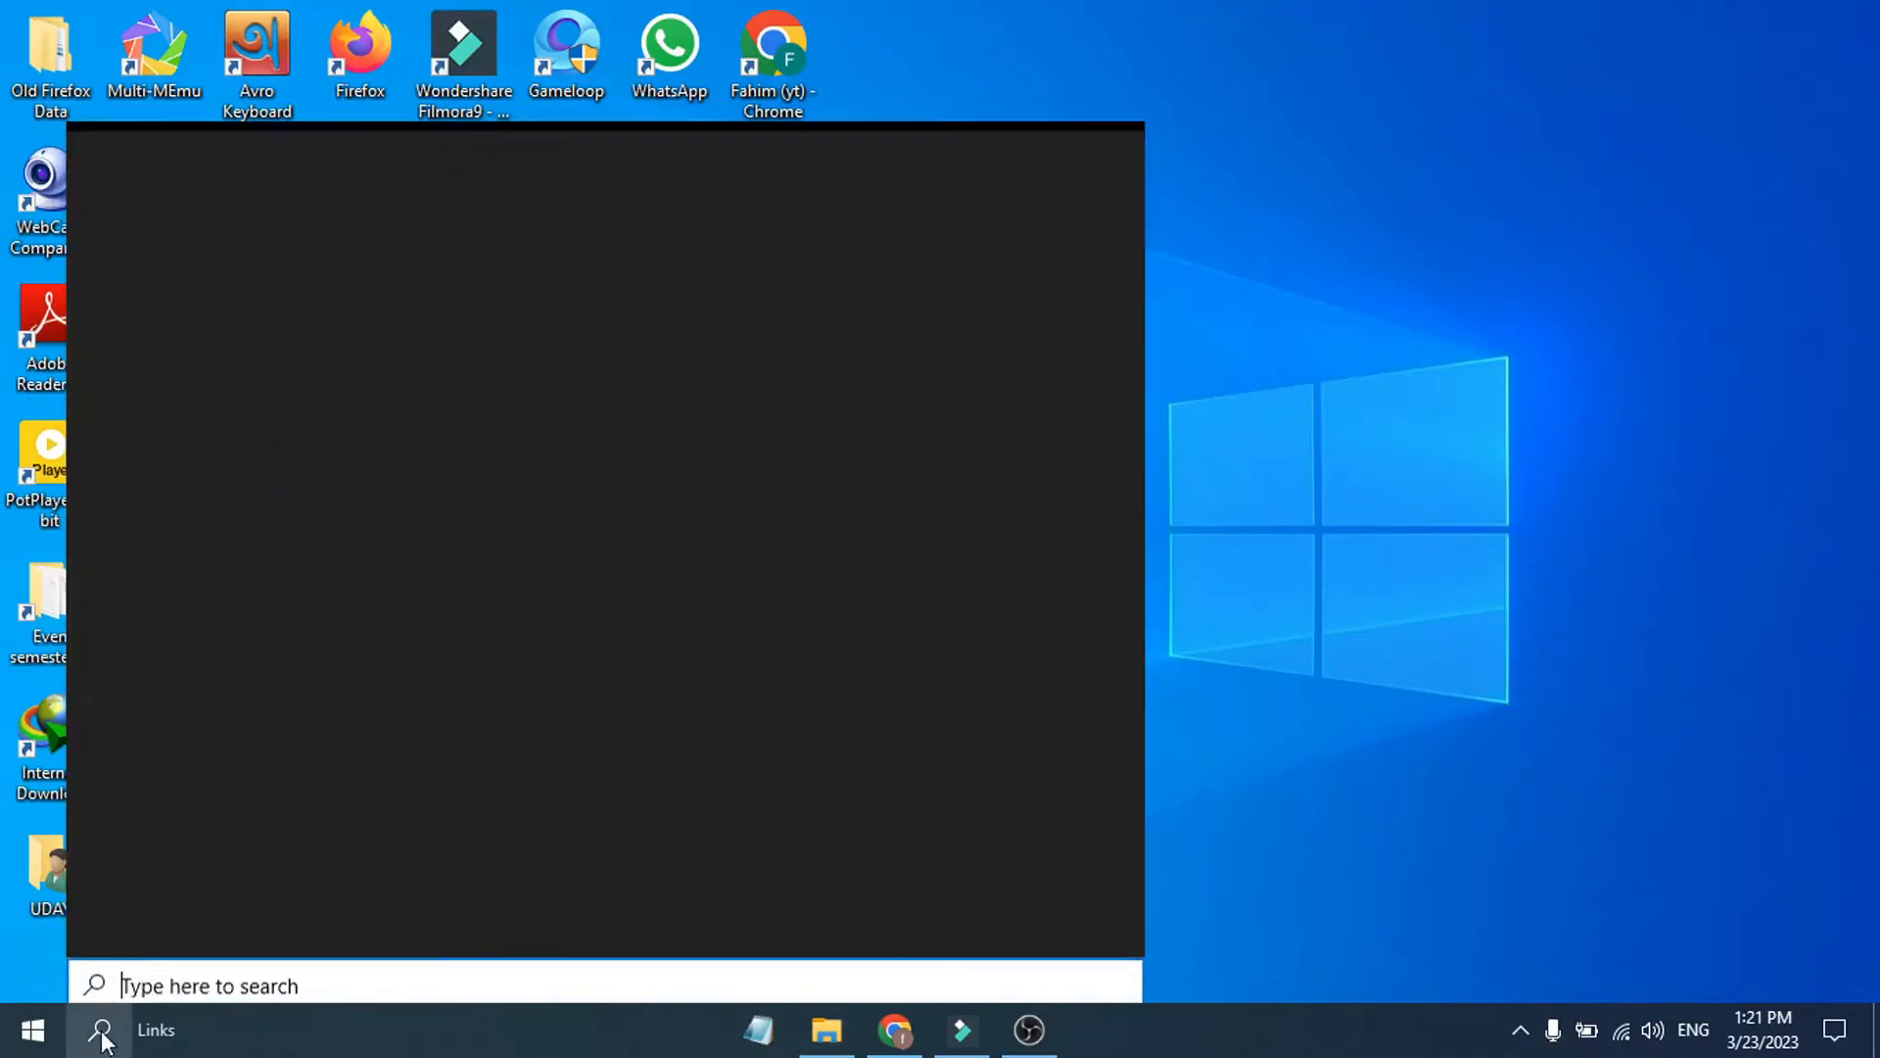
Step: Filter Programs and Features by 'xa' and select XAMPP (Bitnami, 8.1.2-0)
text(xa)
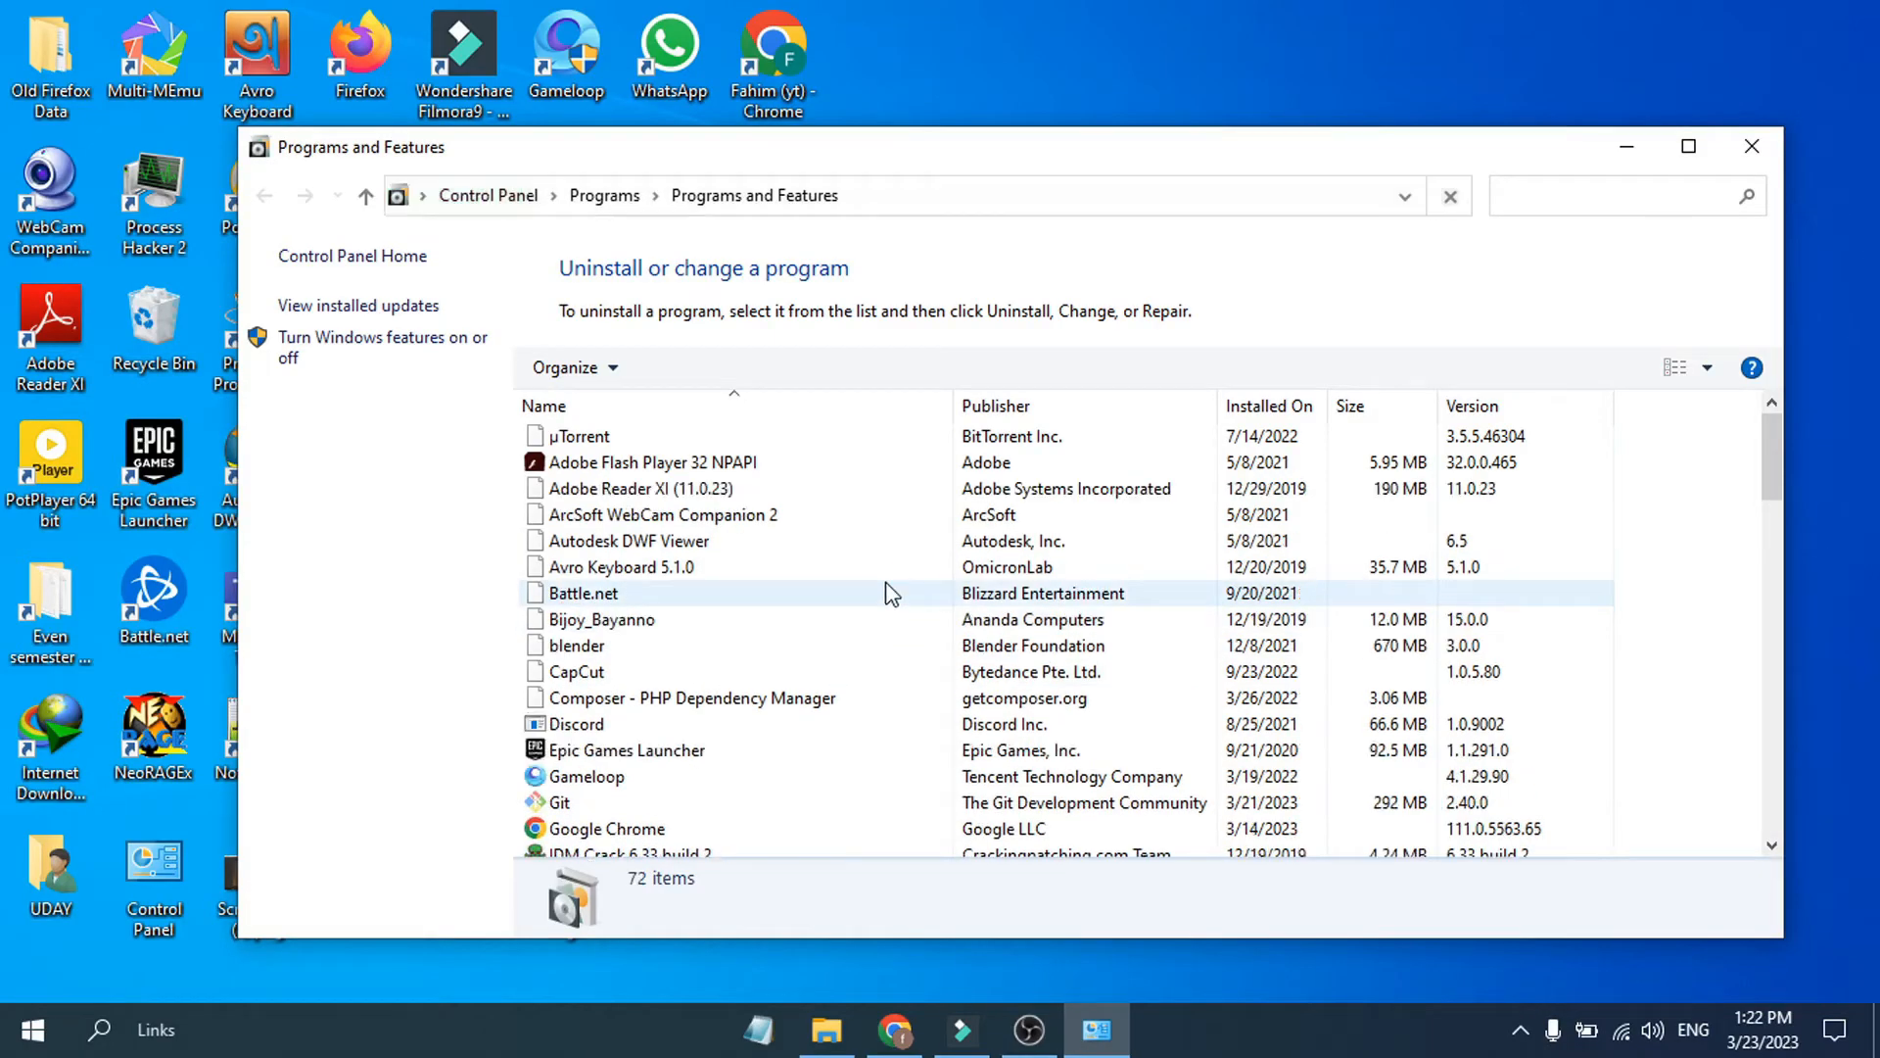
click(1448, 196)
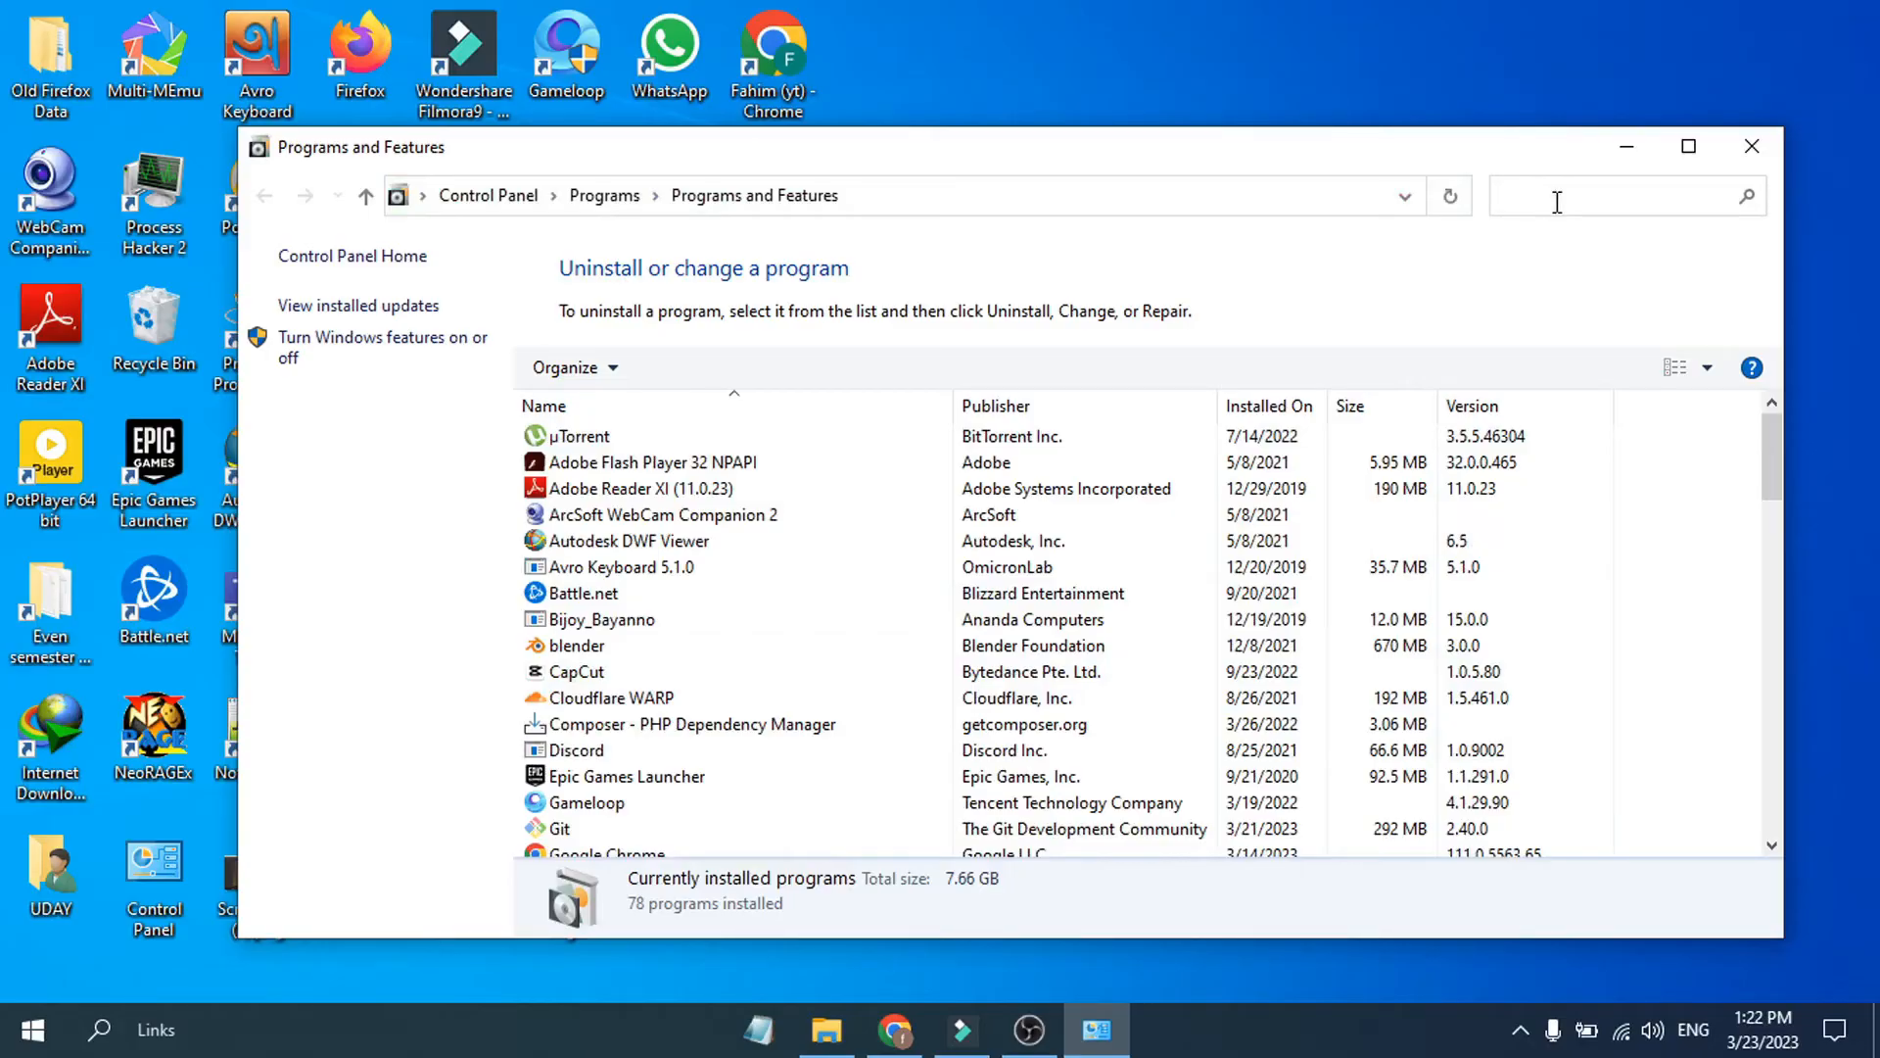
text(xa)
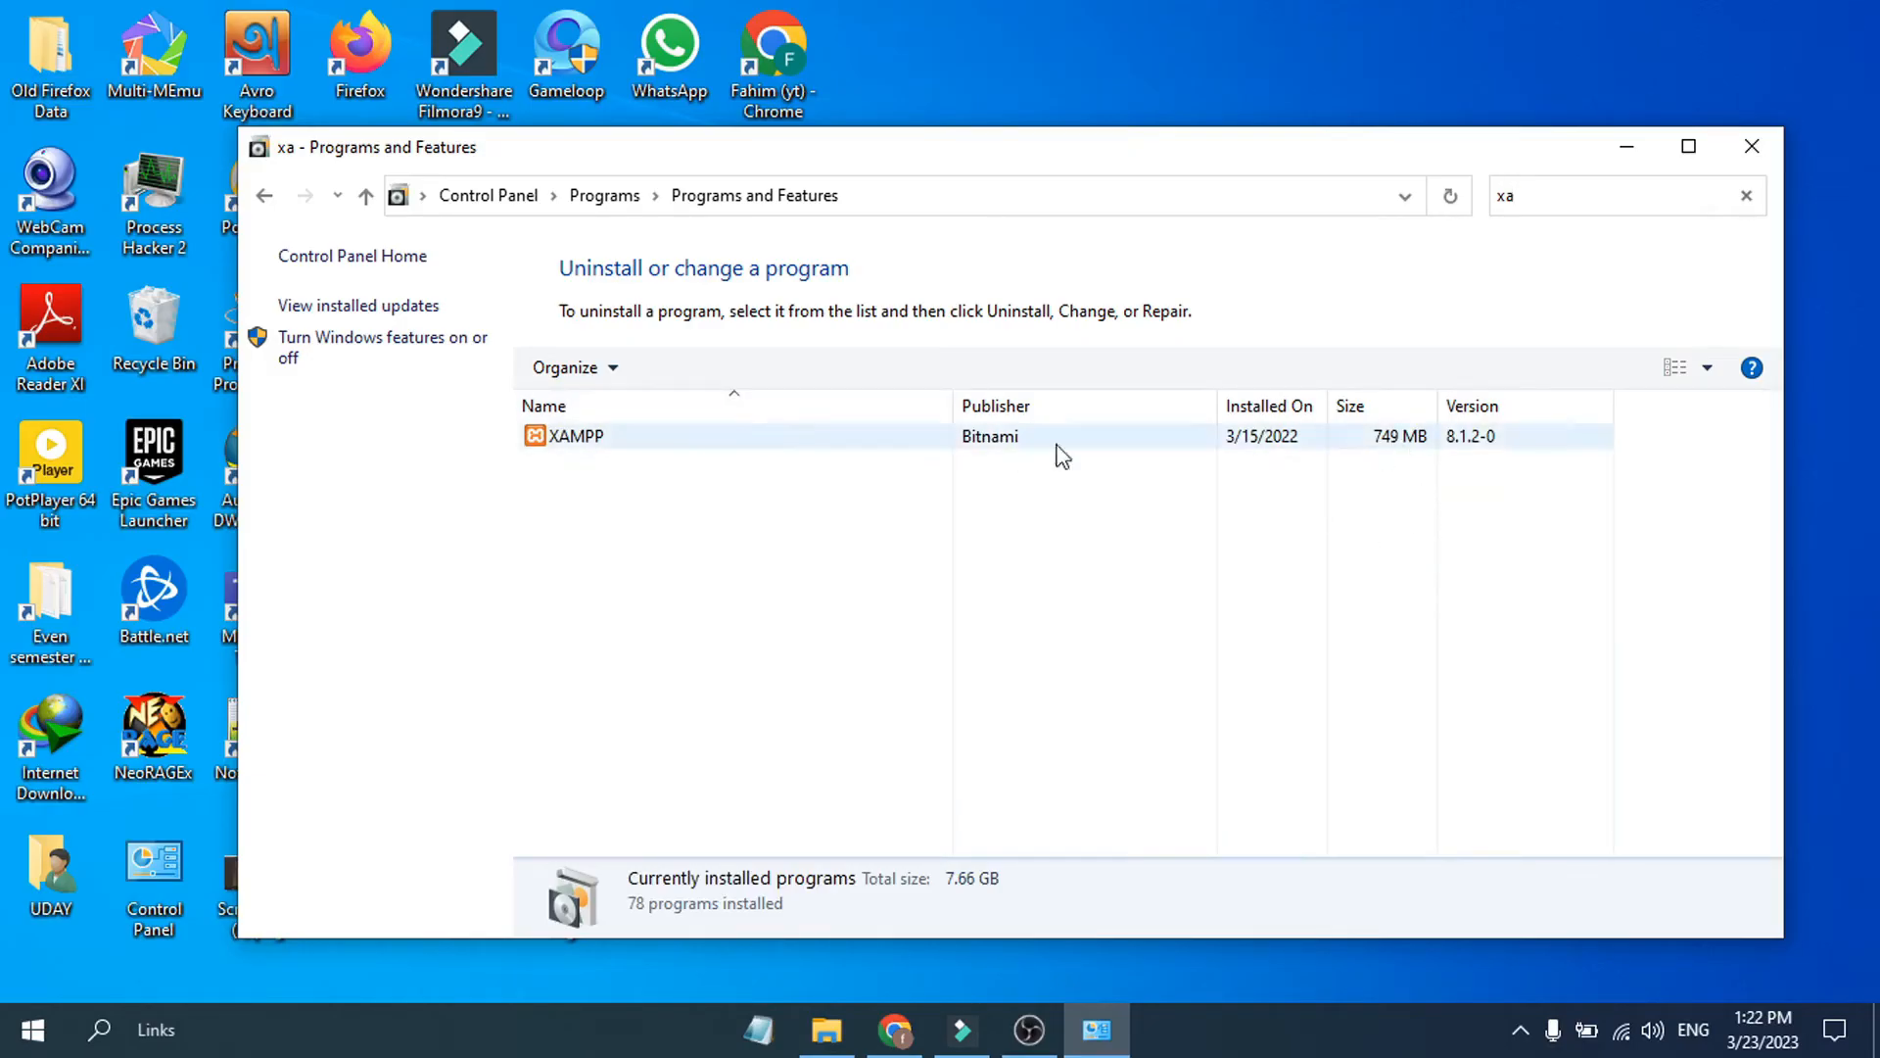
click(576, 435)
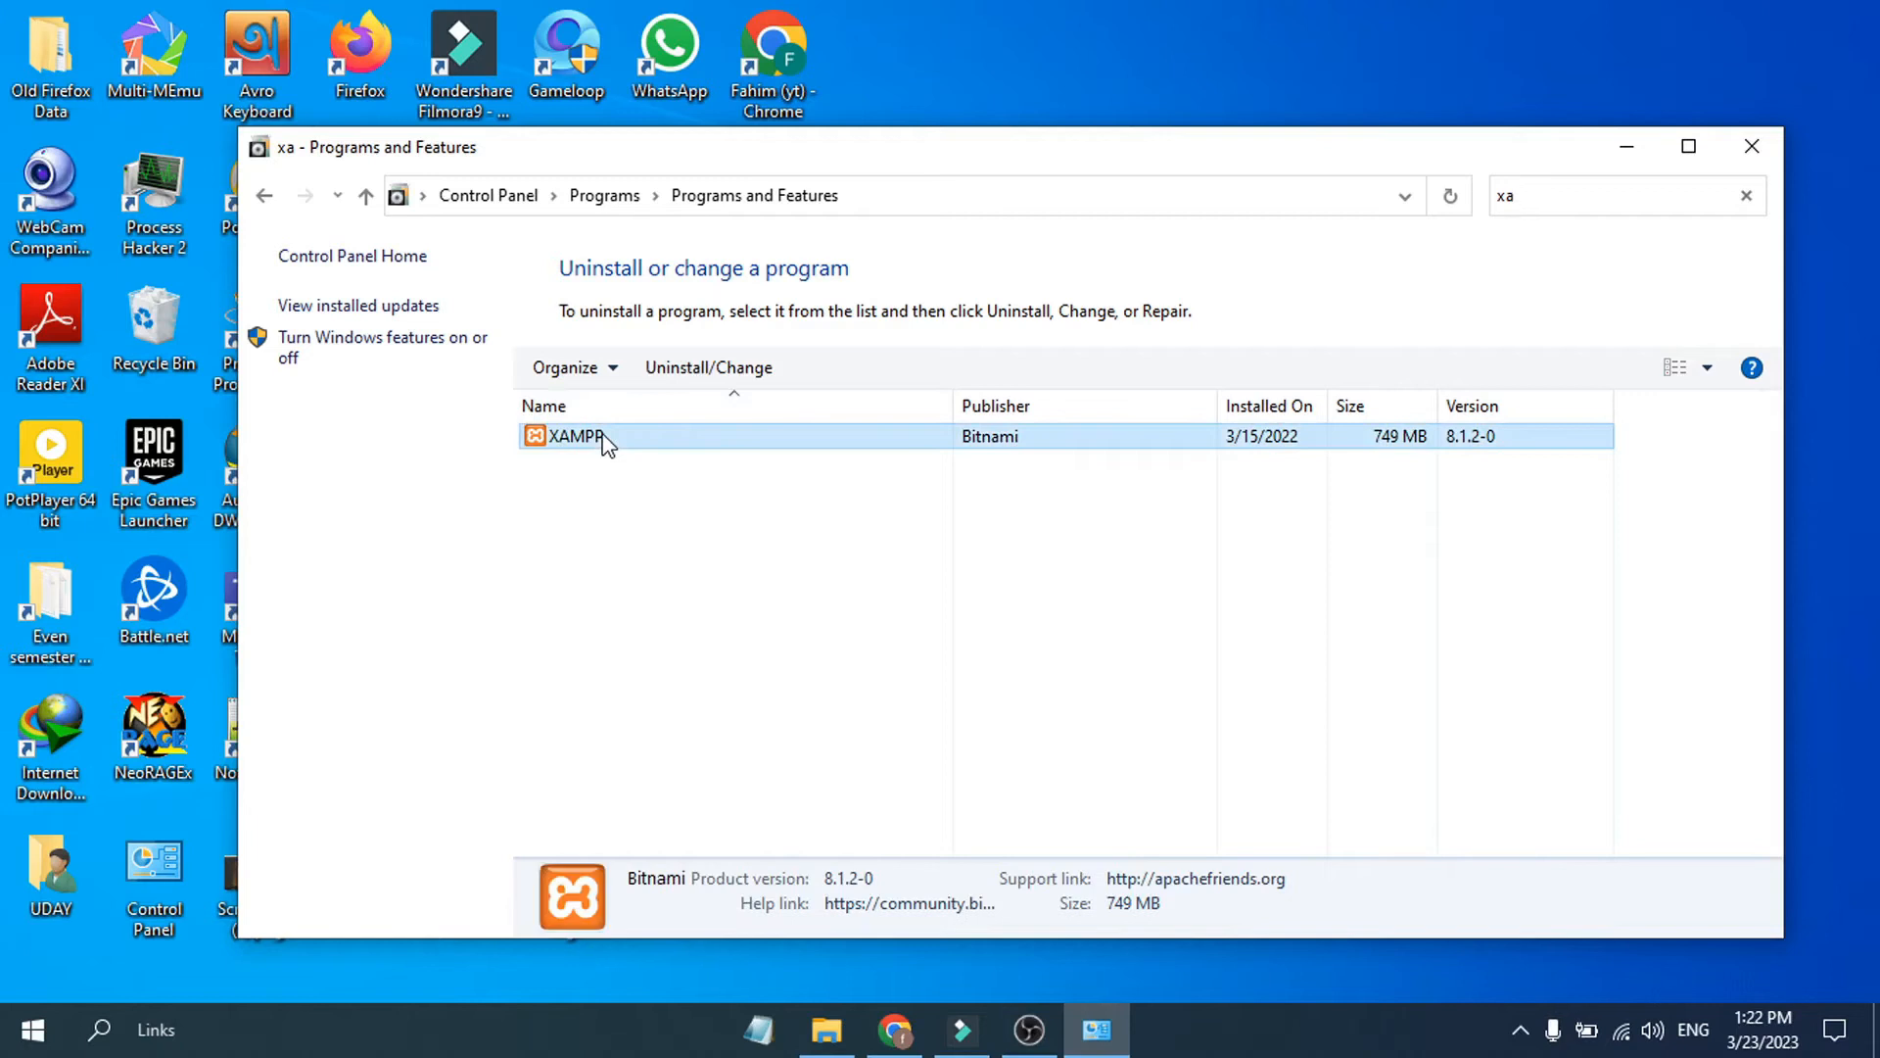
Step: Uninstall XAMPP, removing all modules and the htdocs folder, then close the setup window
right_click(576, 435)
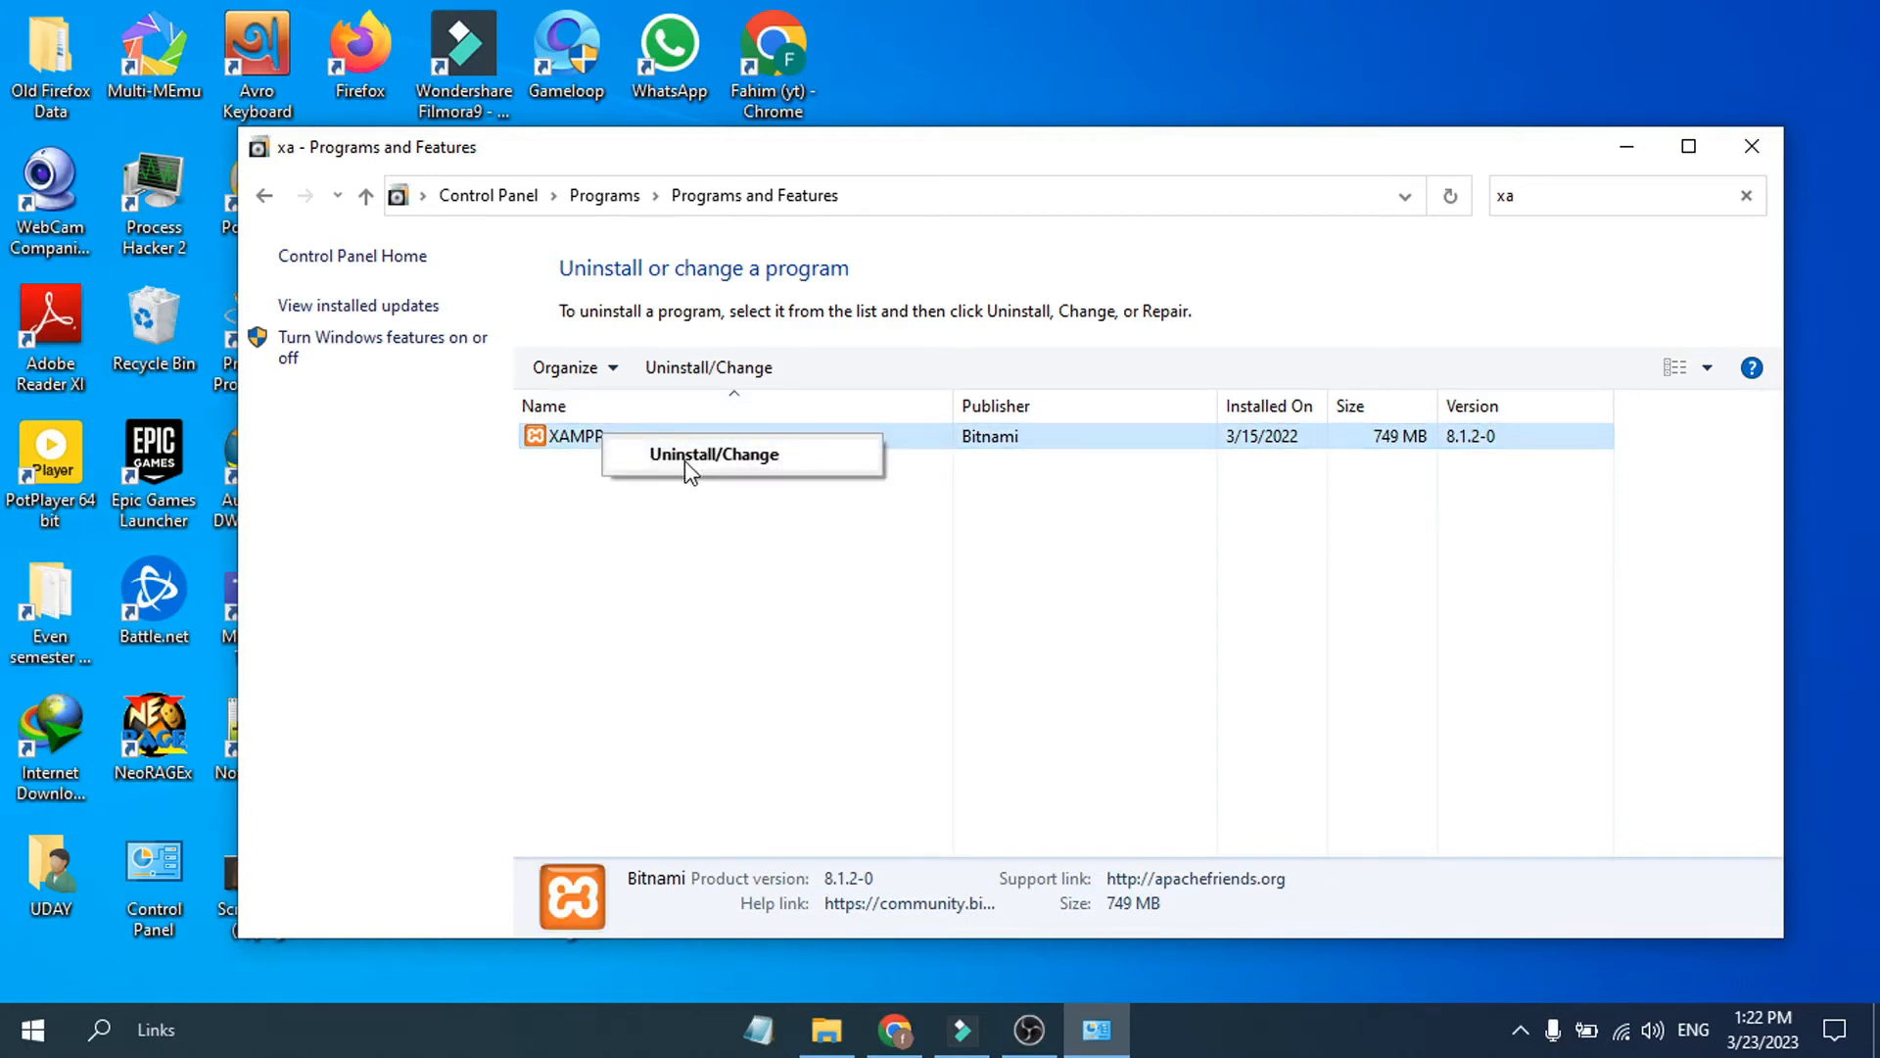
click(714, 454)
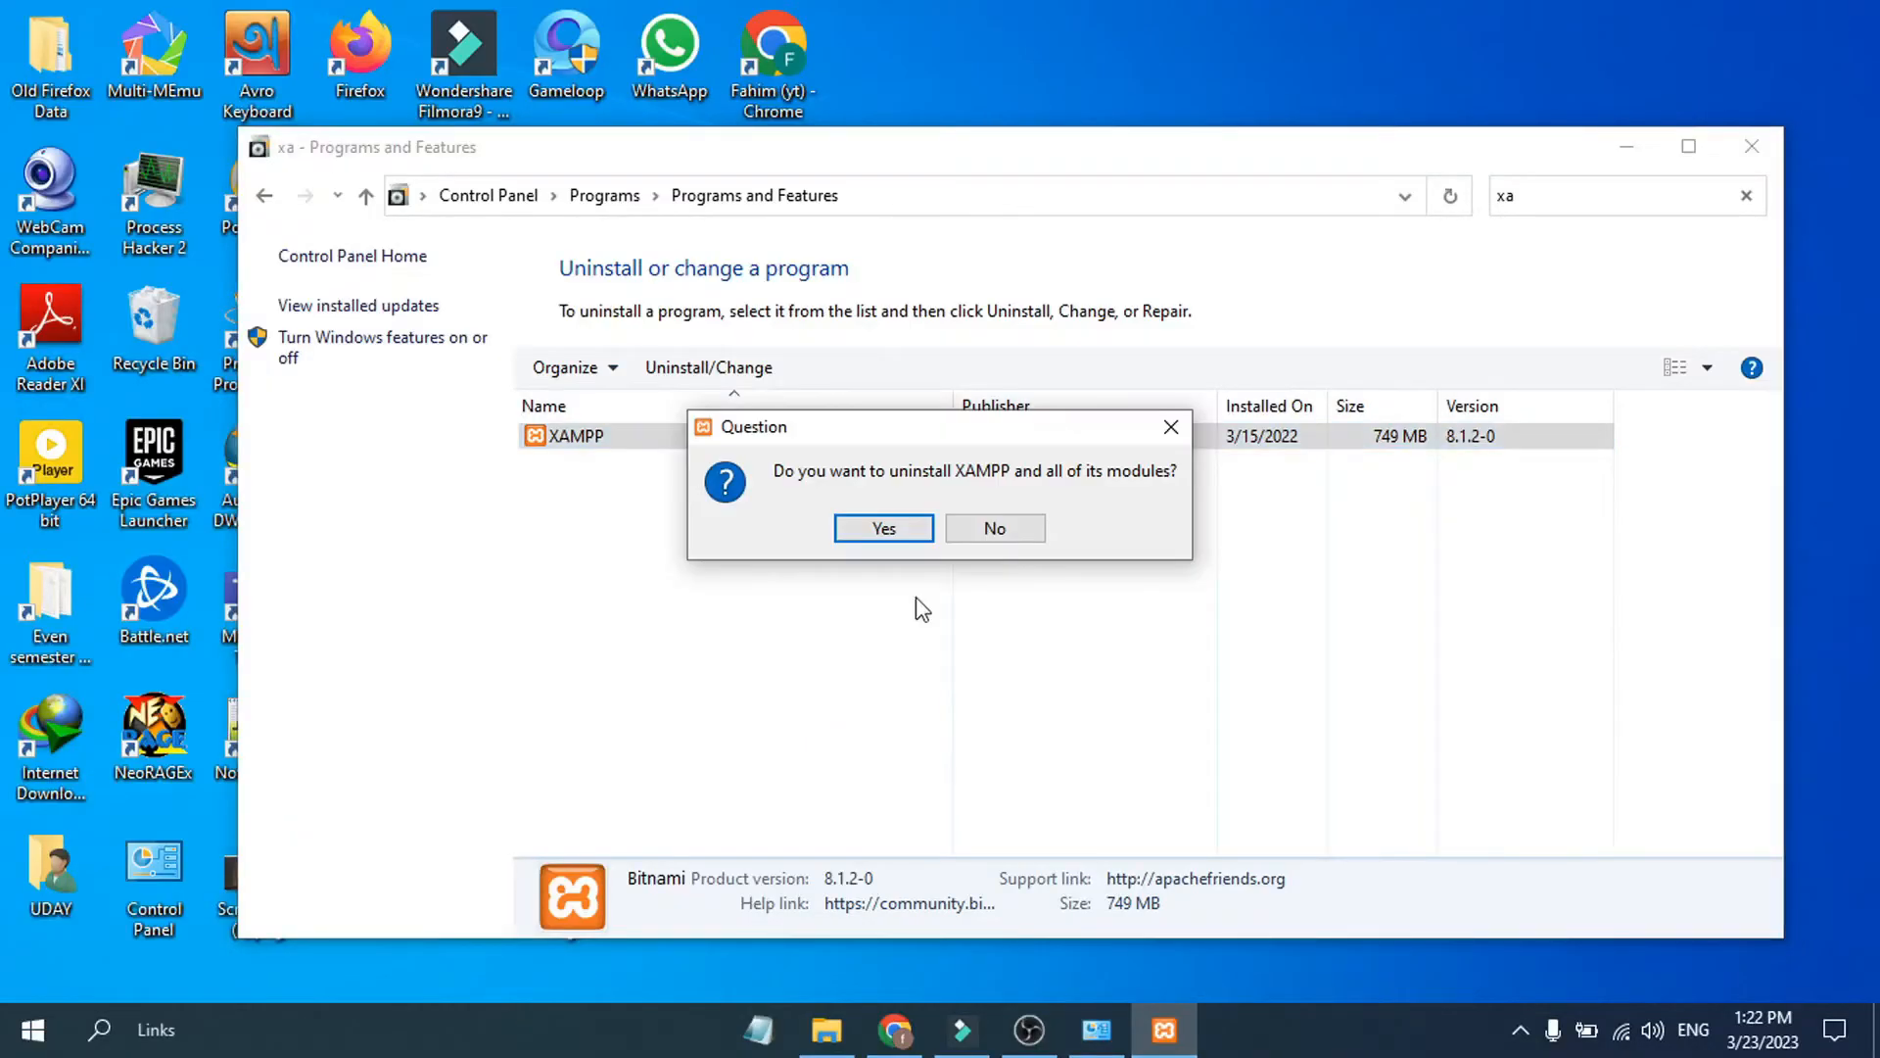
mouse_move(1049, 516)
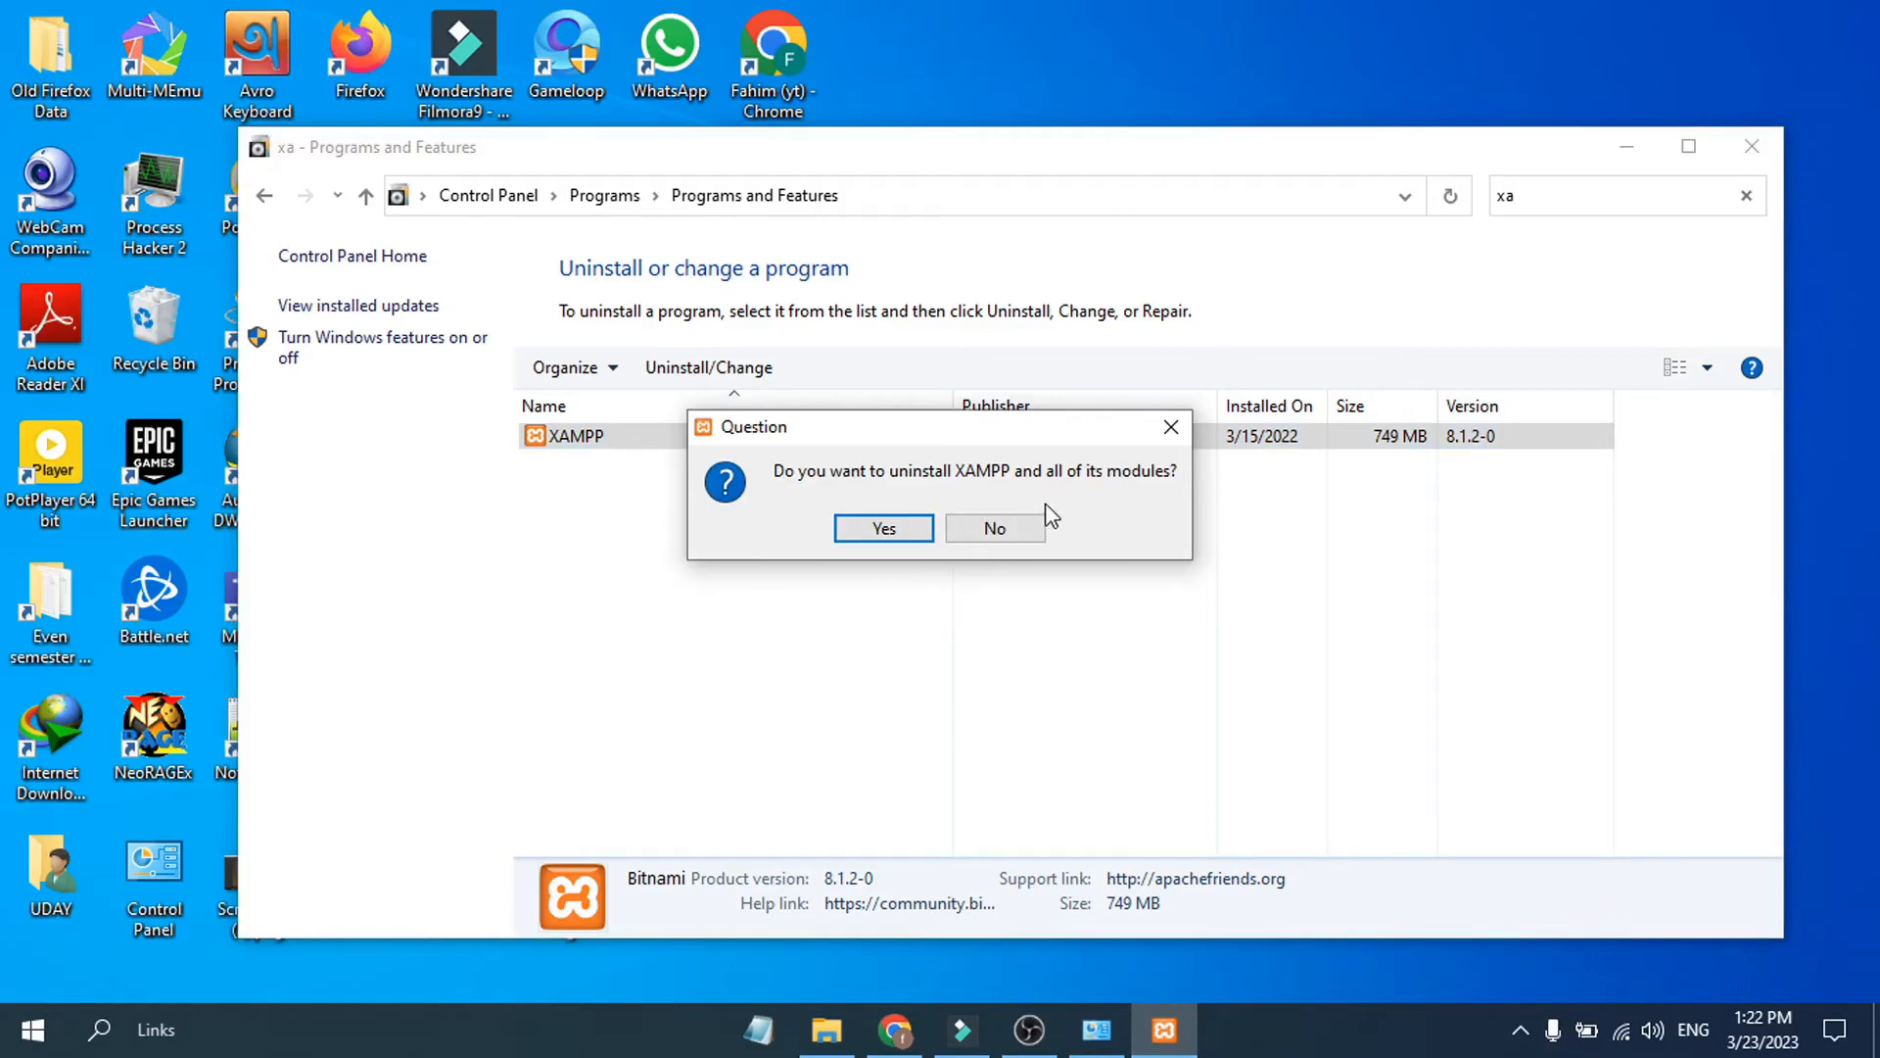
click(882, 528)
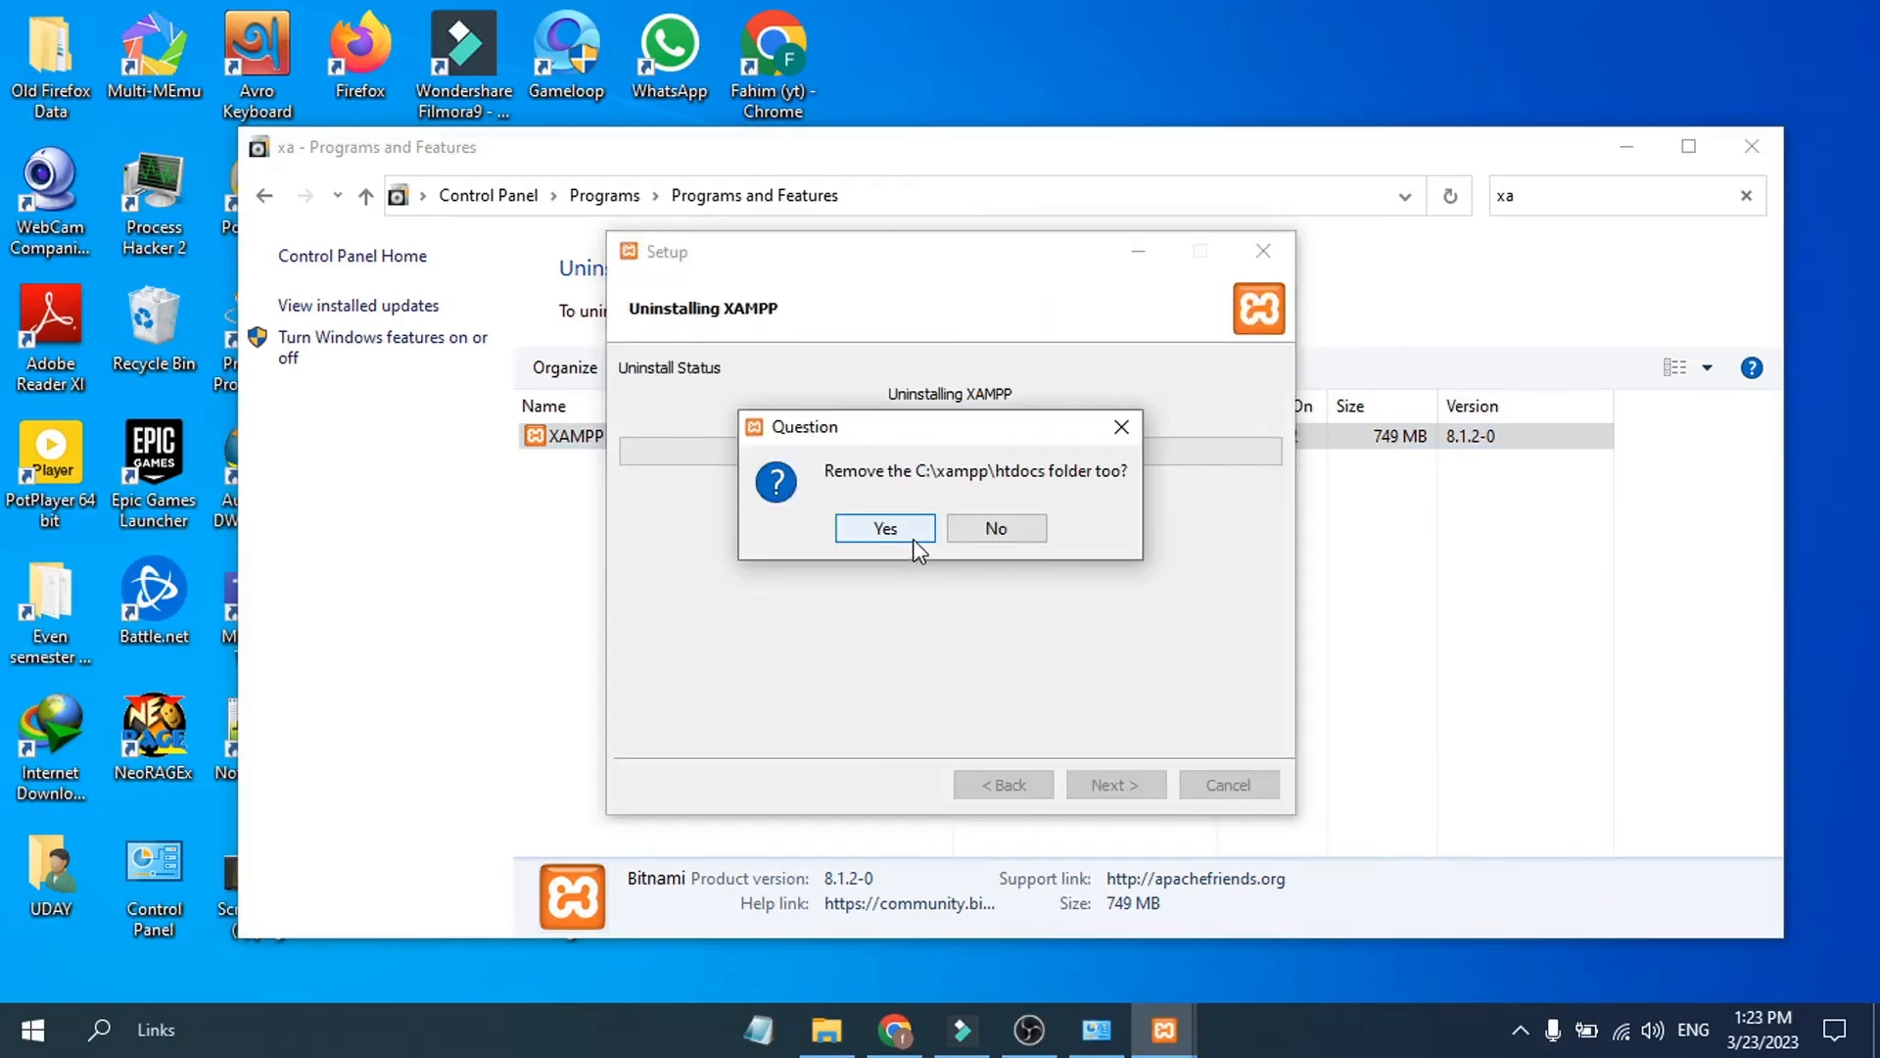
mouse_move(981, 501)
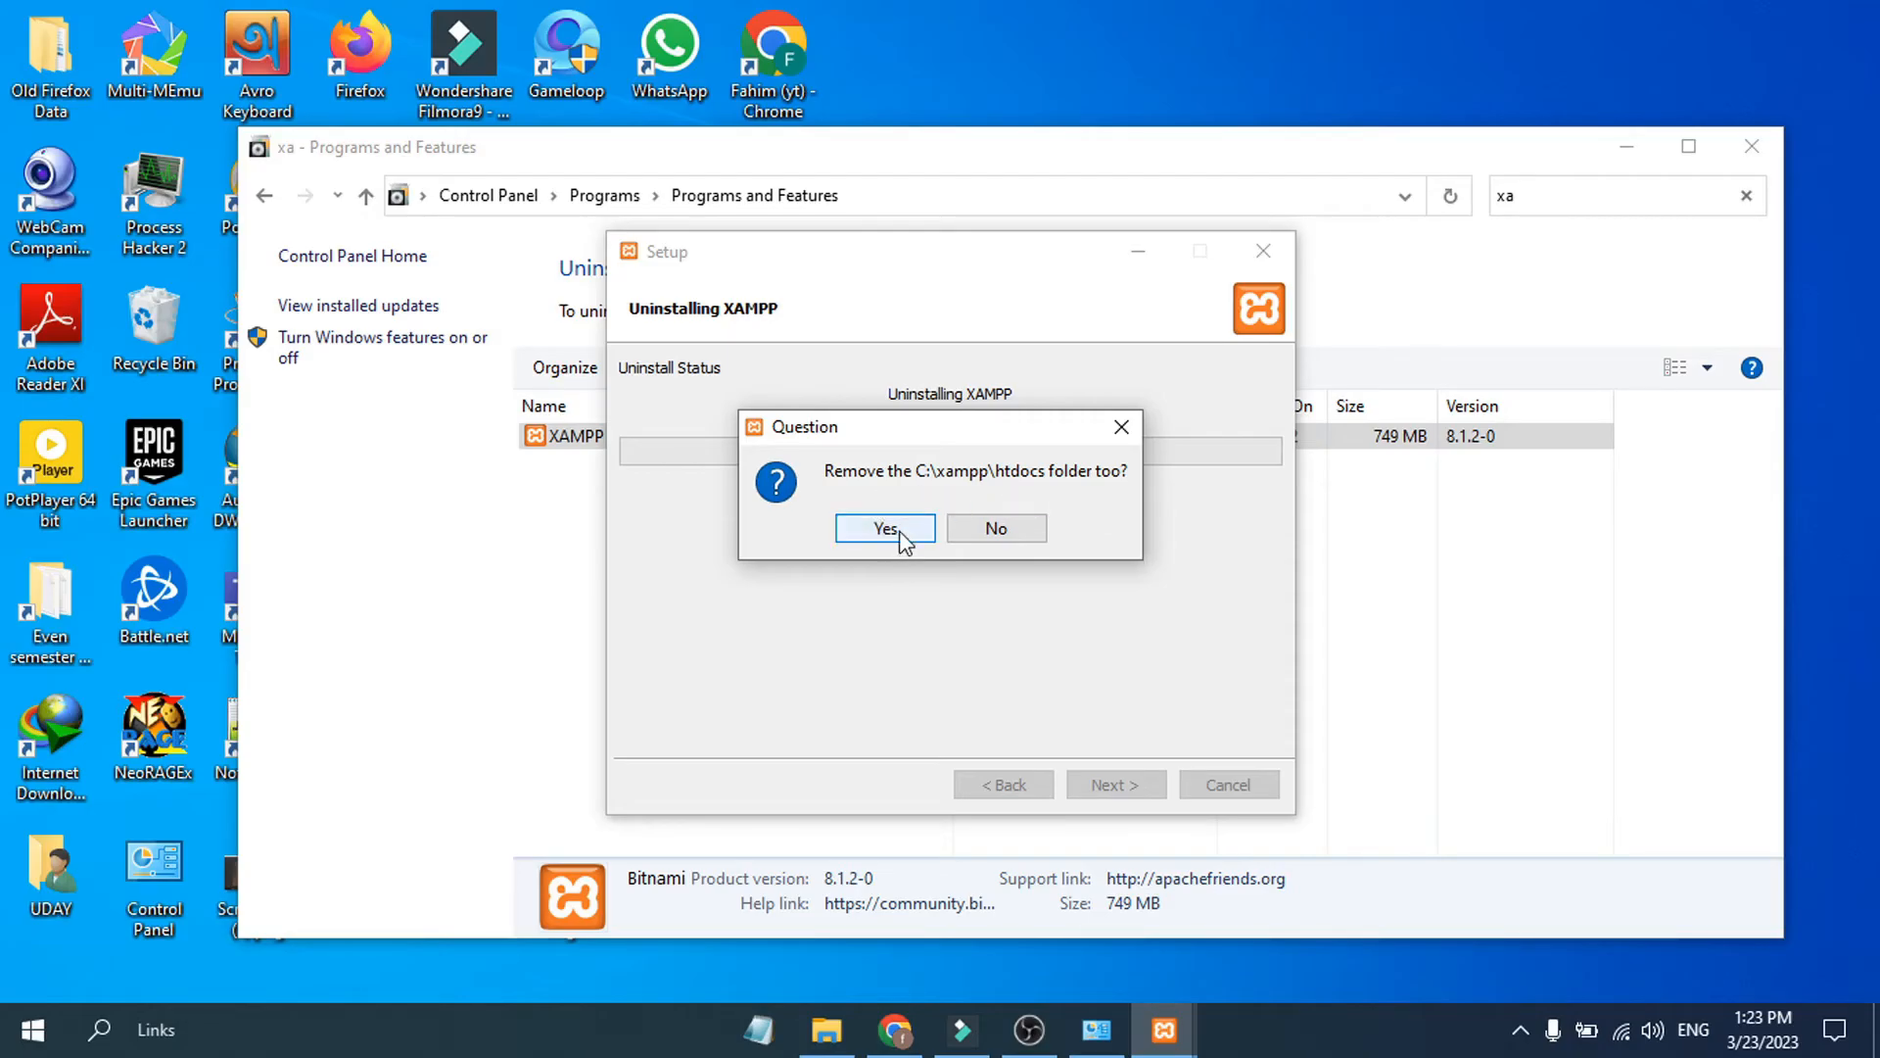
click(883, 528)
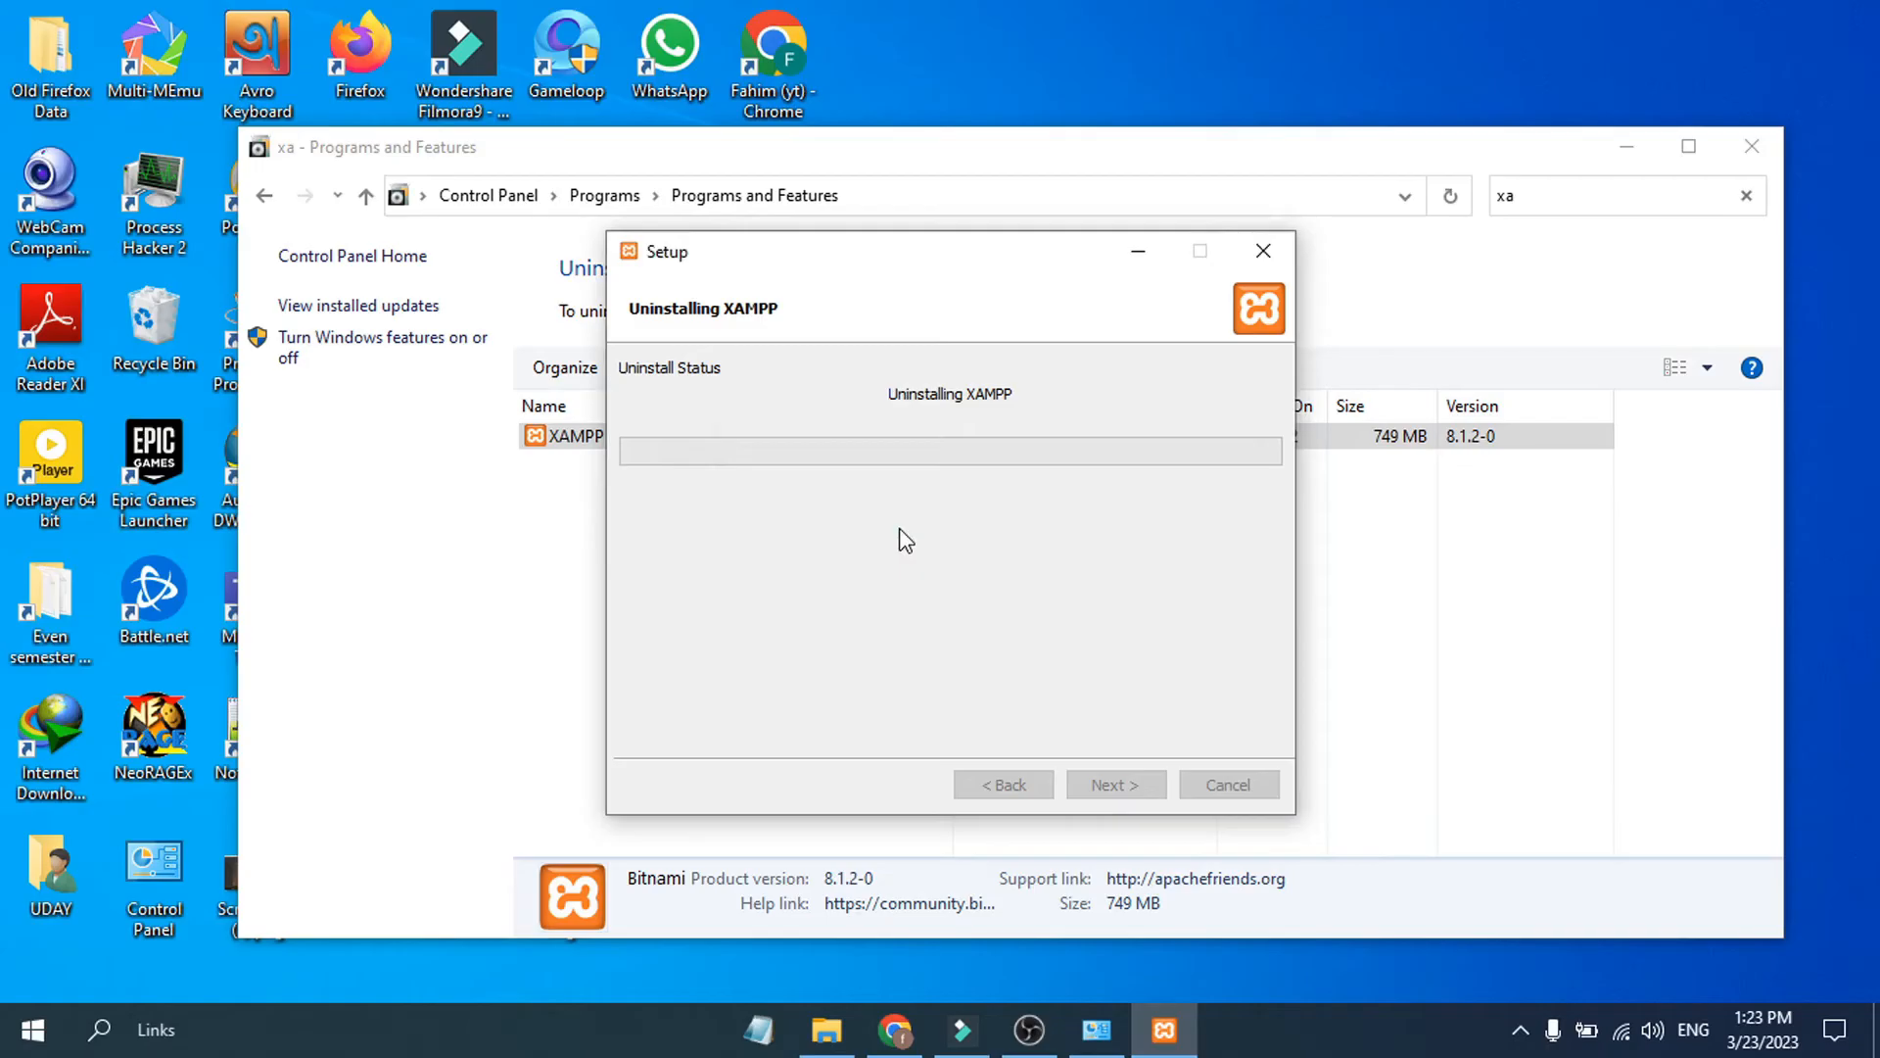
mouse_move(790, 481)
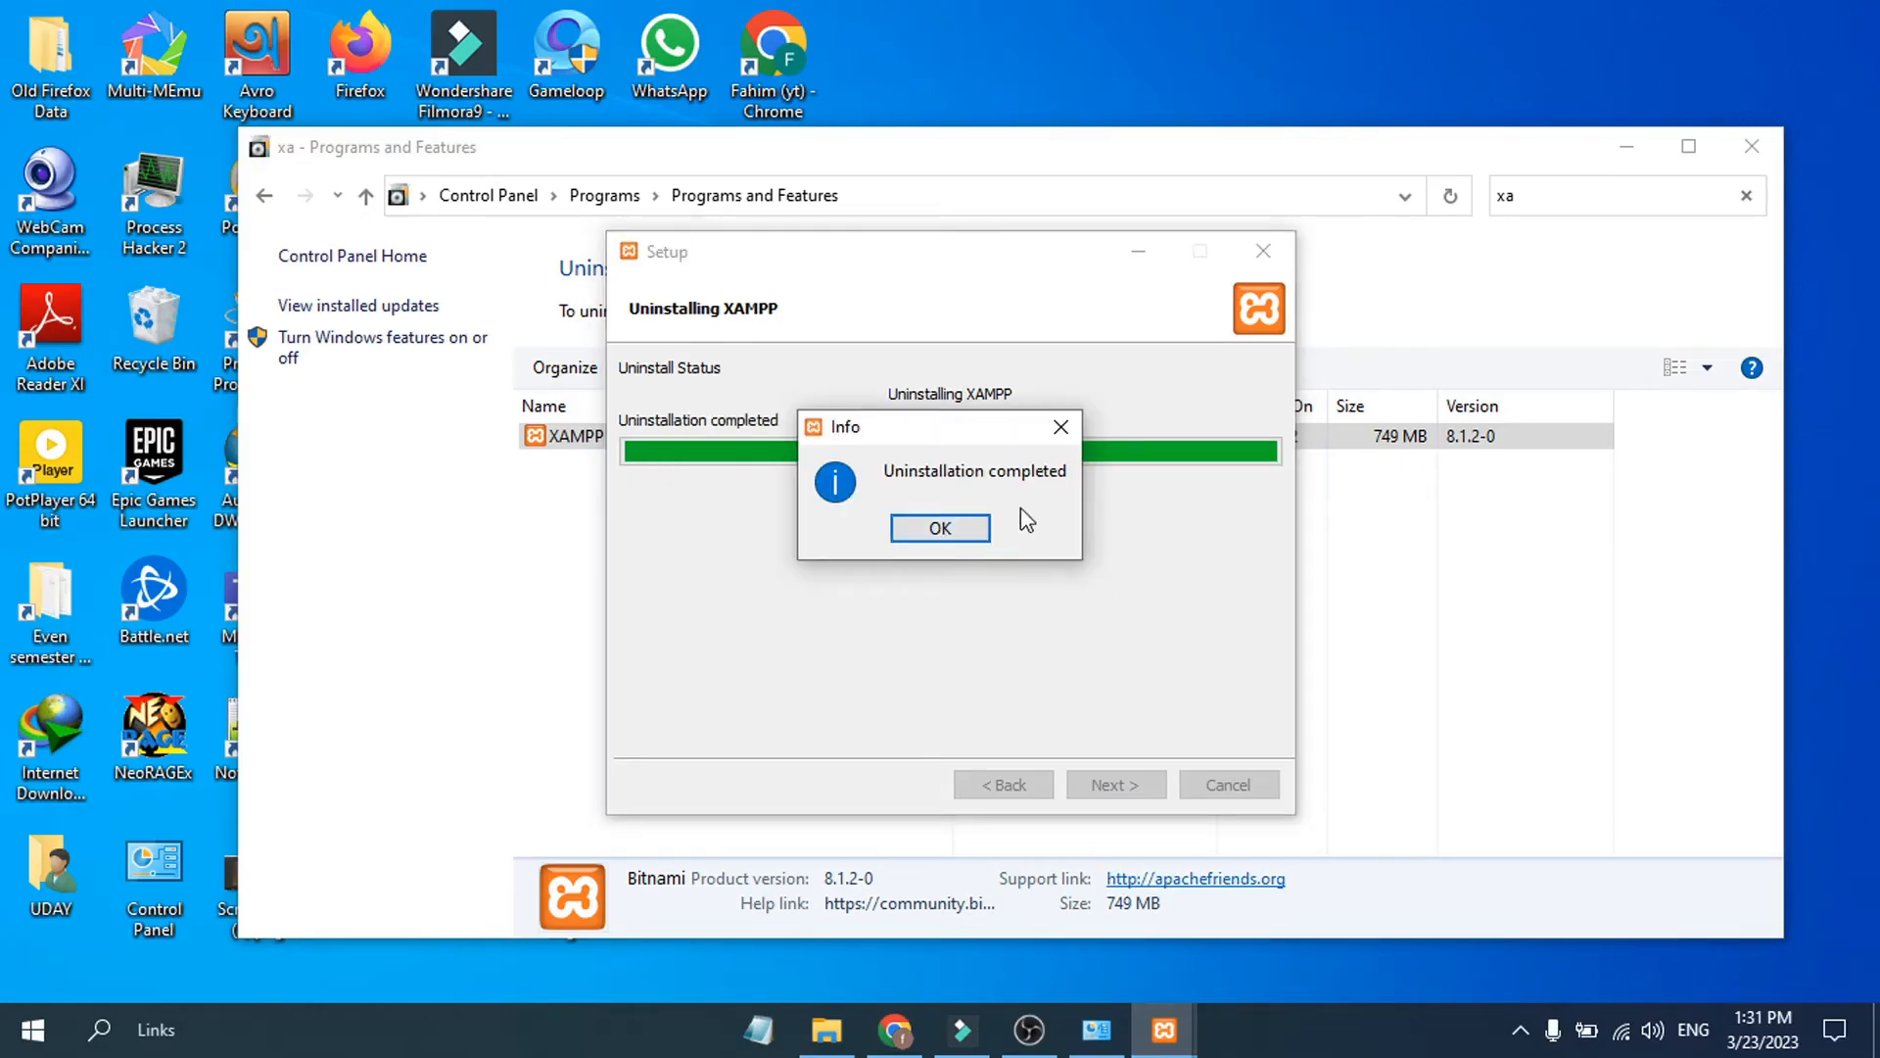
mouse_move(1004, 546)
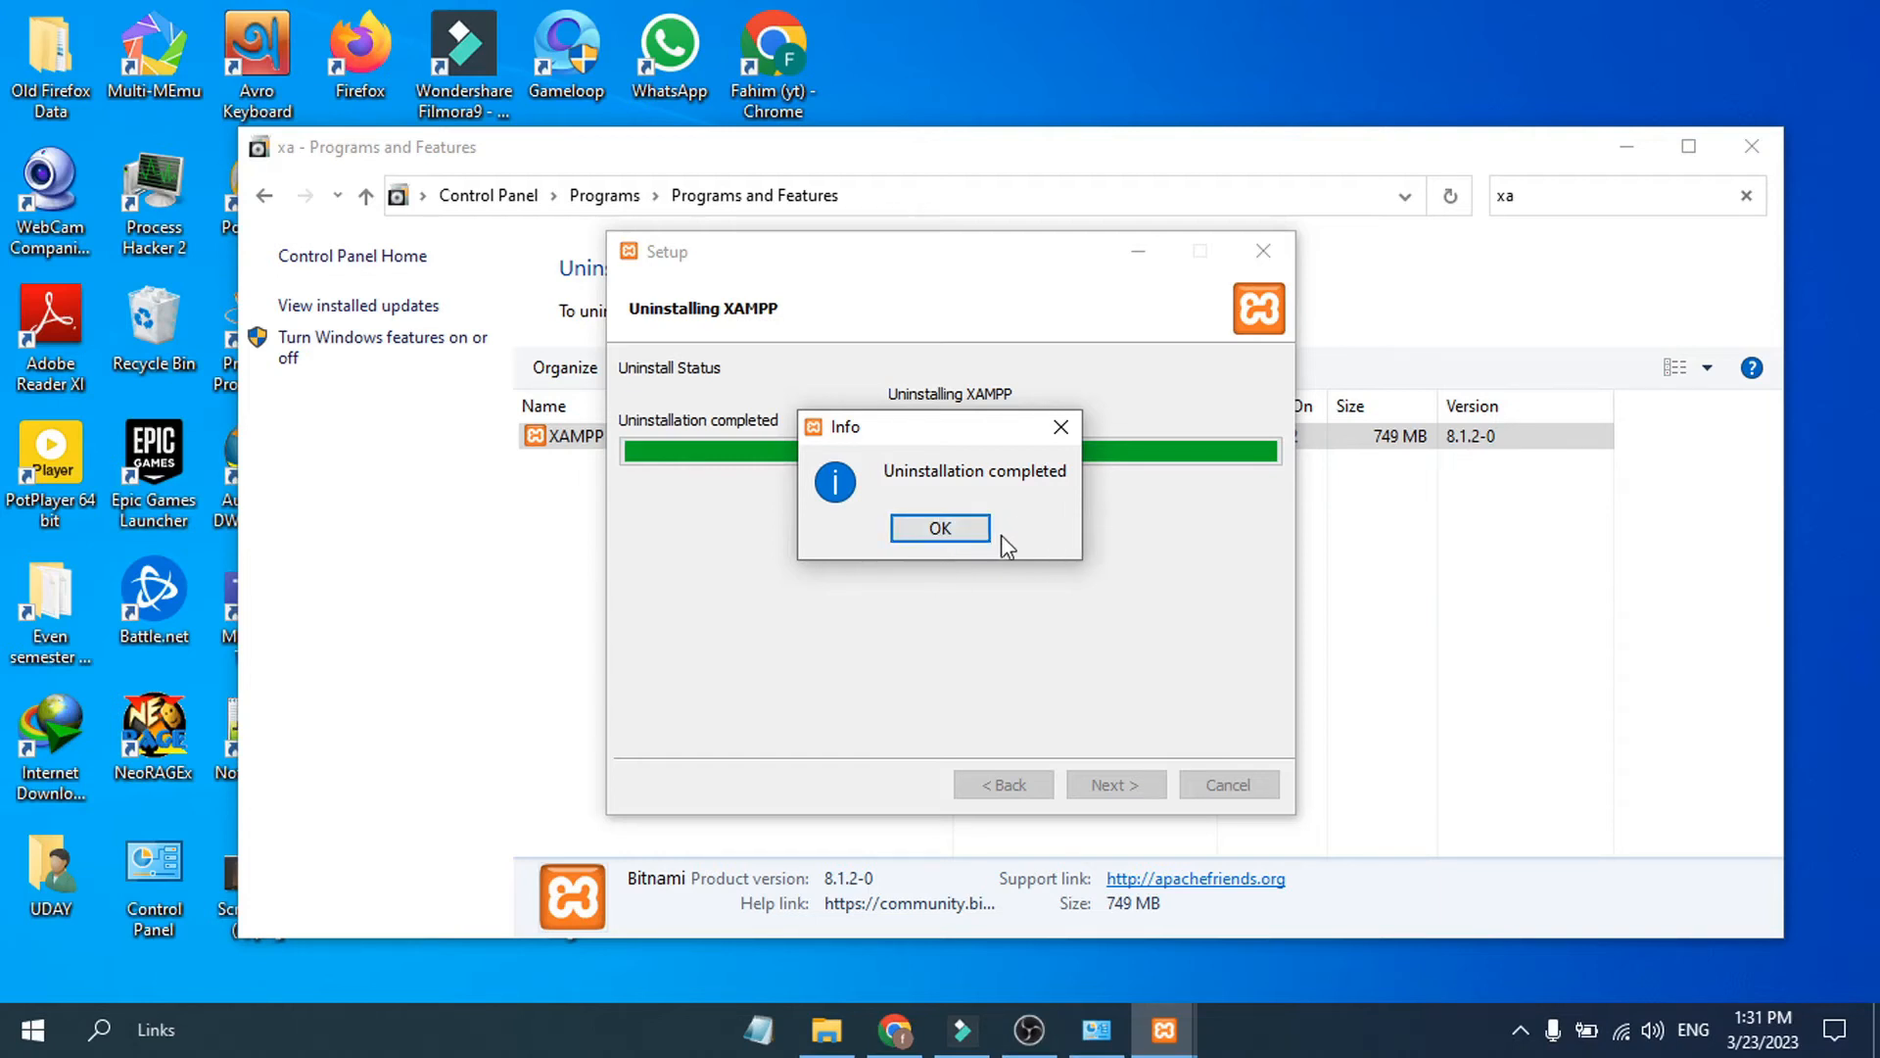
click(940, 527)
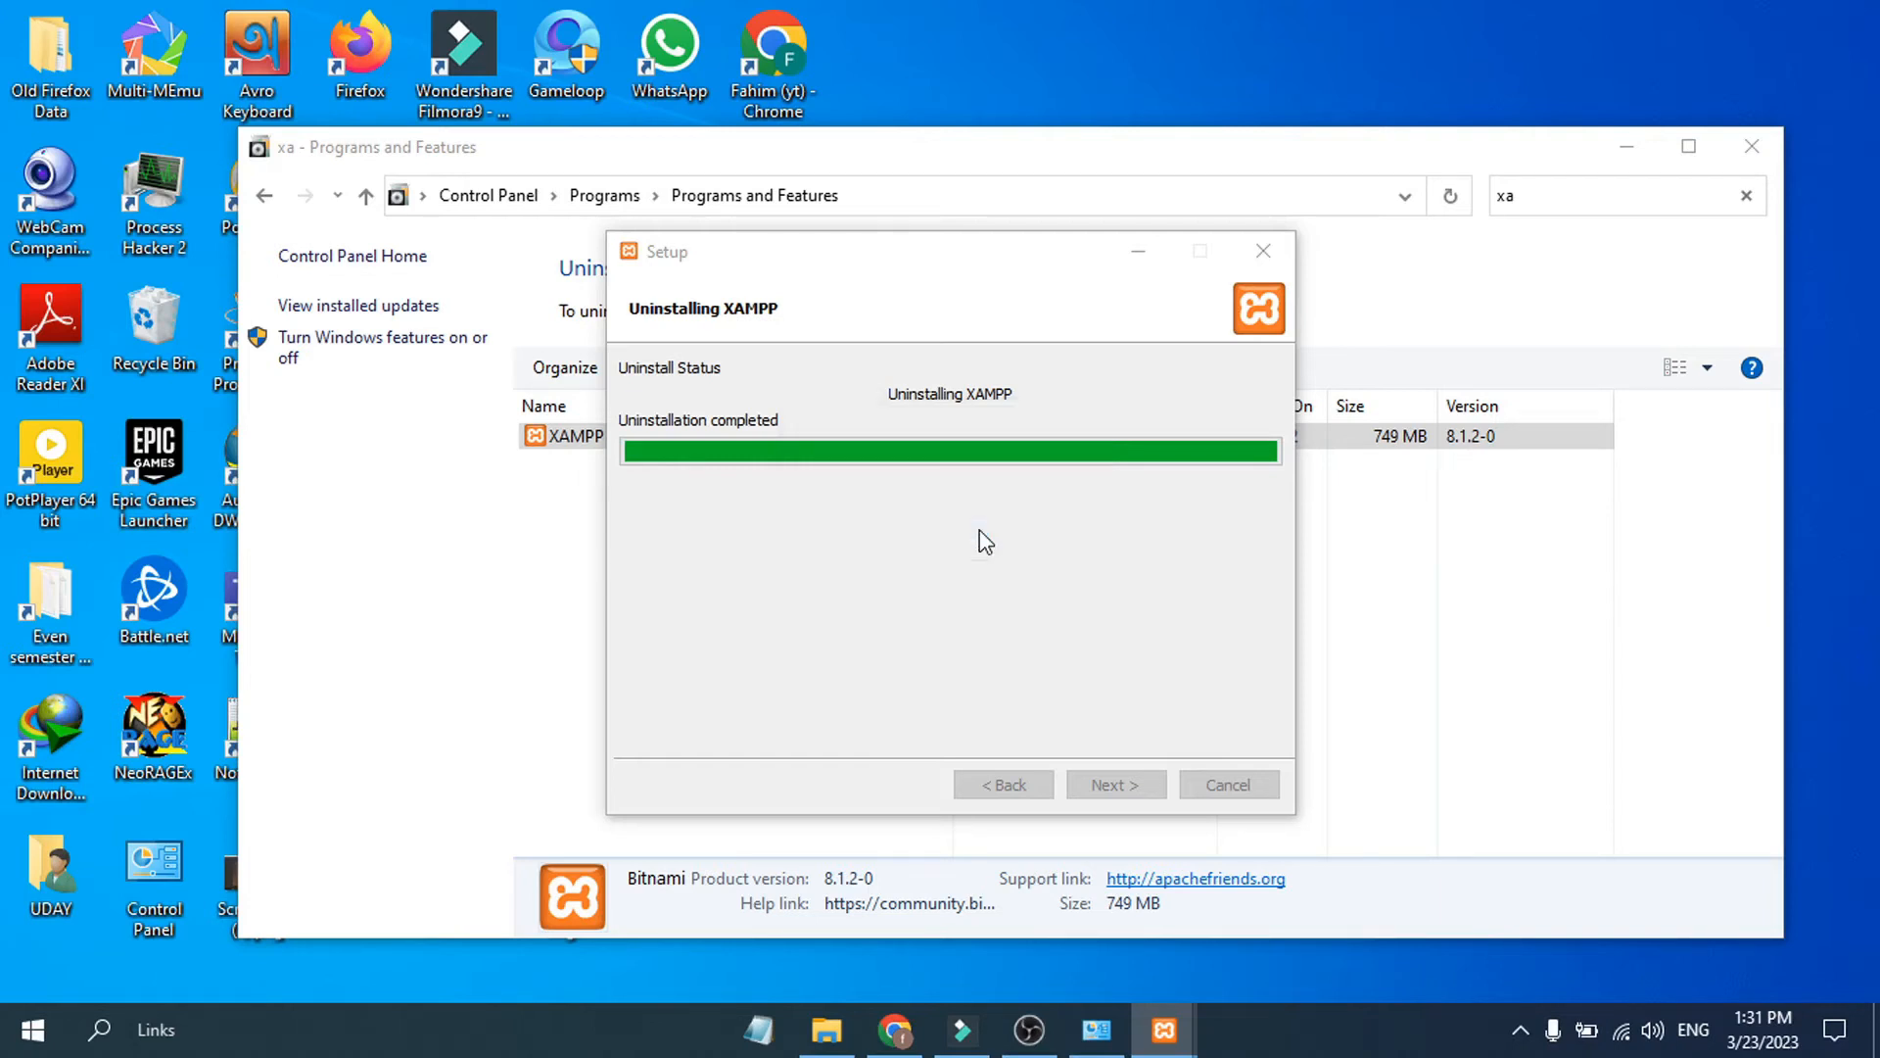
click(1112, 784)
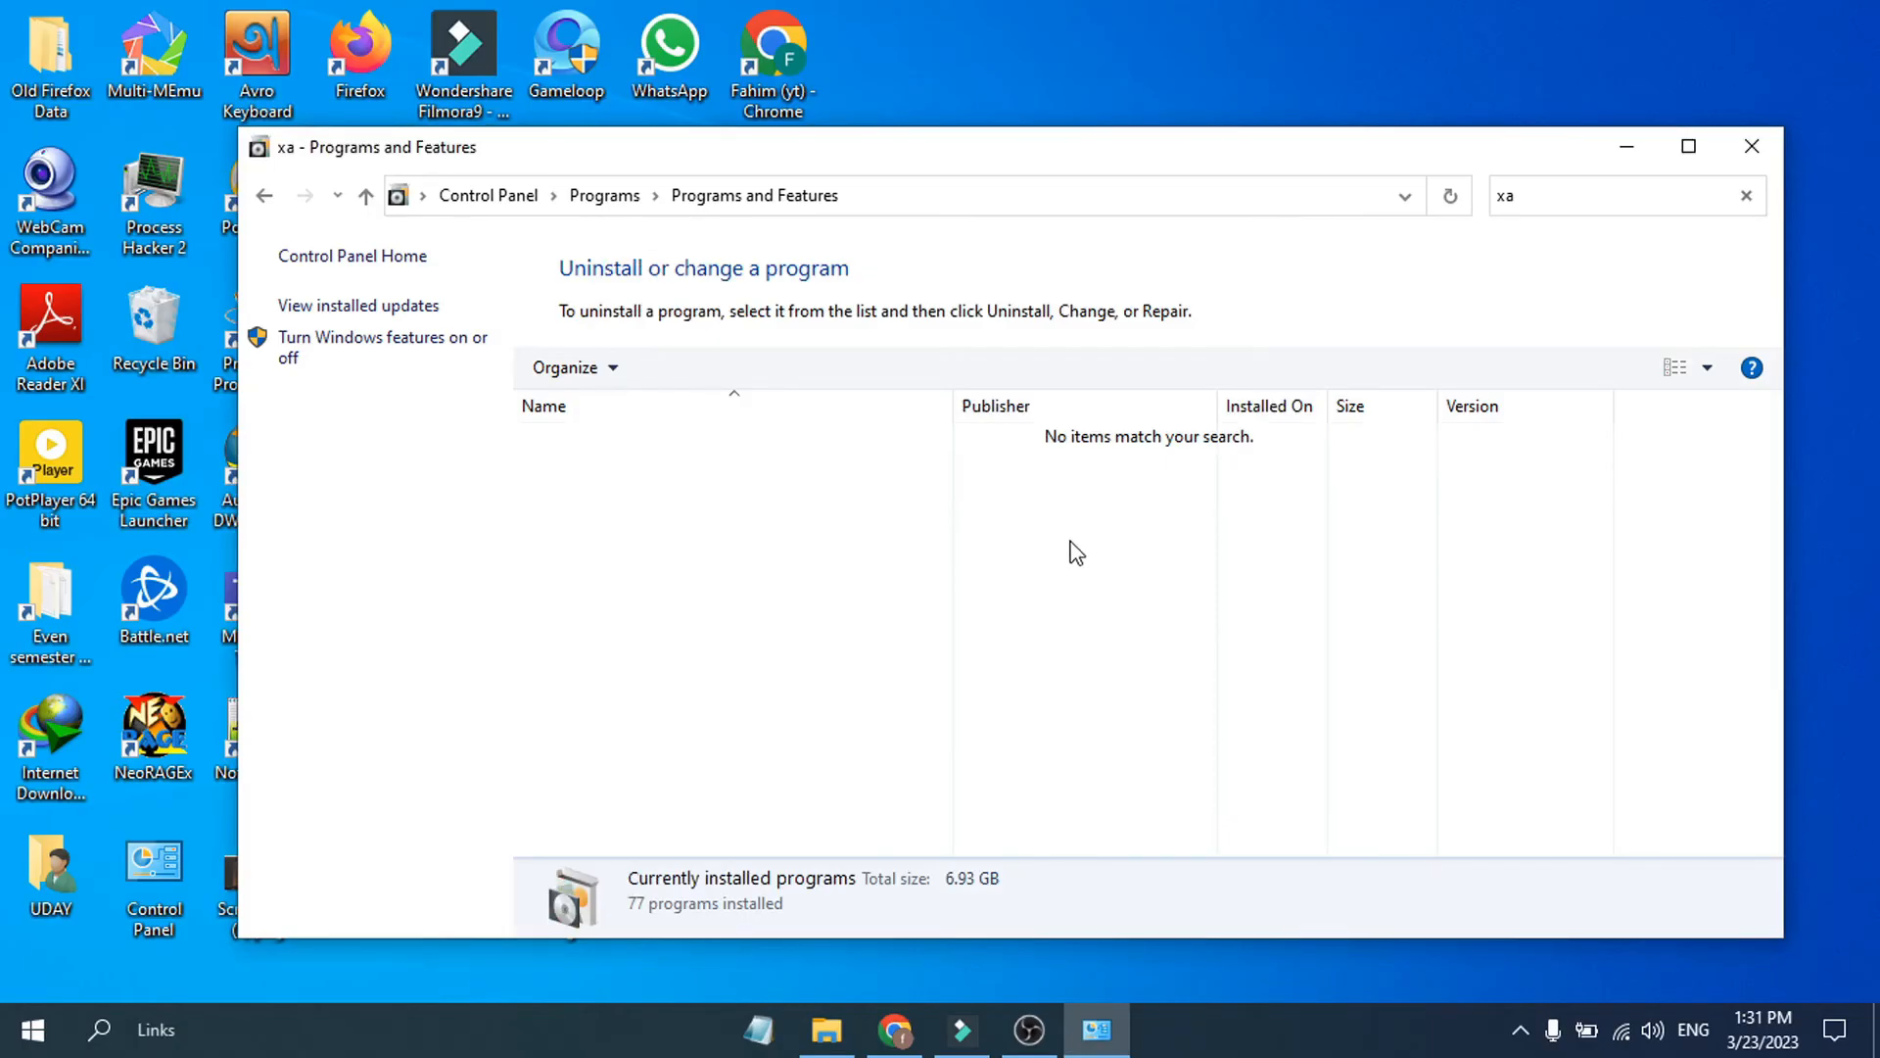
mouse_move(812, 920)
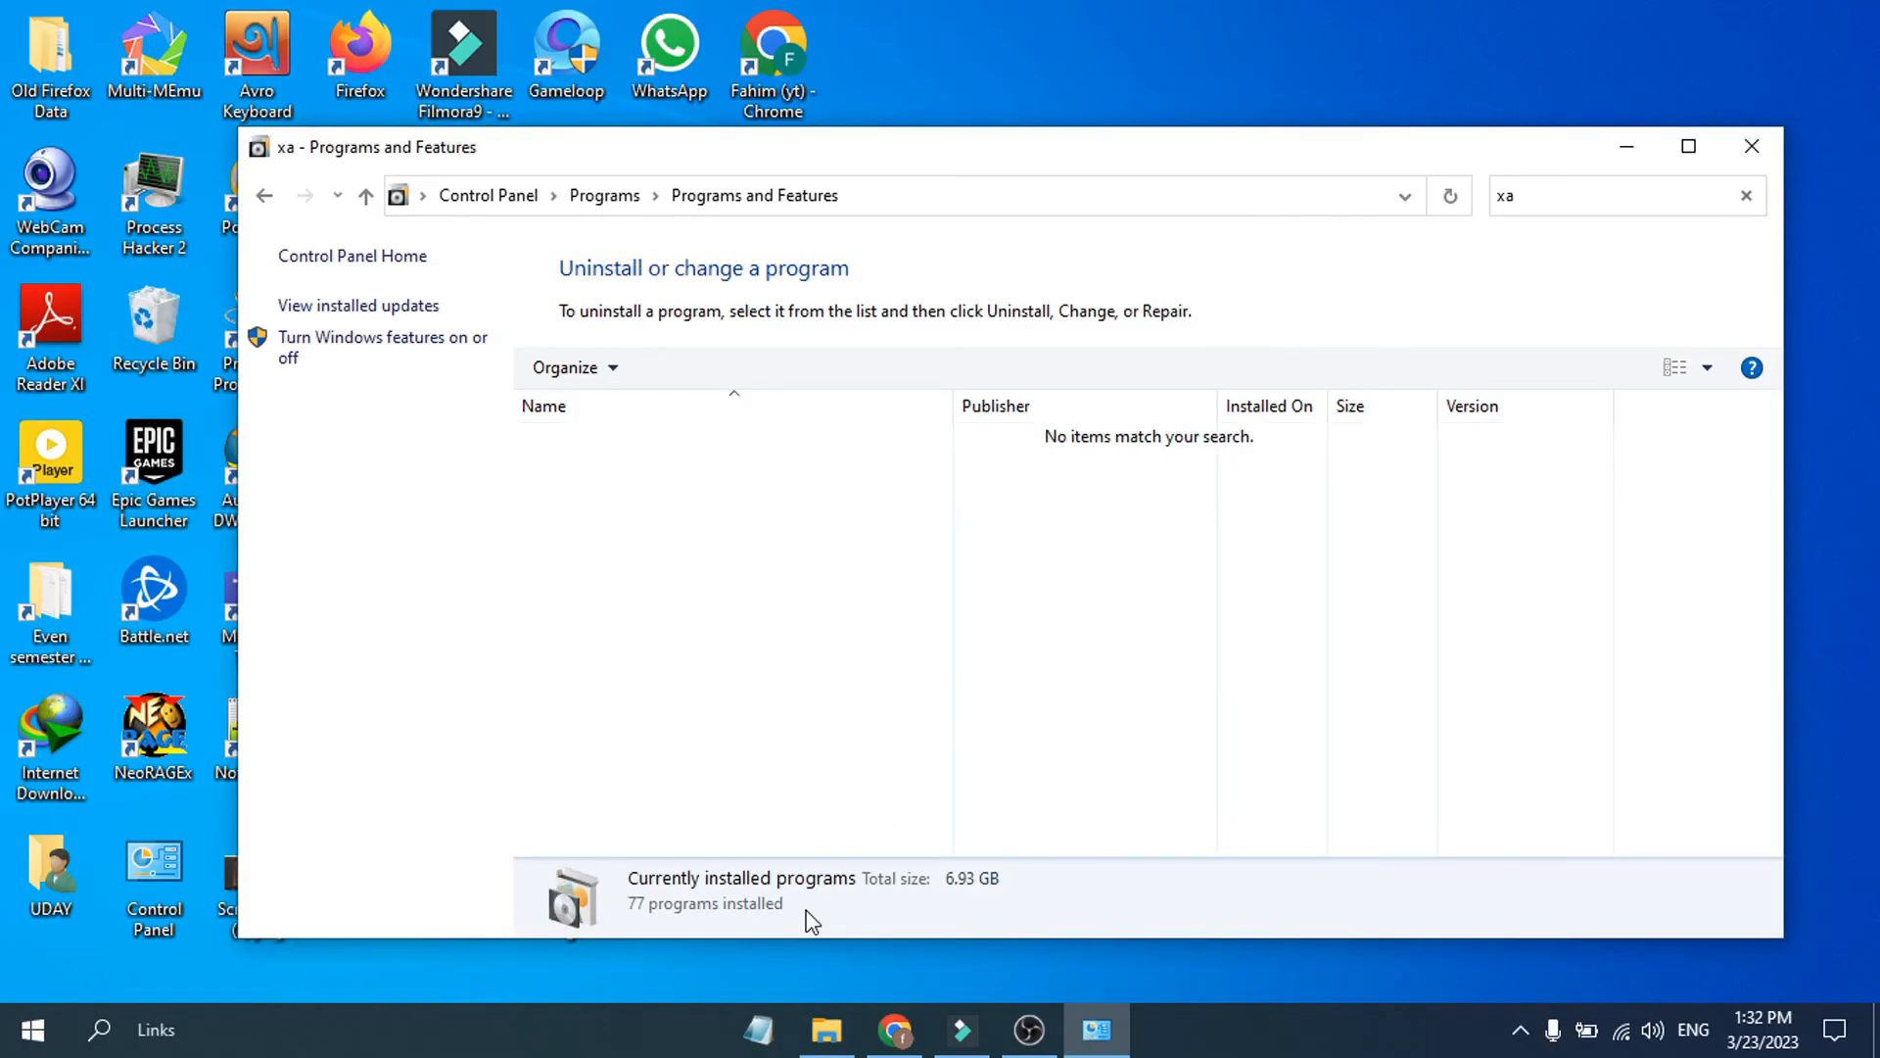
Step: Open Program Files on Local Disk (C:) and scroll through it for leftover XAMPP folders
click(827, 1029)
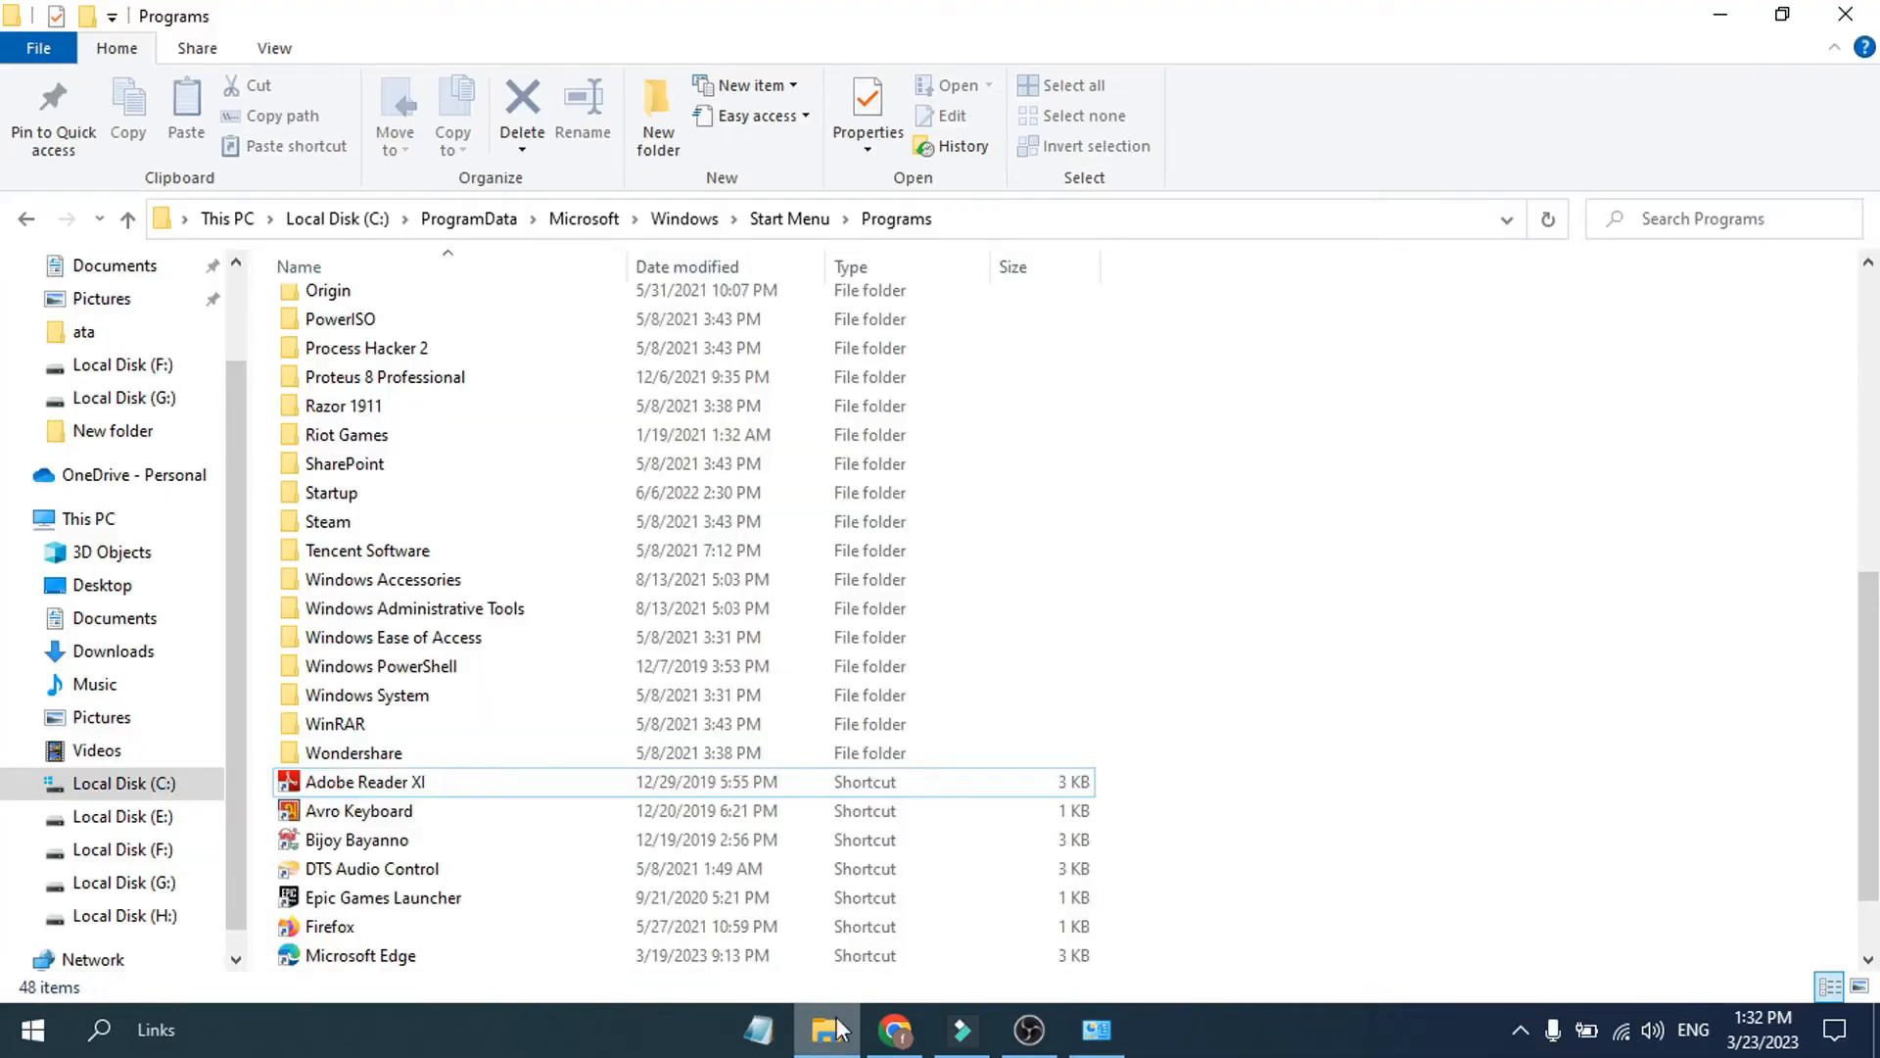
mouse_move(806, 244)
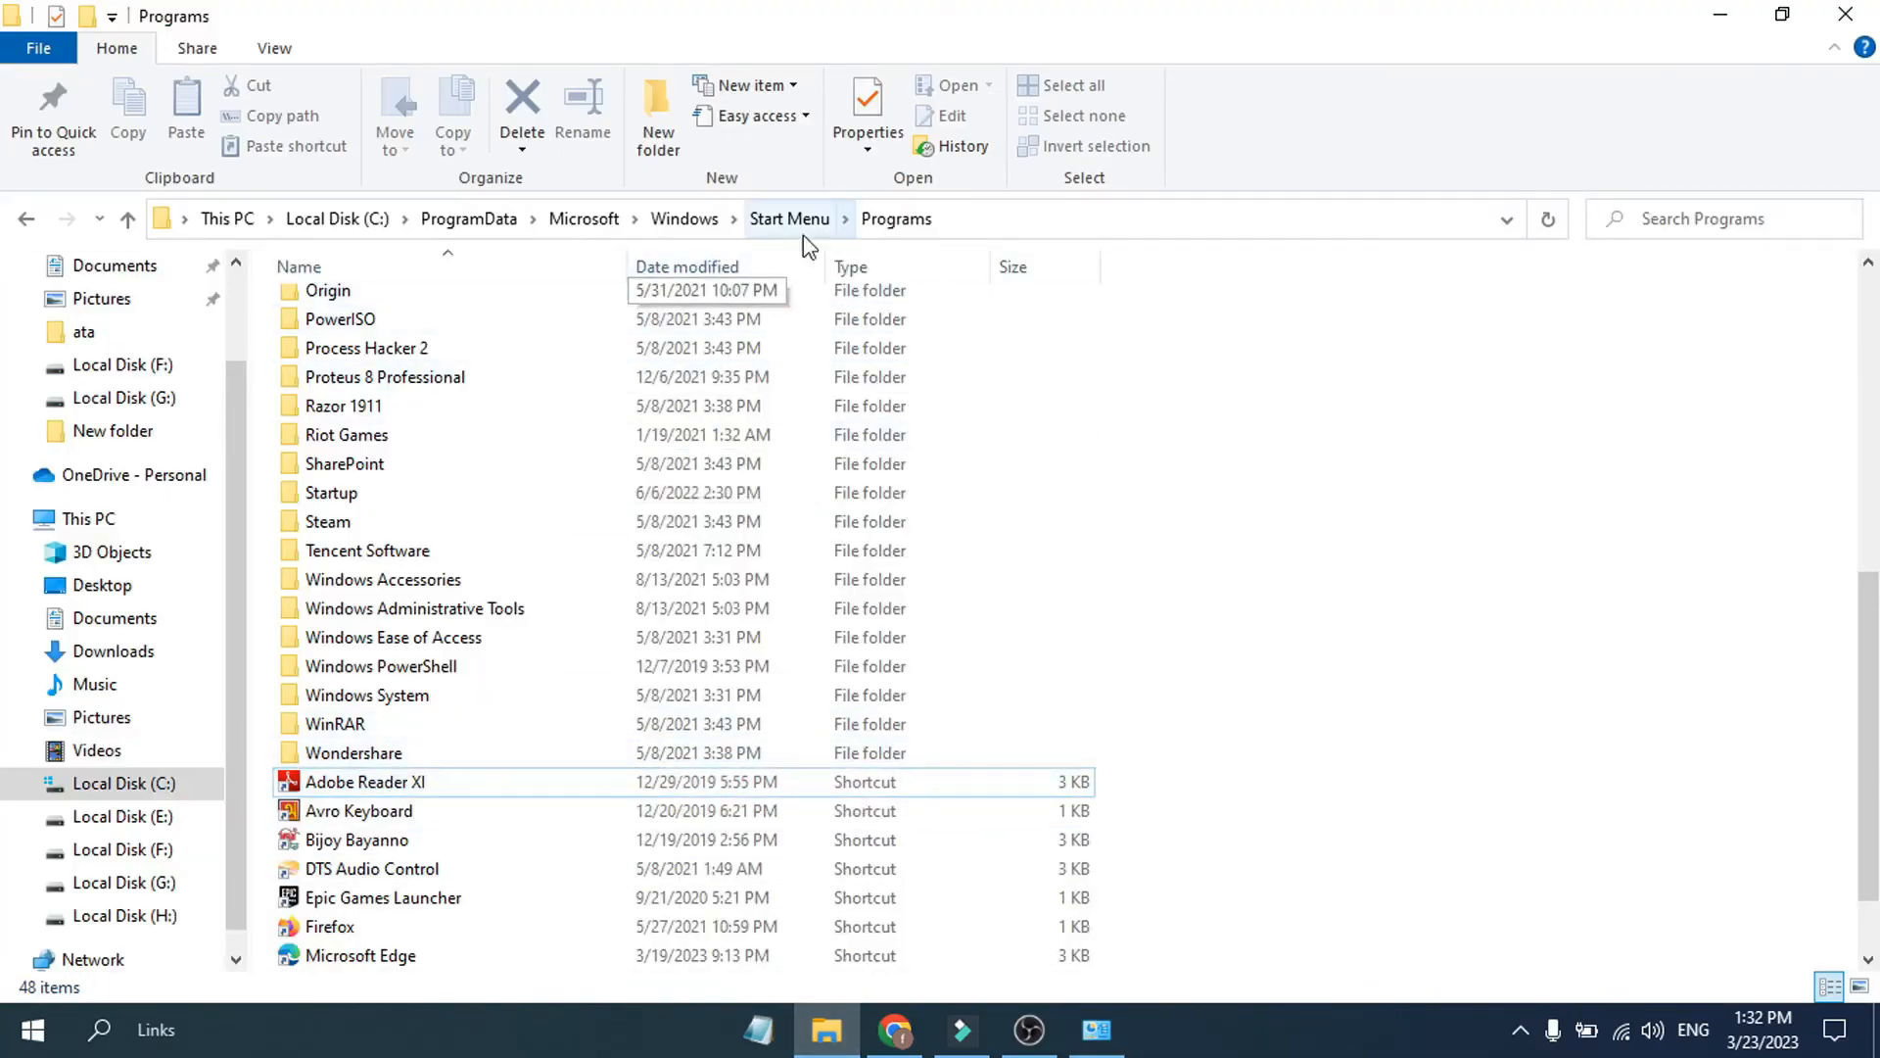
mouse_move(531, 719)
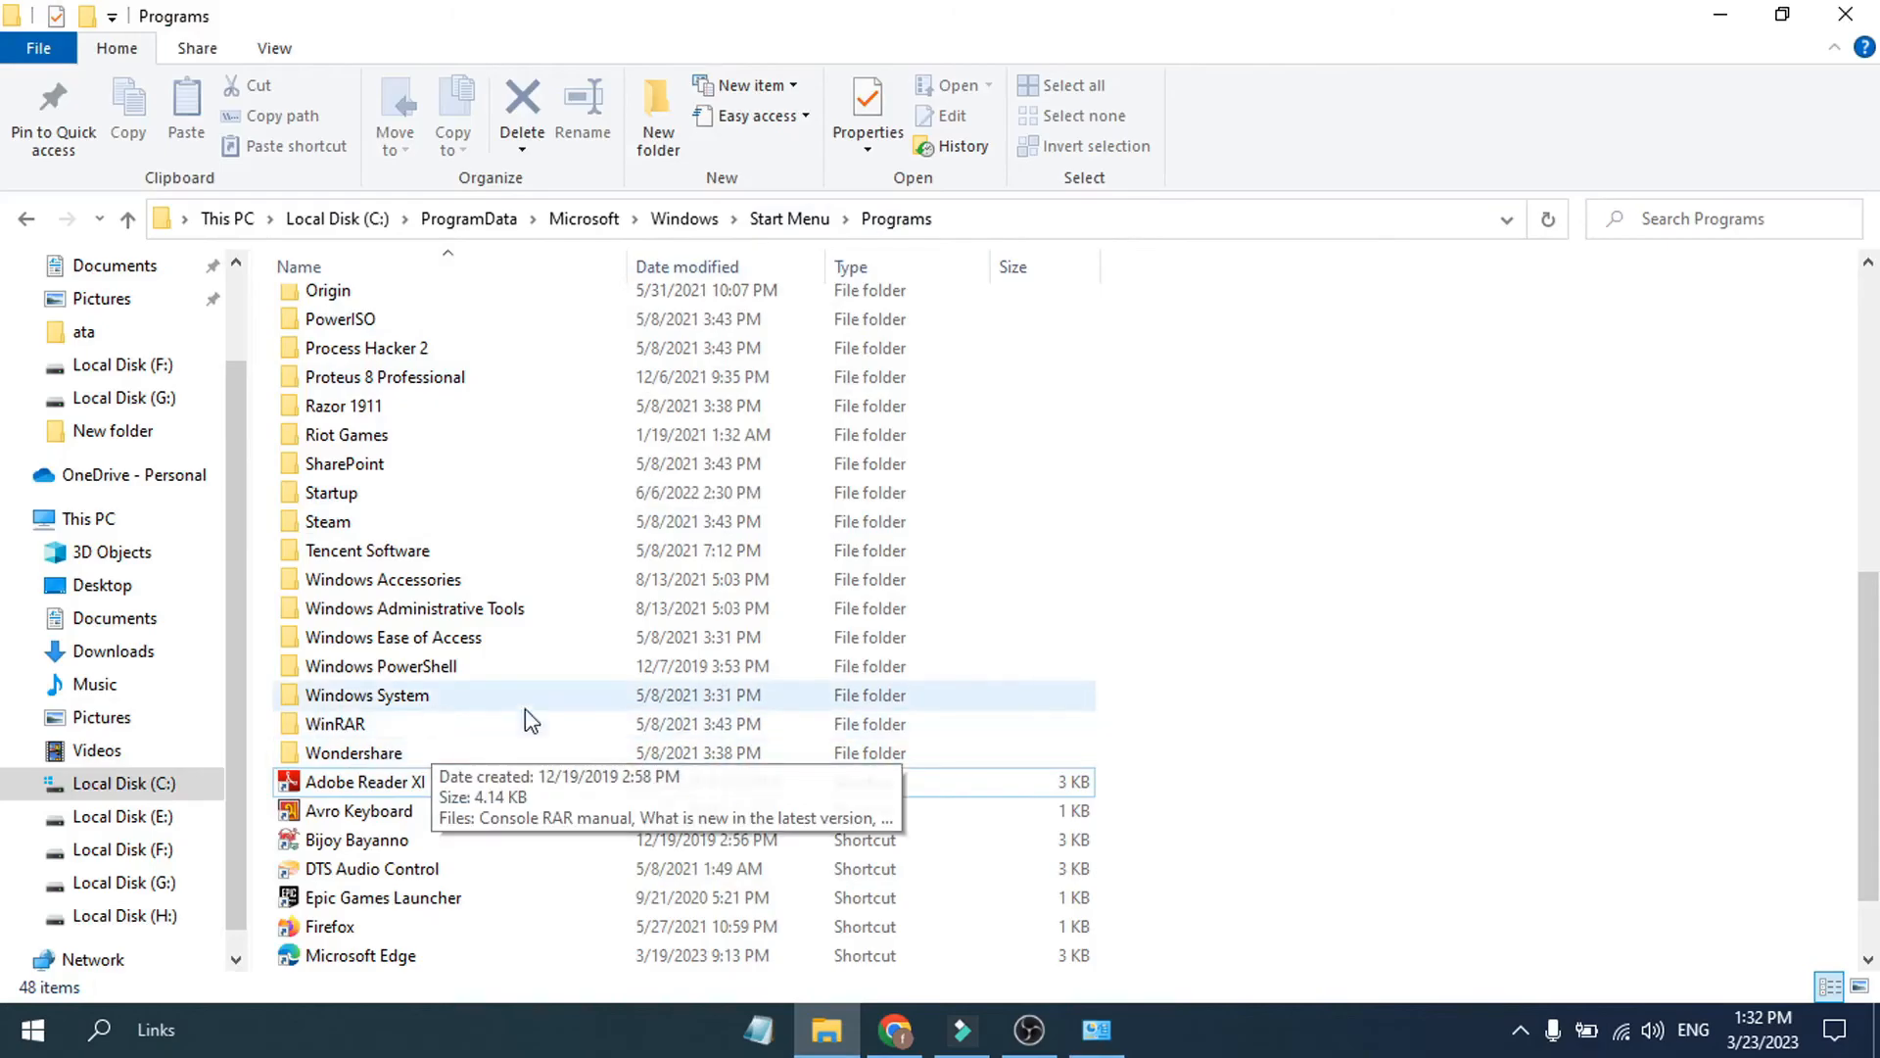
scroll(up, 3)
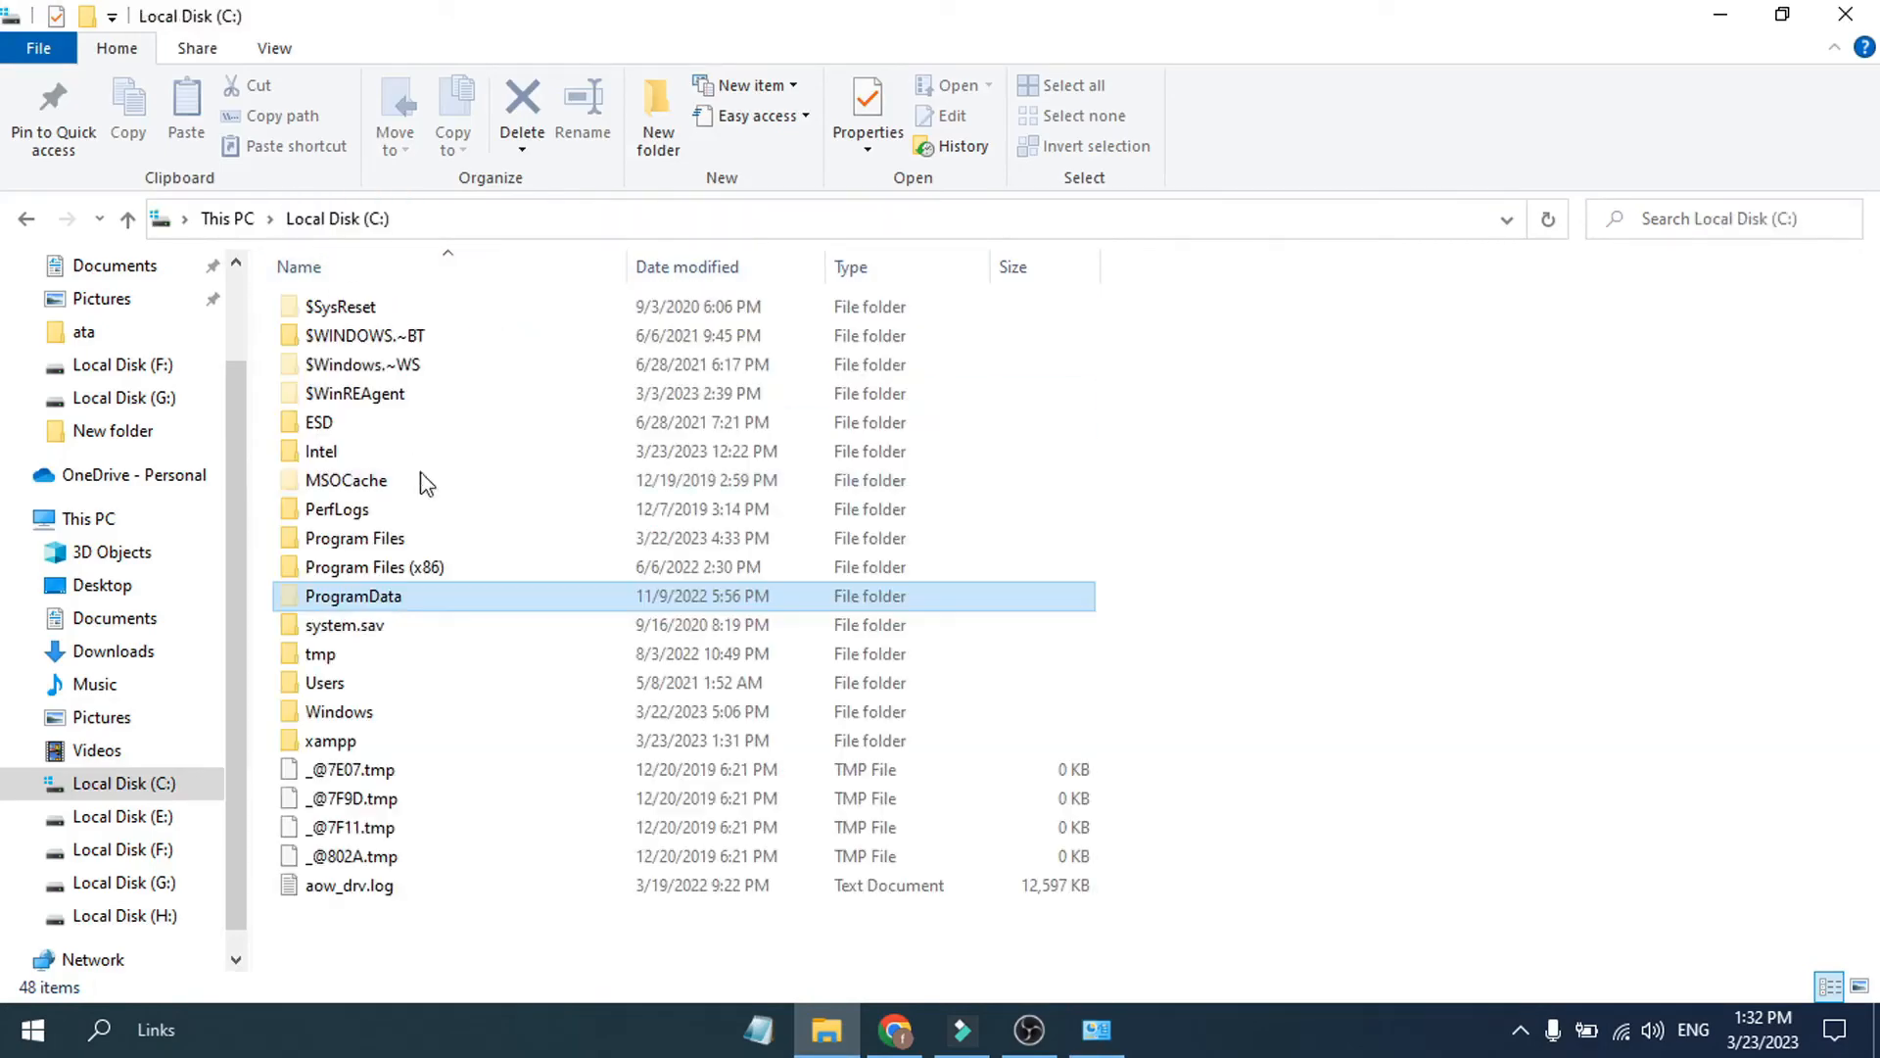
click(354, 538)
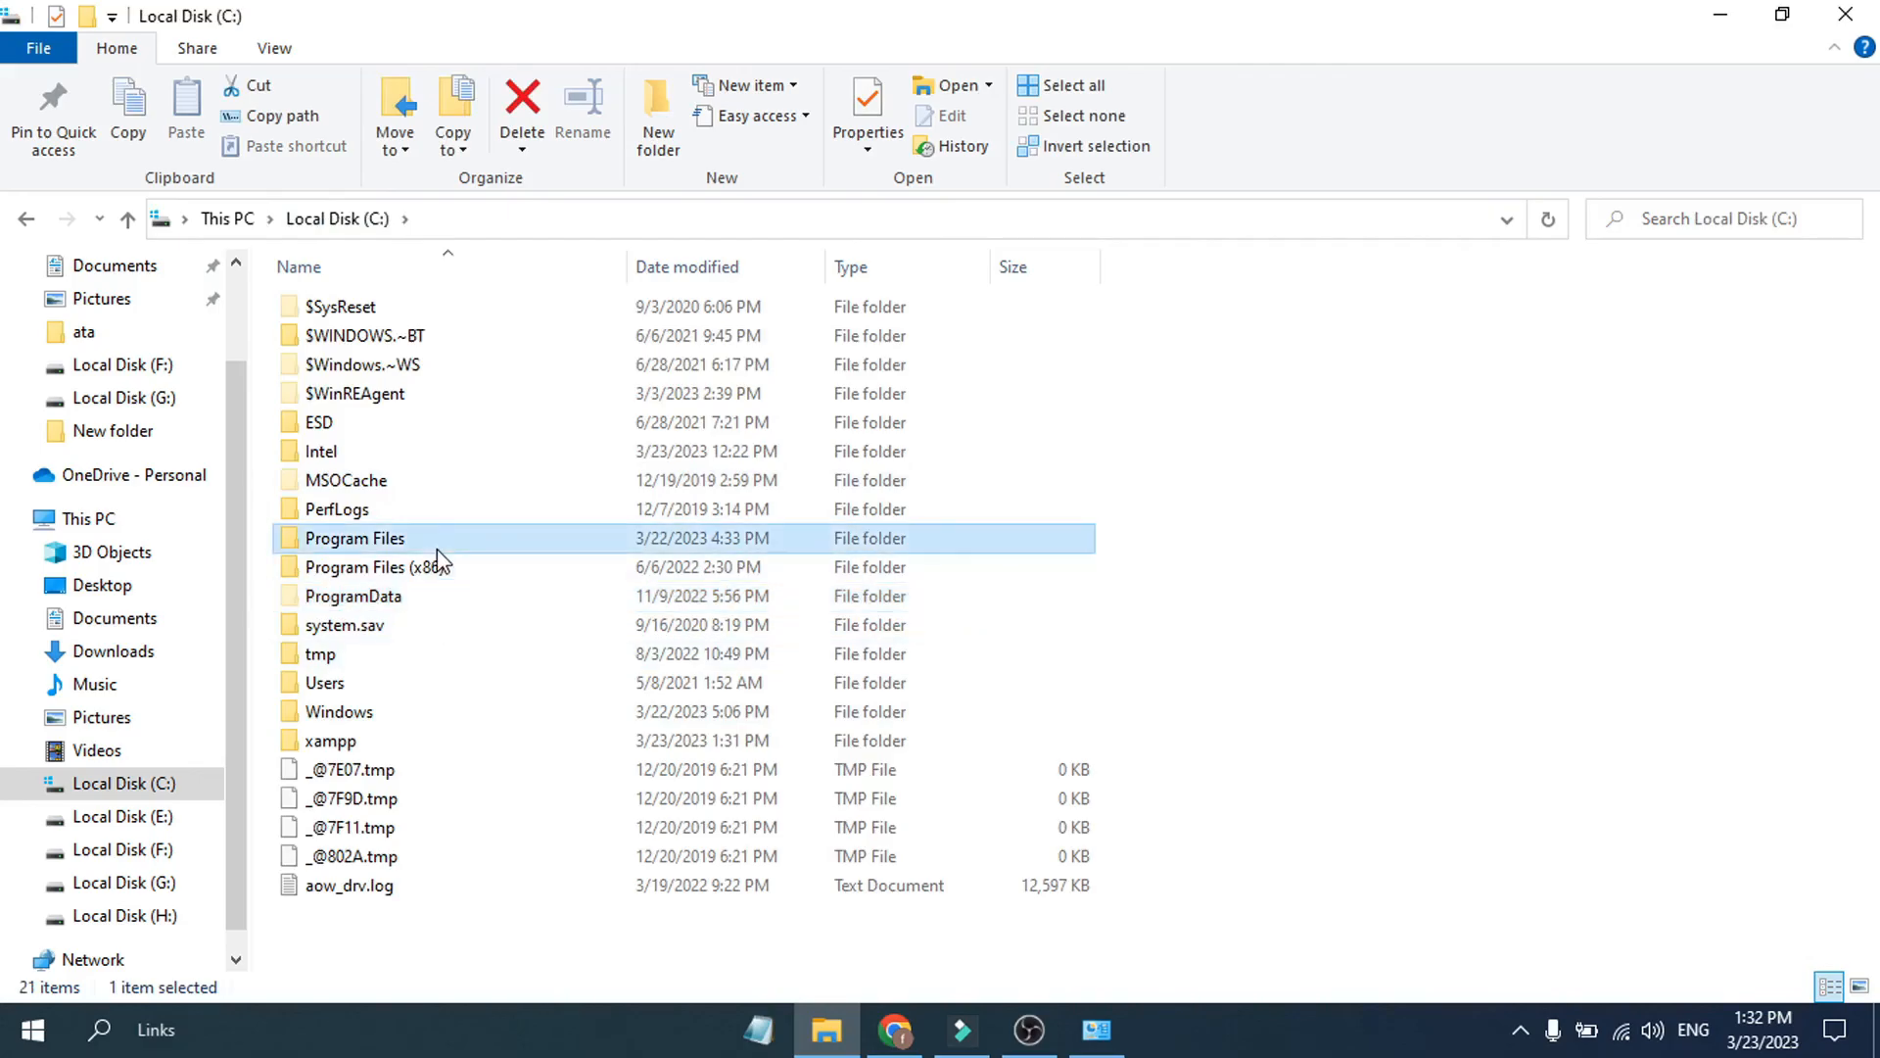
double_click(353, 538)
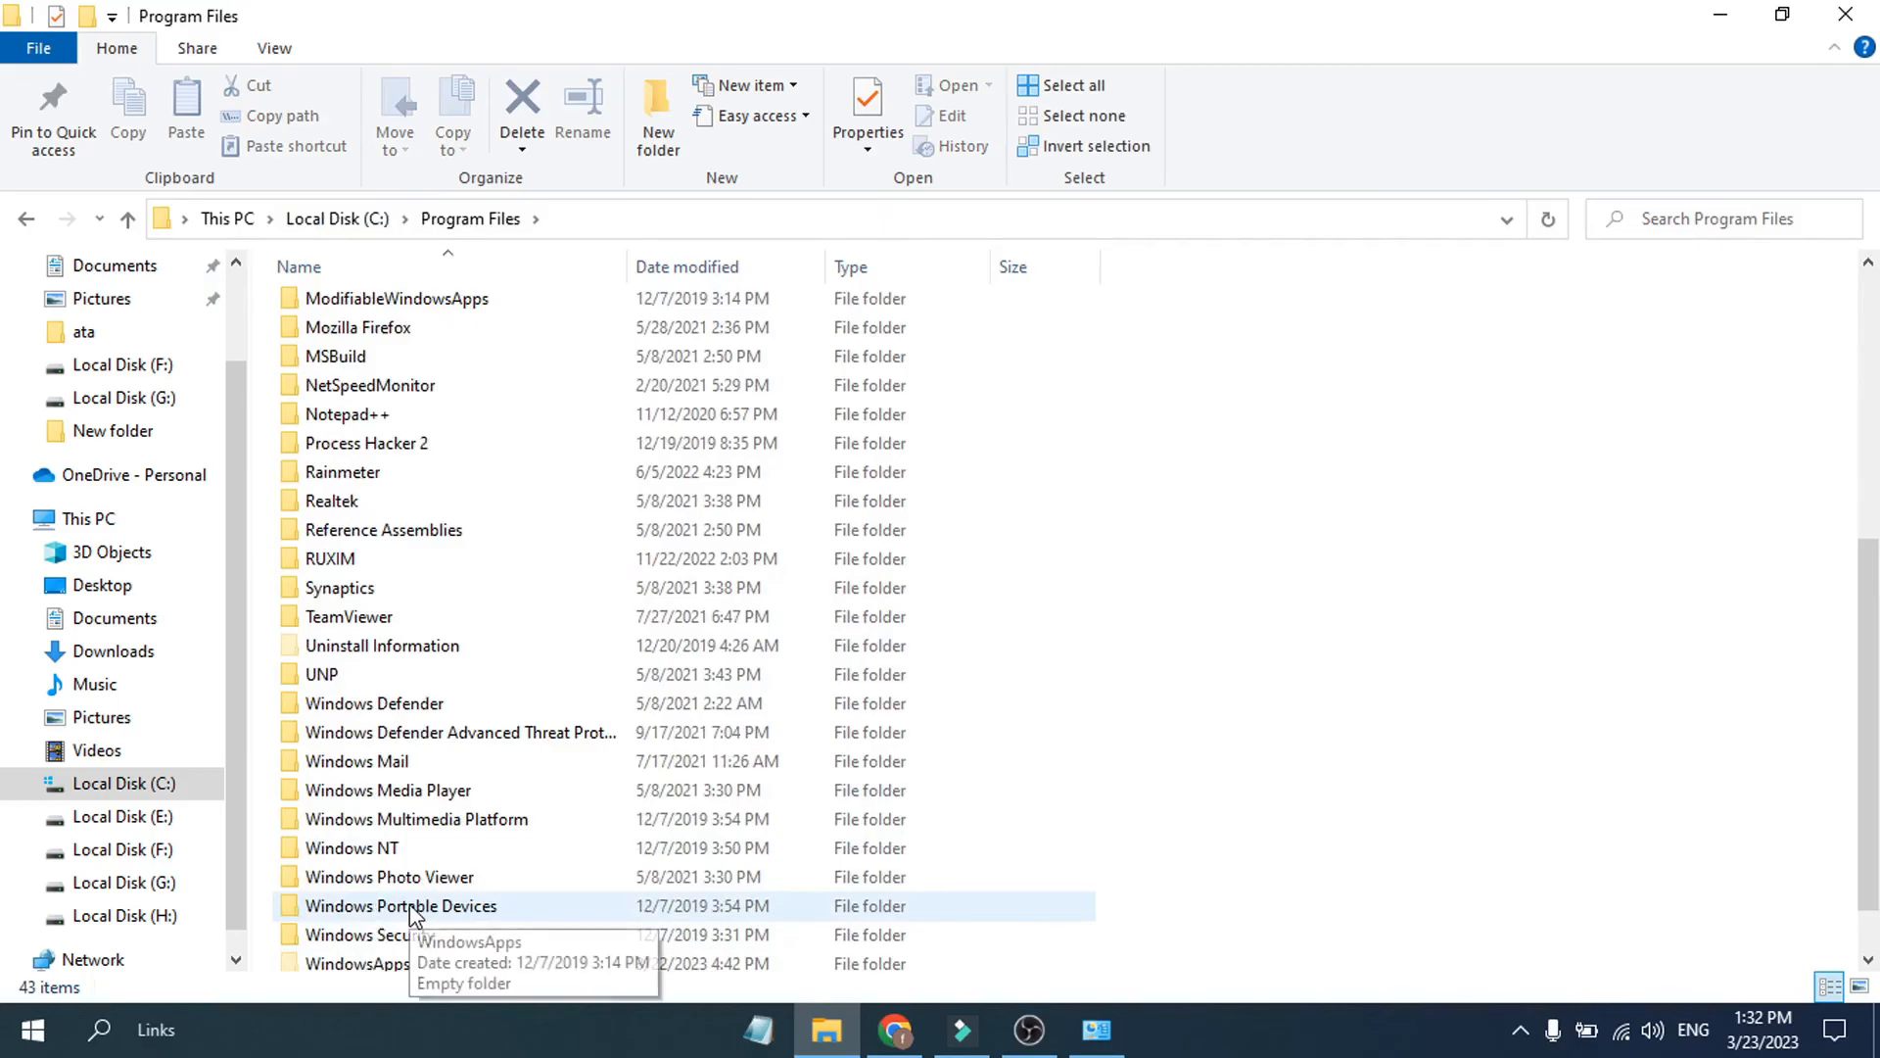
scroll(up, 3)
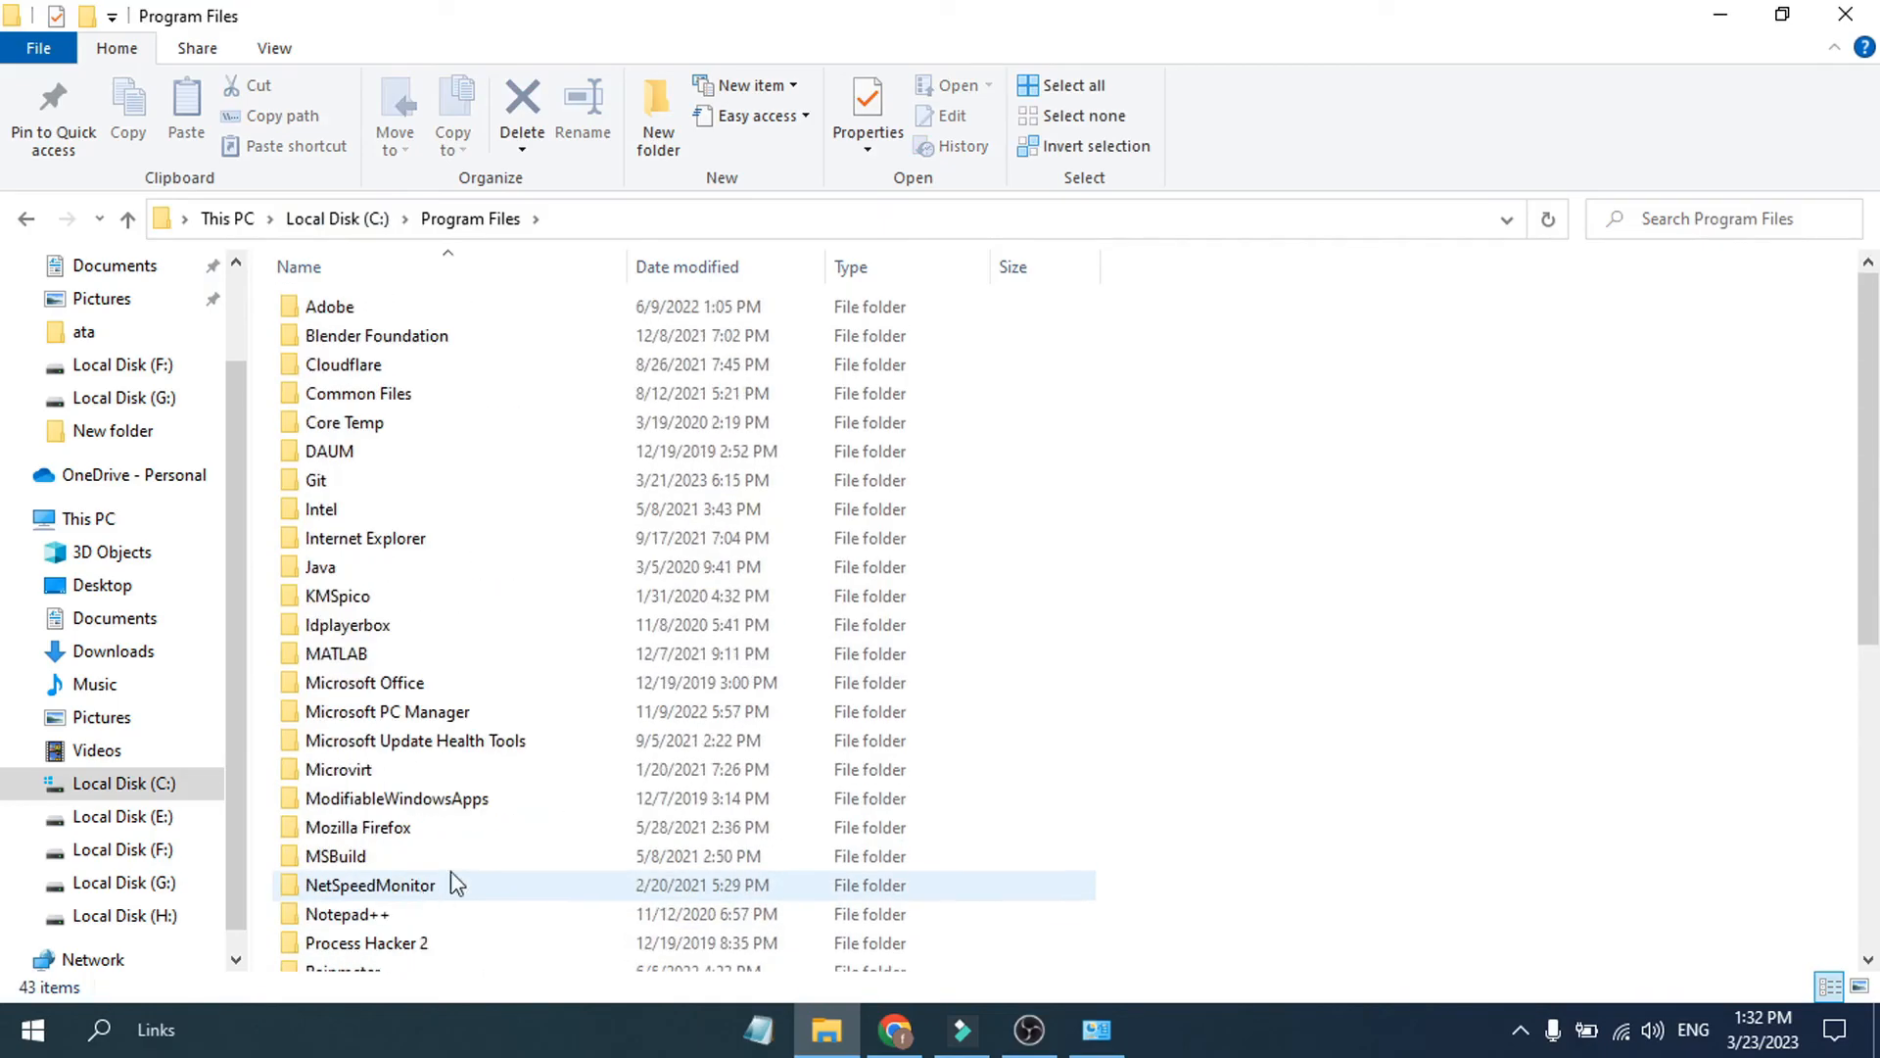
scroll(down, 3)
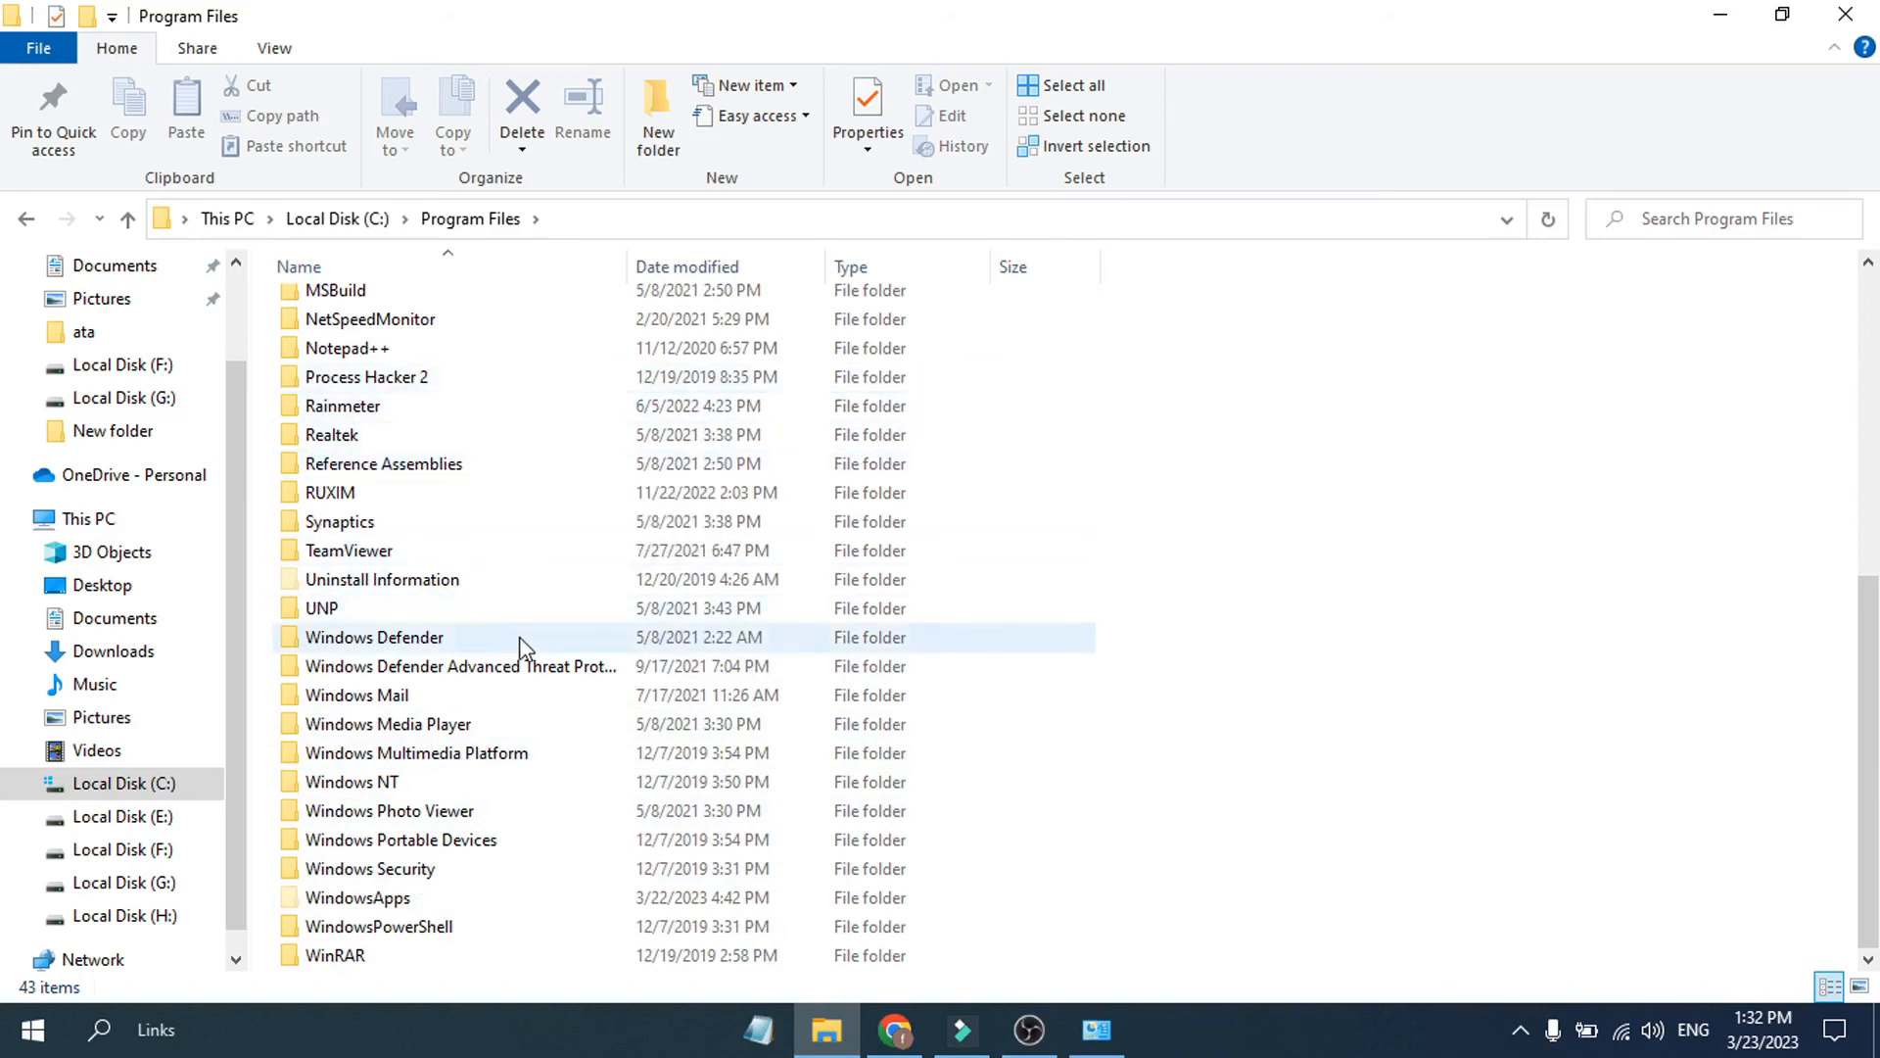
click(352, 780)
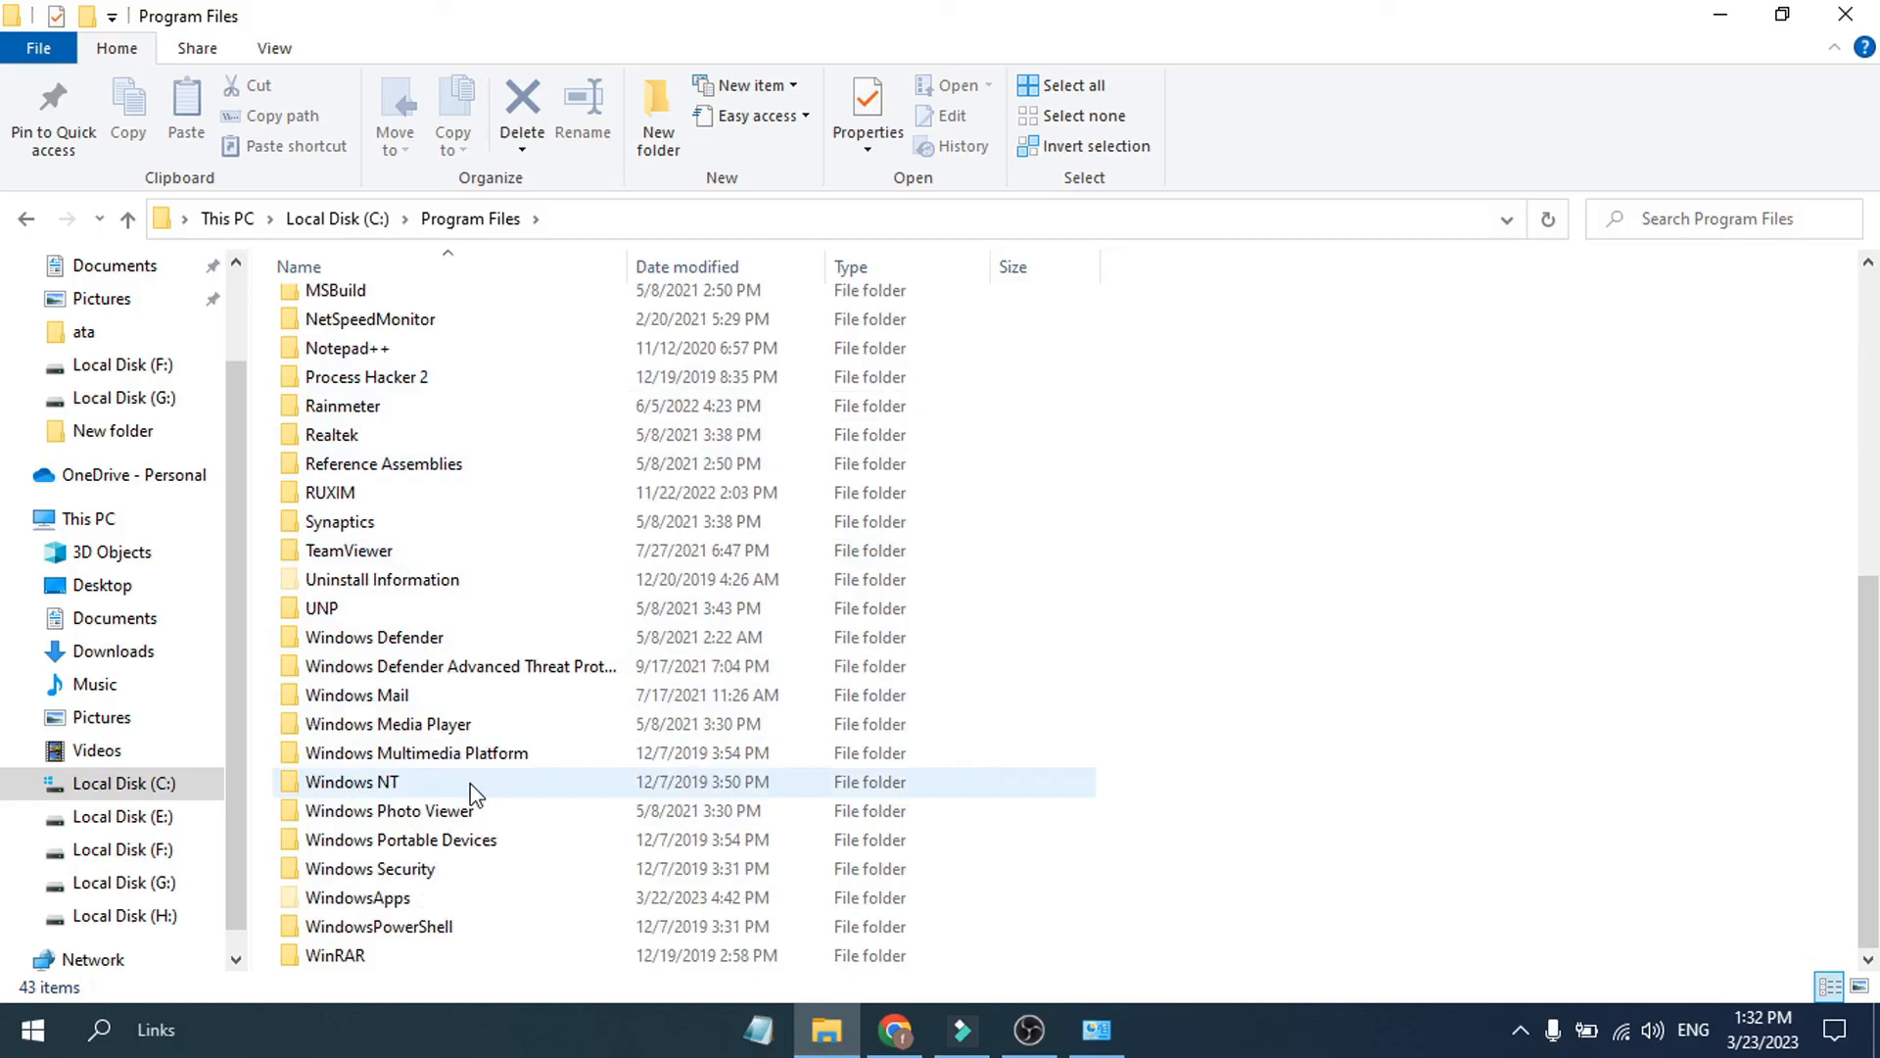
mouse_move(1186, 539)
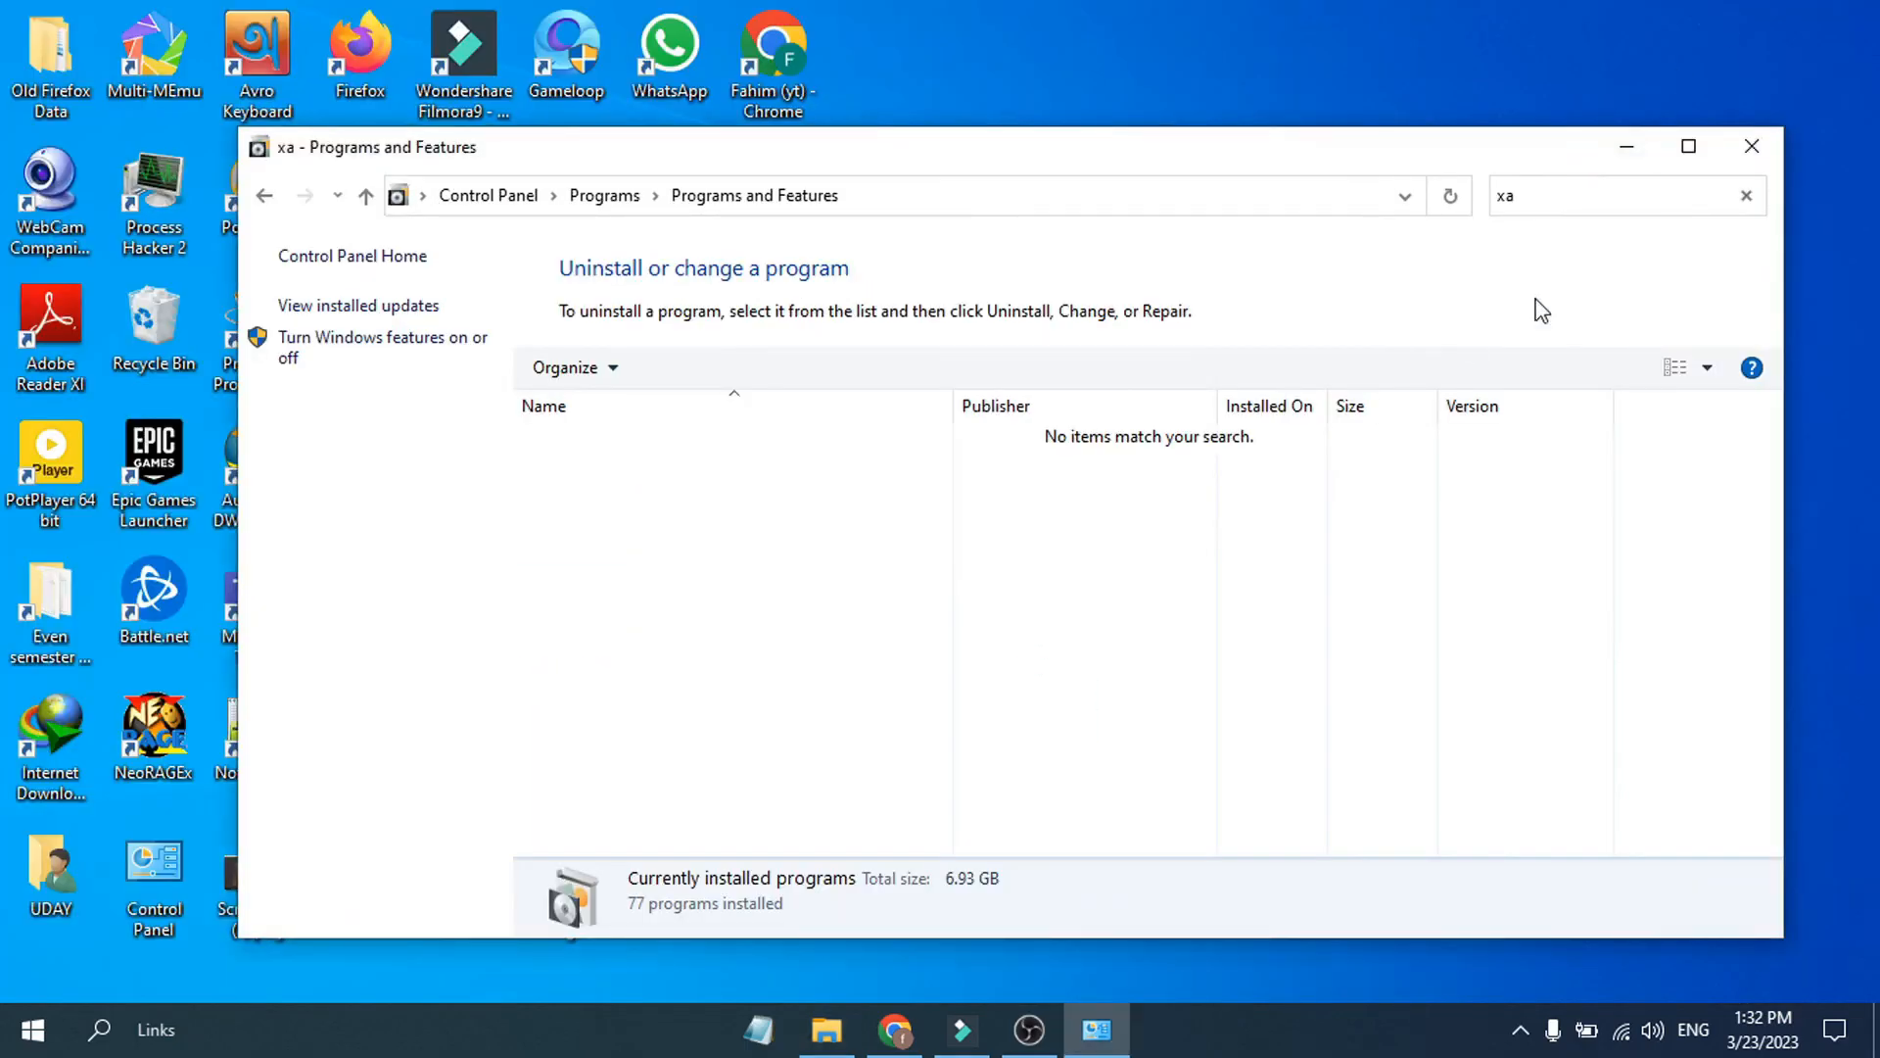
Step: Close the Programs and Features window to reveal the desktop
click(1750, 145)
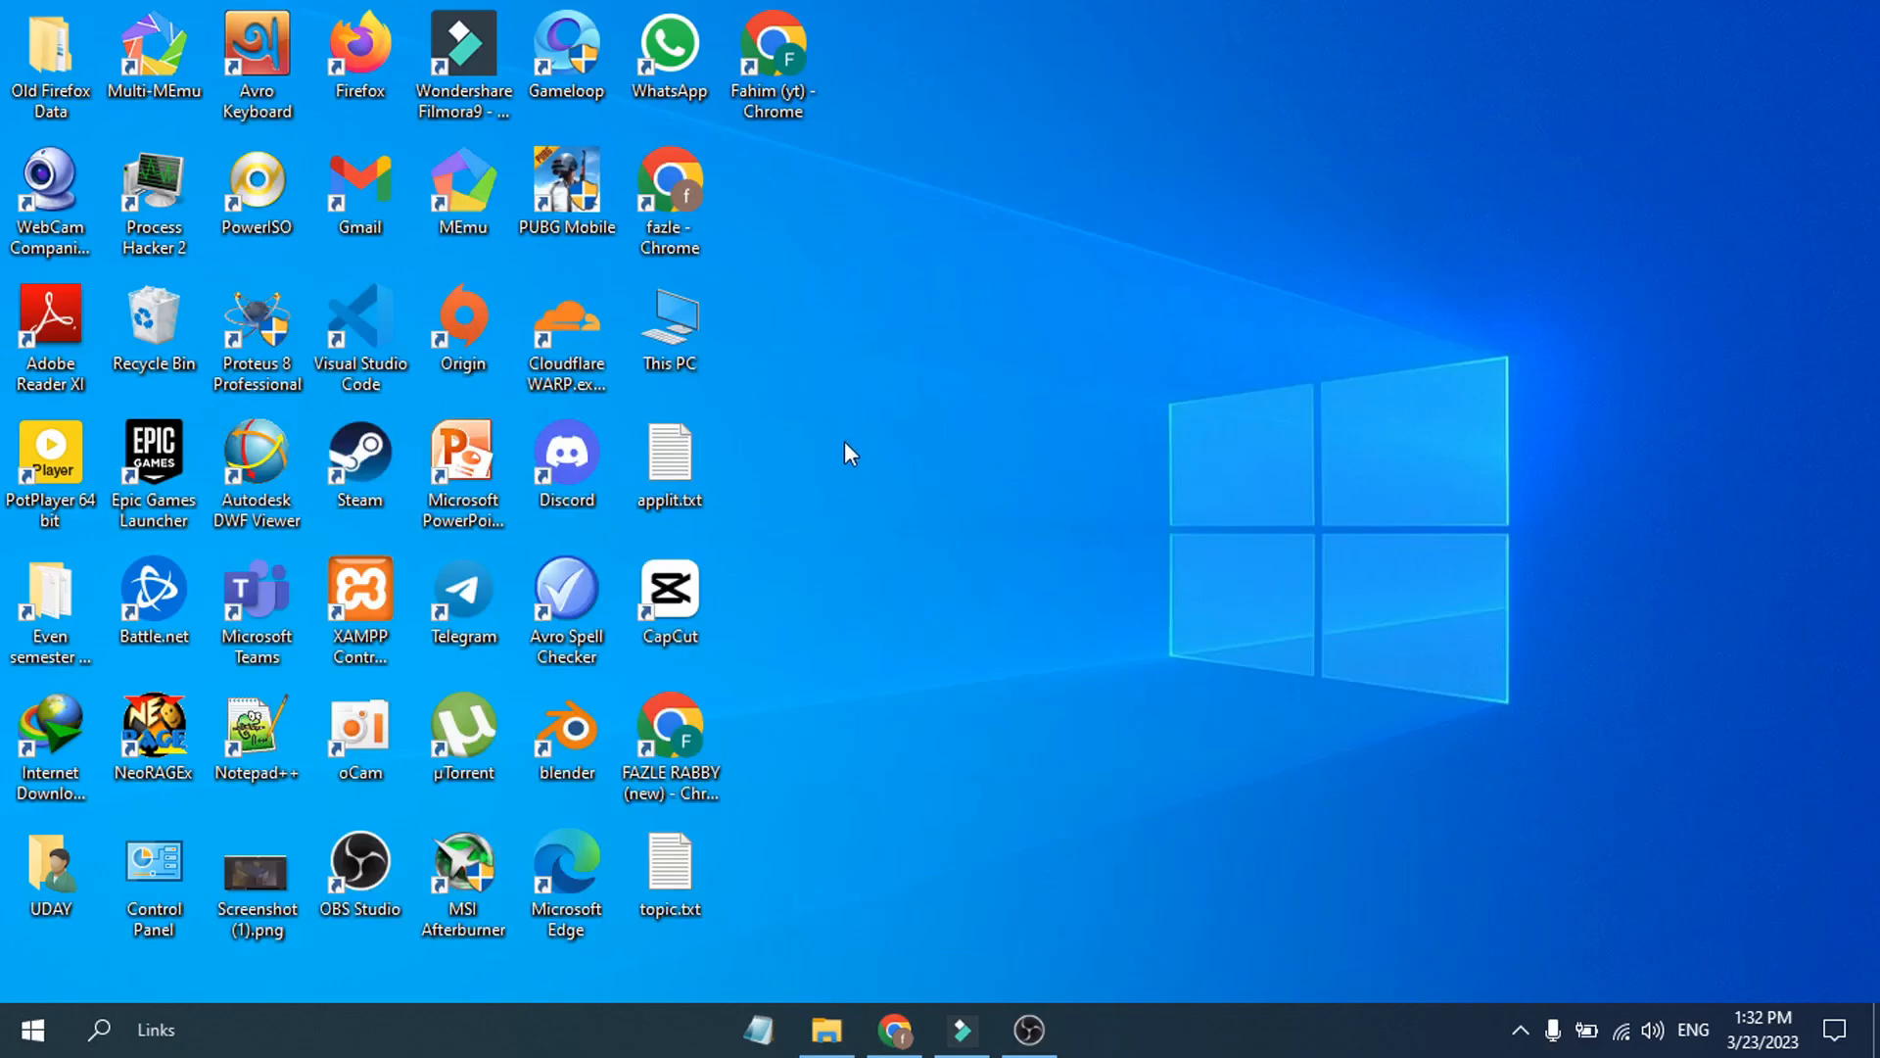
mouse_move(897, 477)
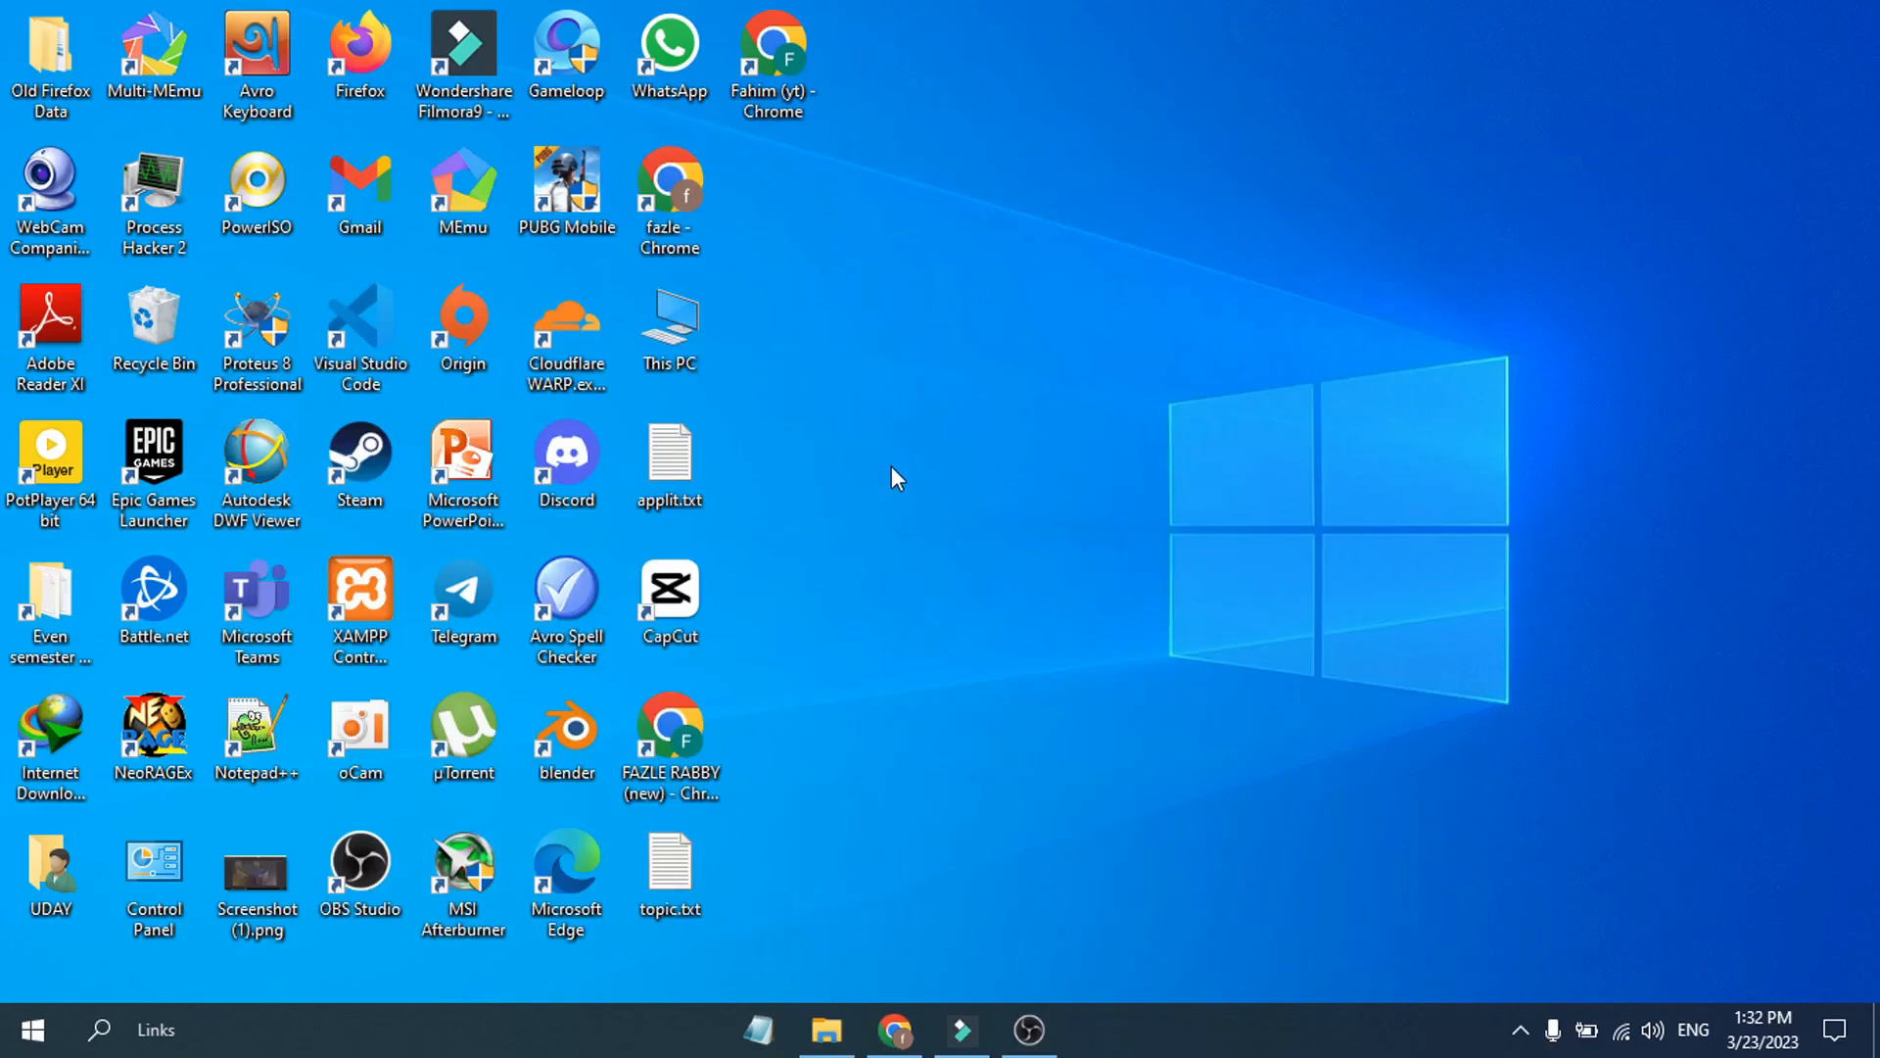
mouse_move(941, 477)
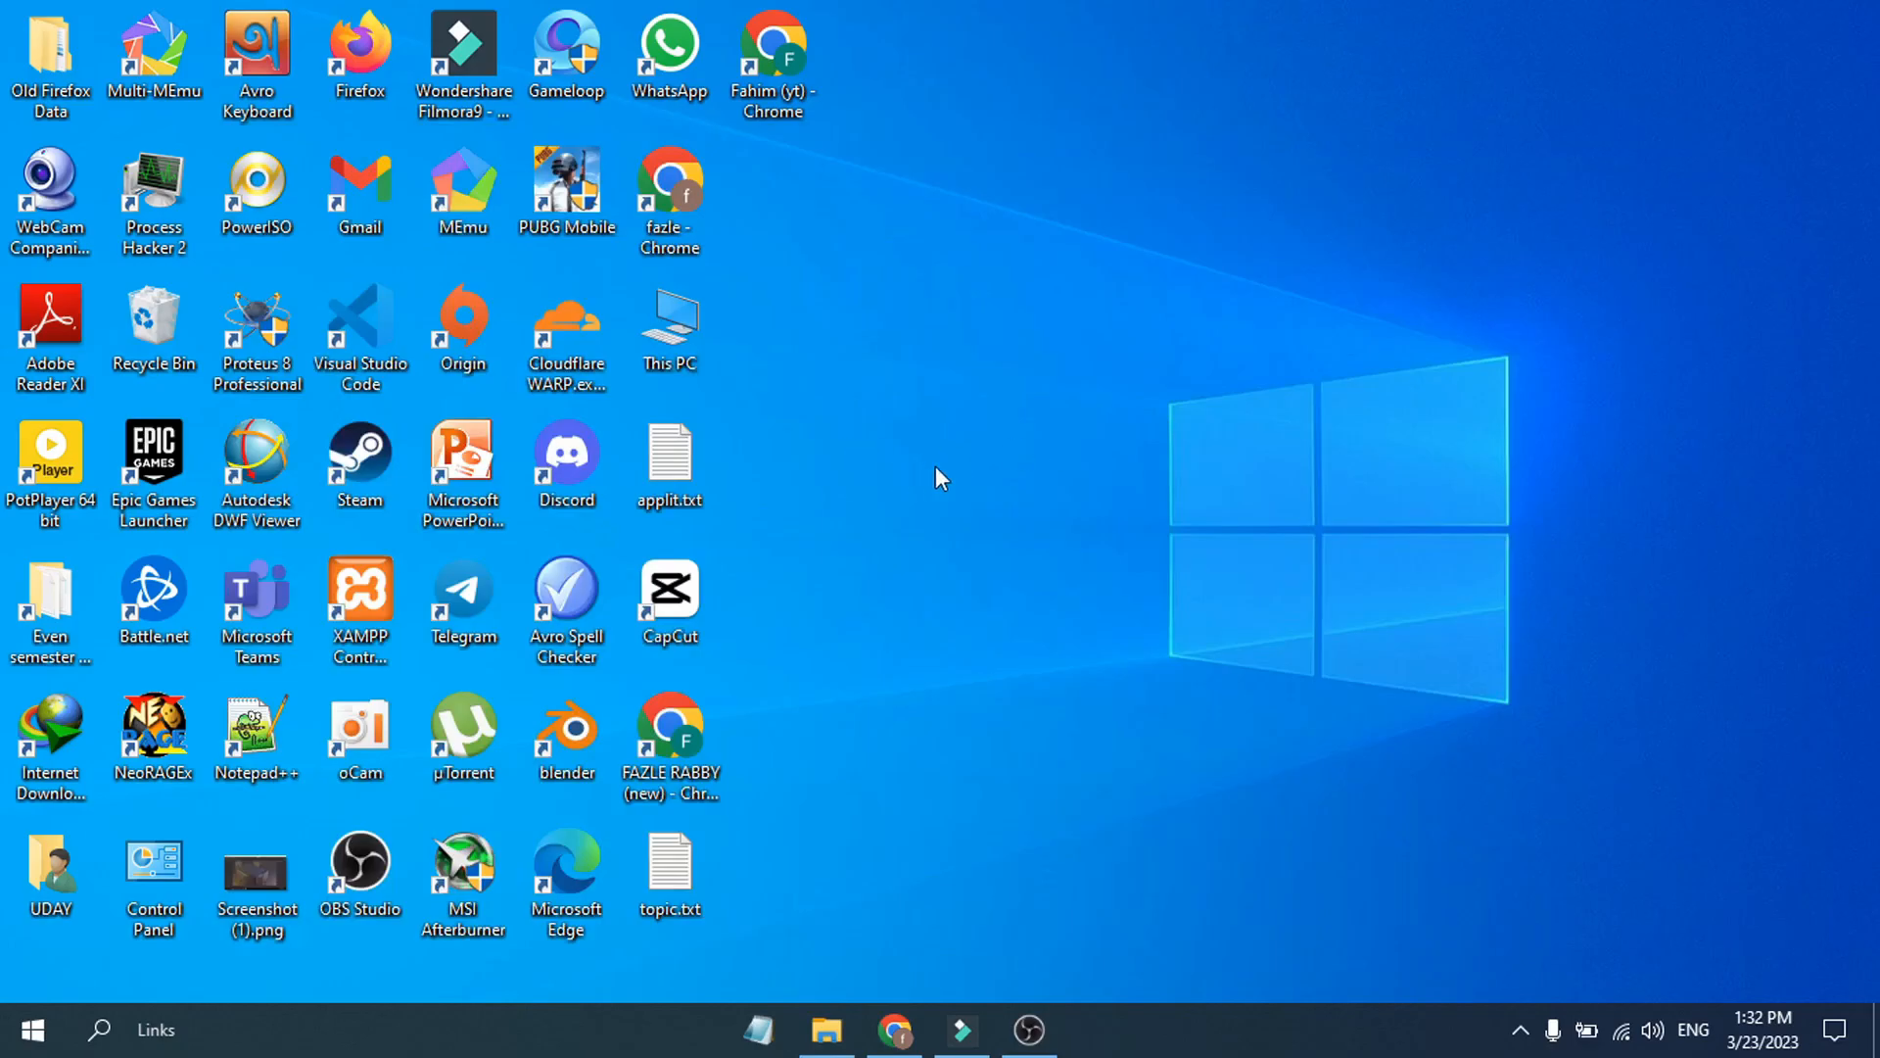